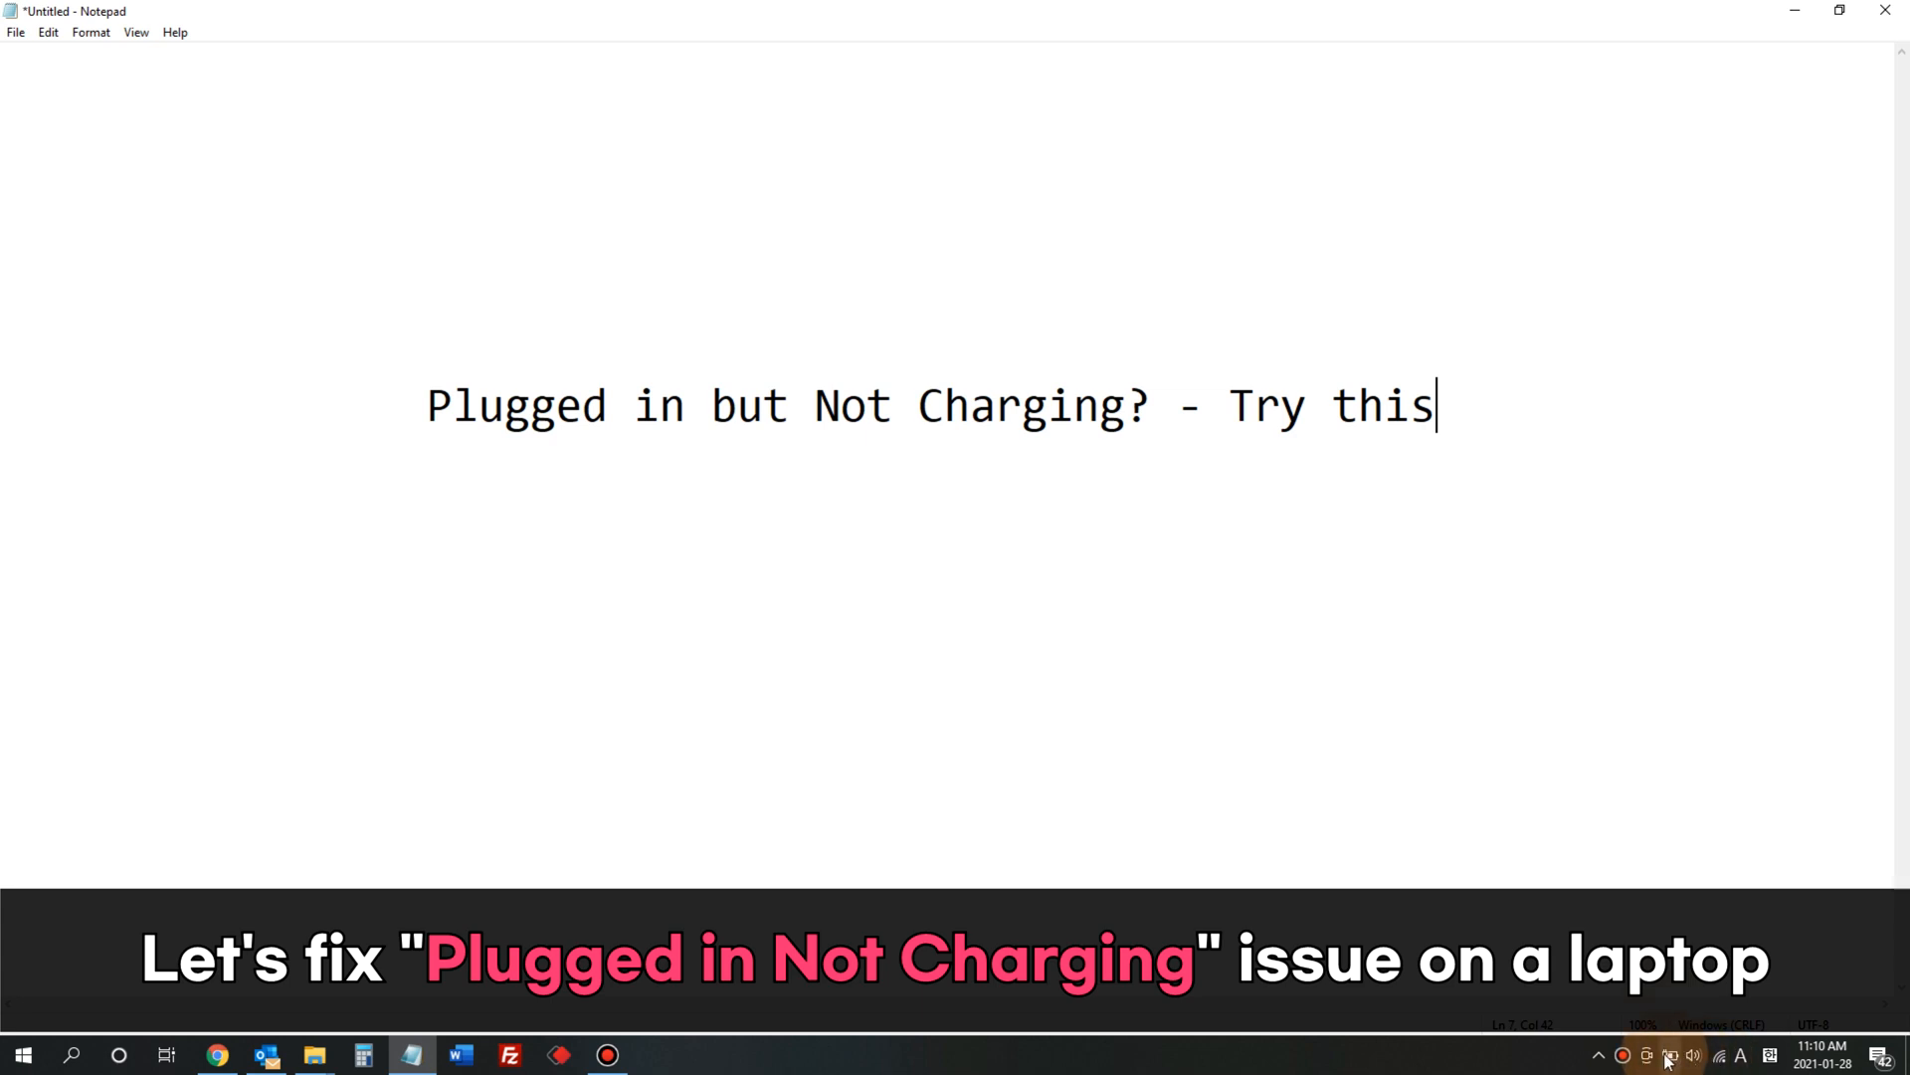
Check the battery charge status from the taskbar, then bring up the Win+X quick-access menu.
{"action": "left_click", "coordinate": [1667, 1054]}
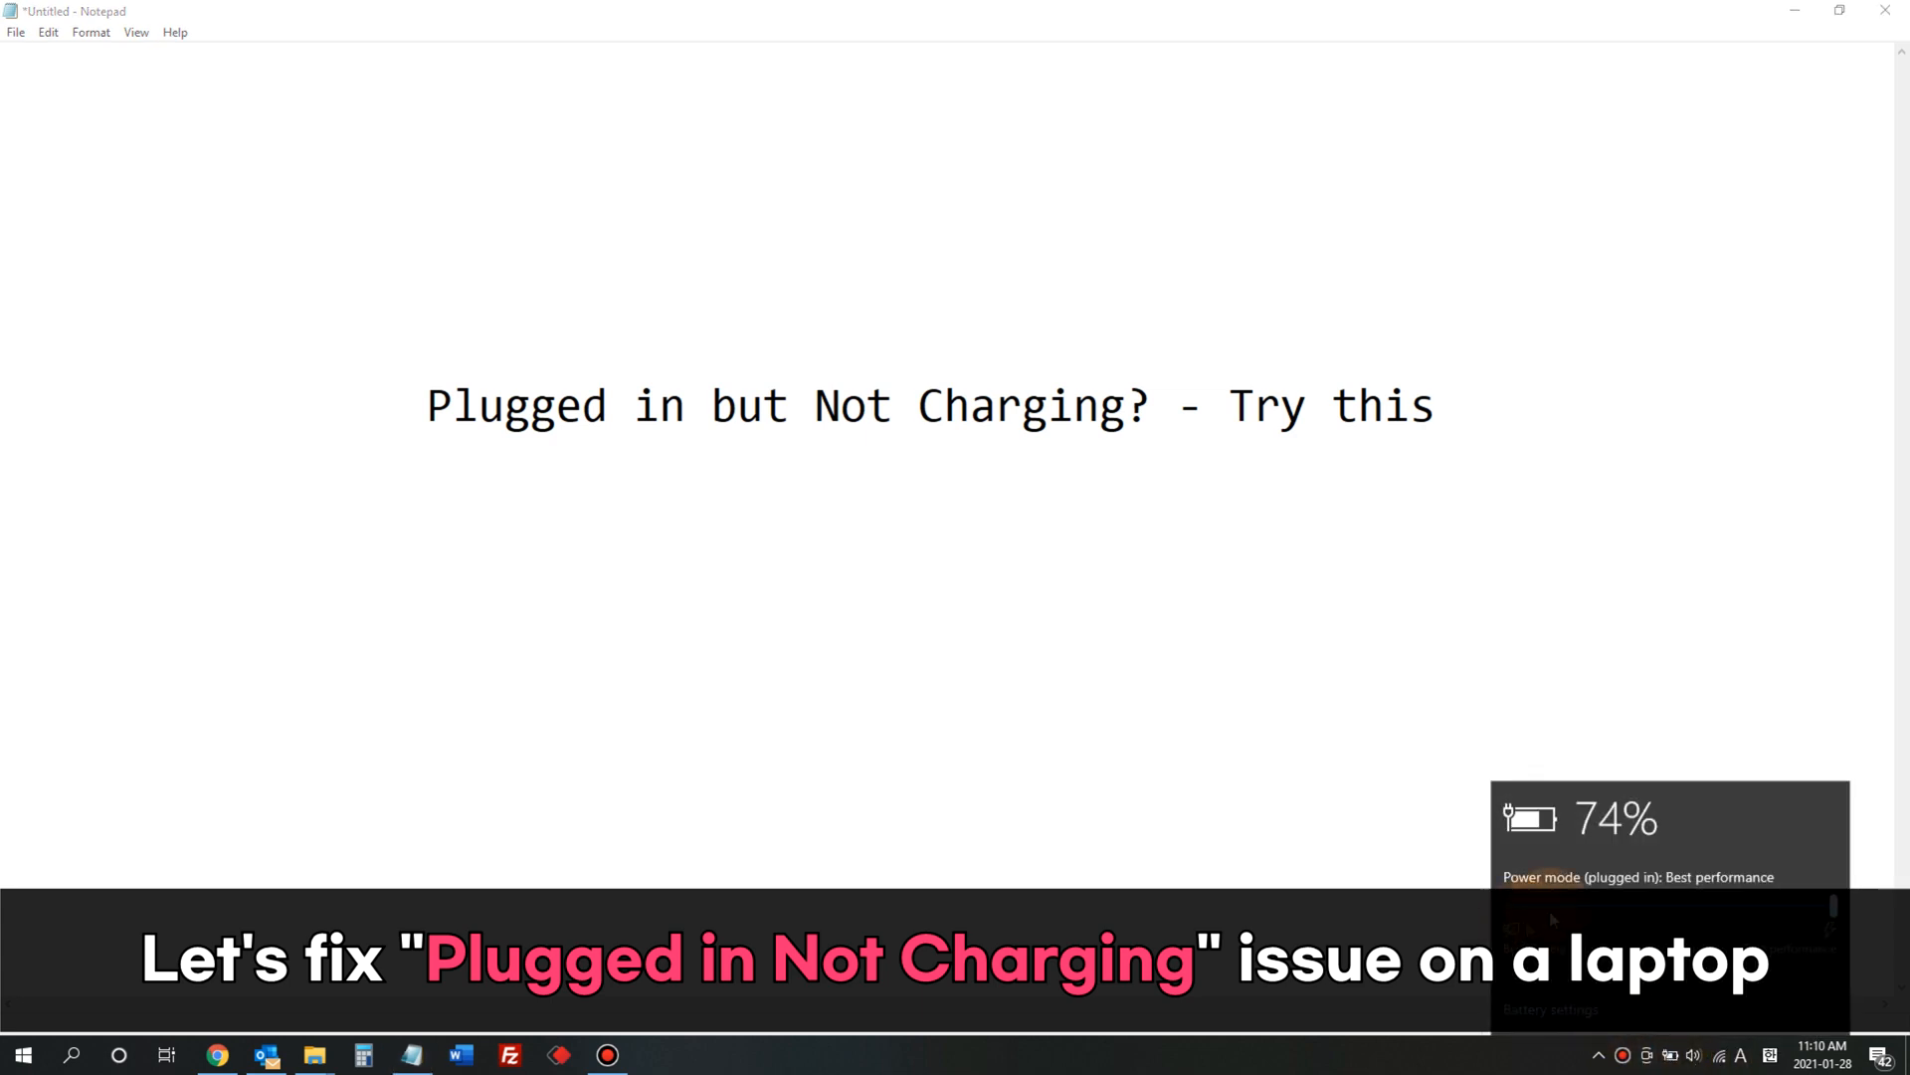
{"action": "left_click", "coordinate": [1535, 878]}
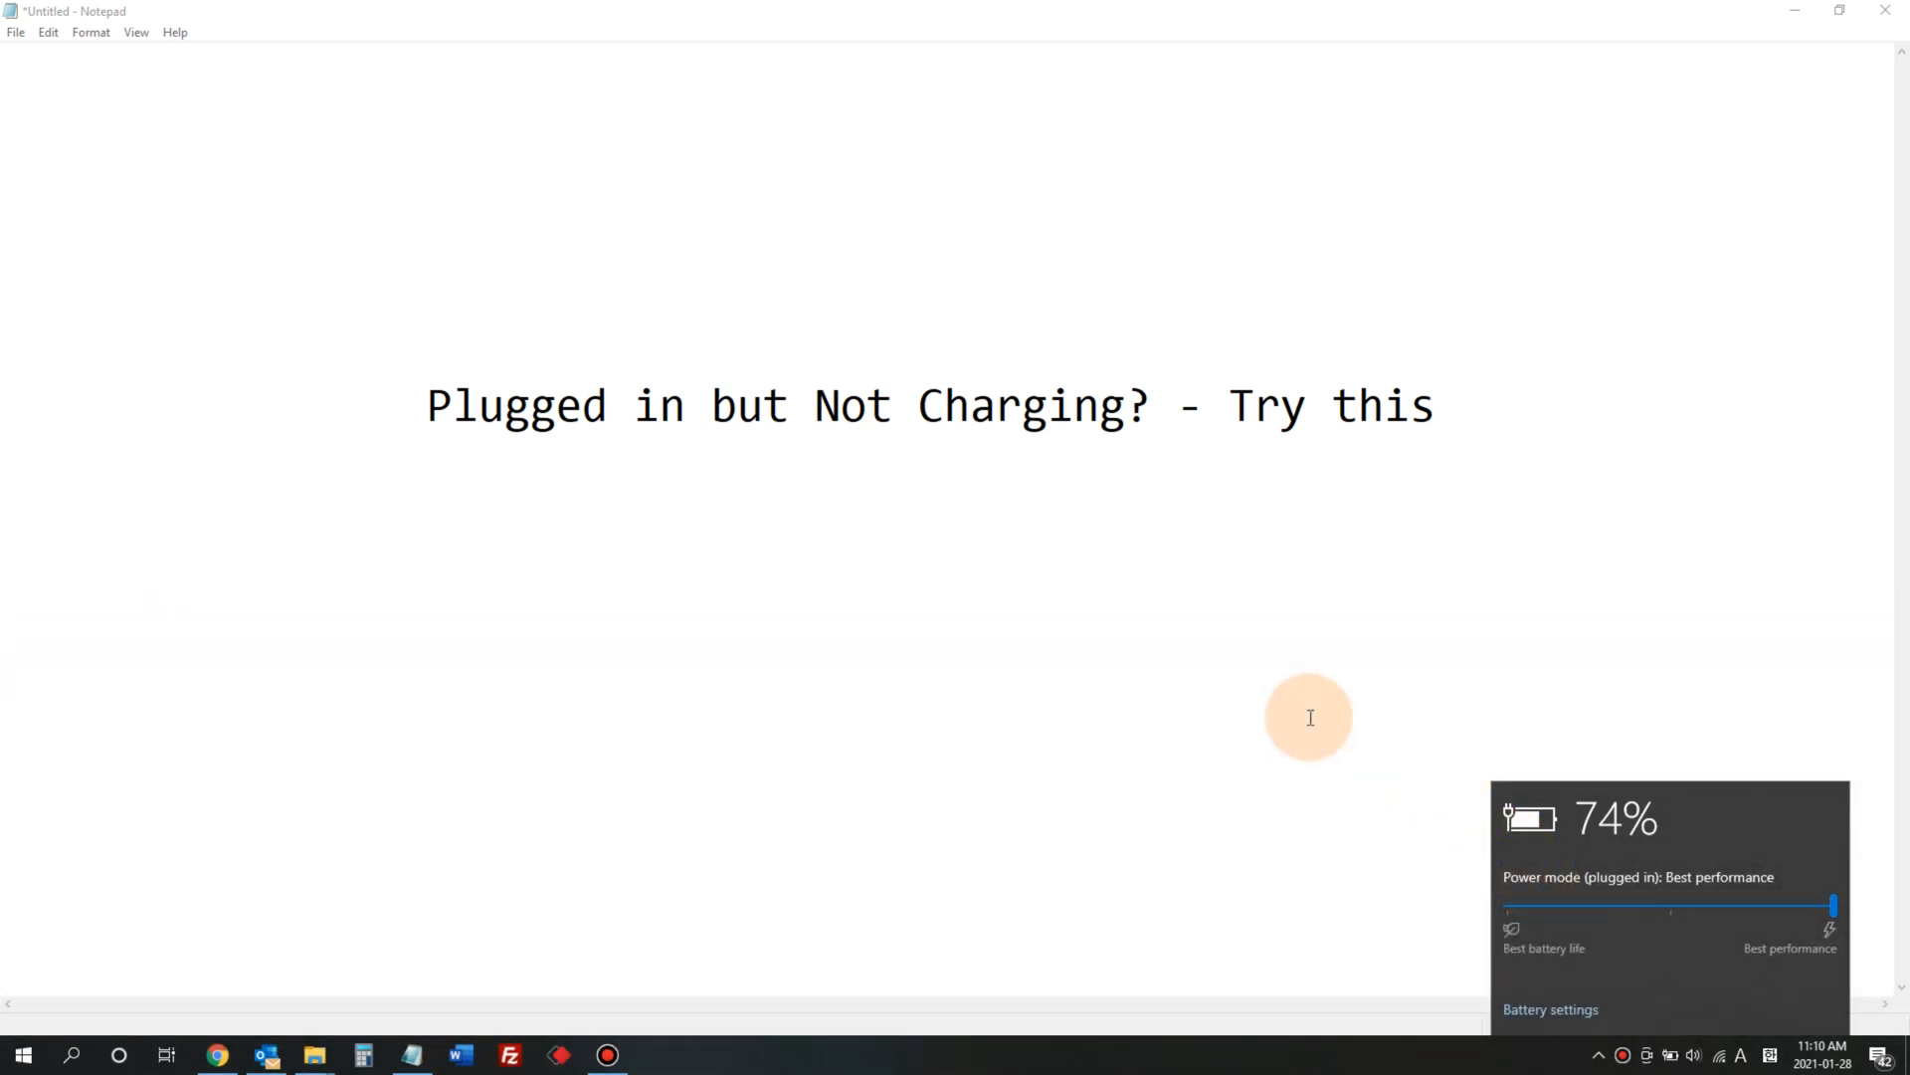
{"action": "mouse_move", "coordinate": [1310, 684]}
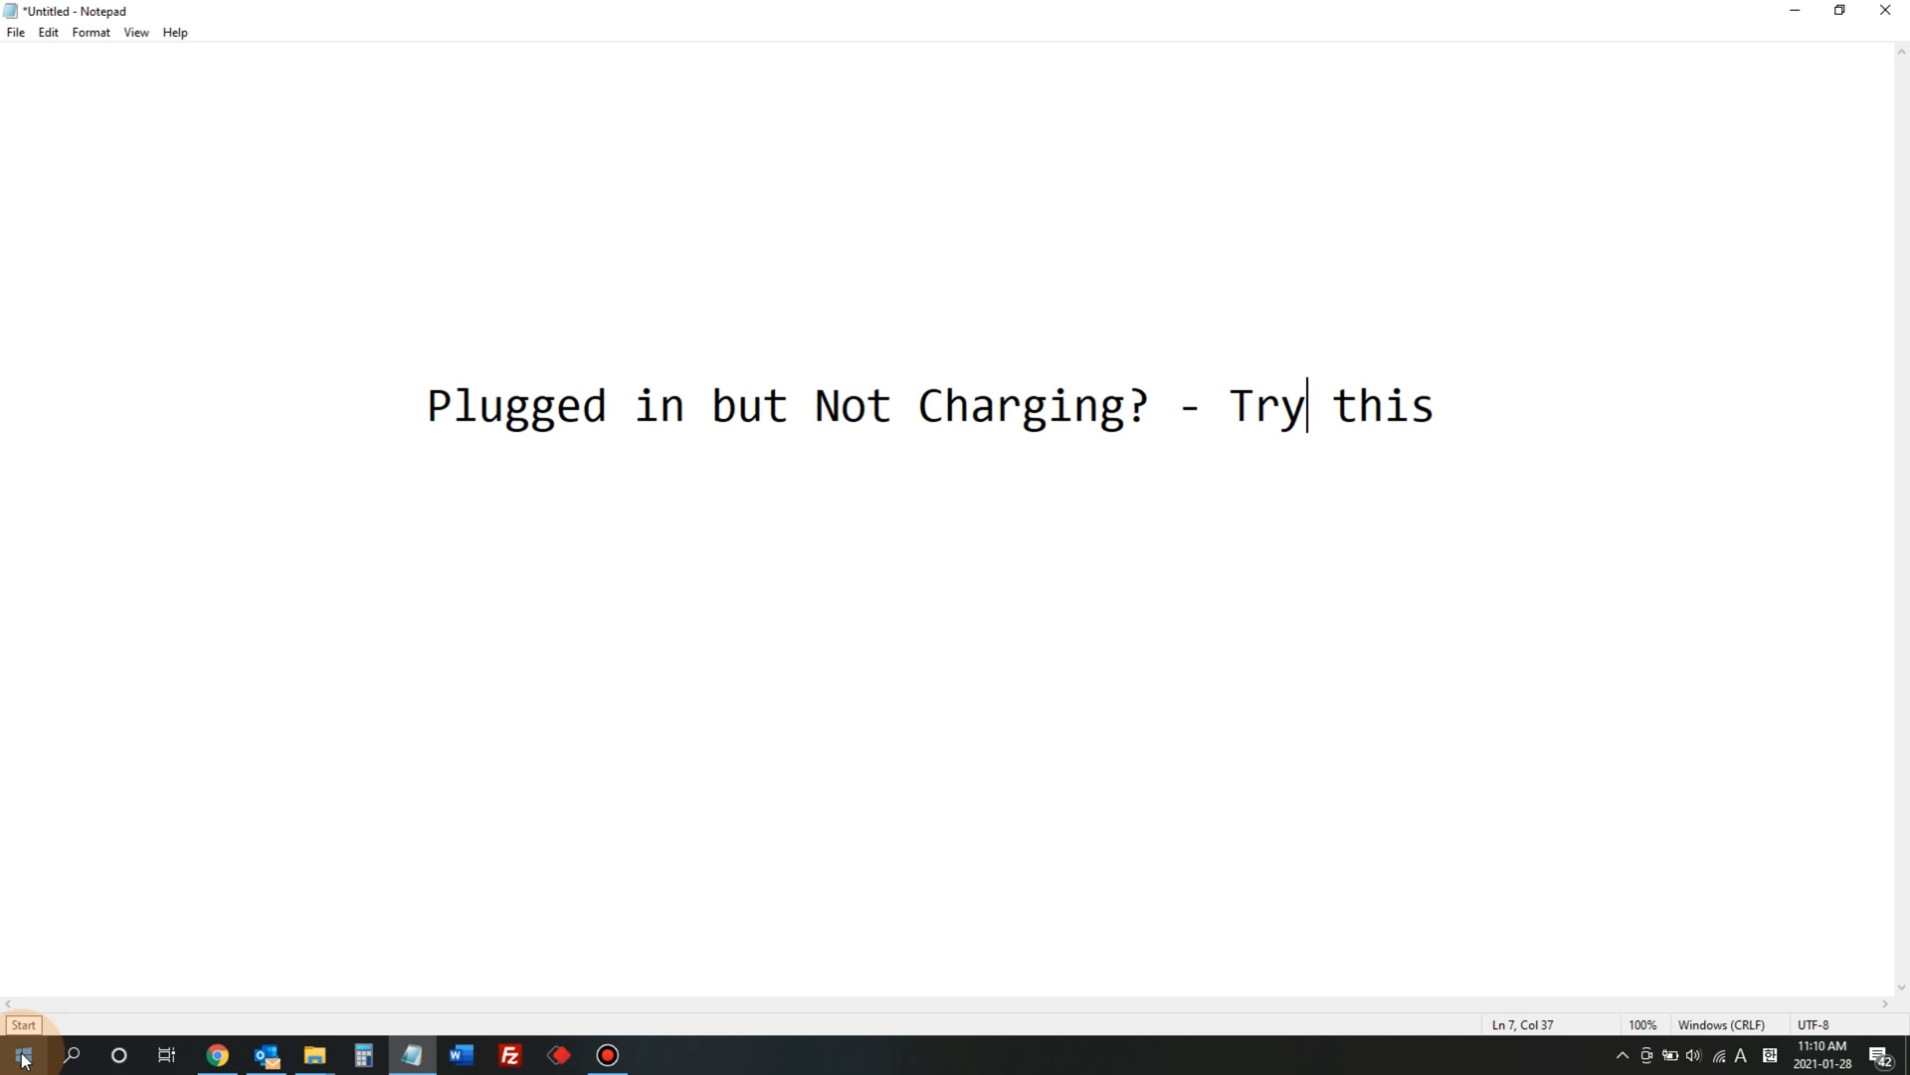
{"action": "right_click", "coordinate": [20, 1054]}
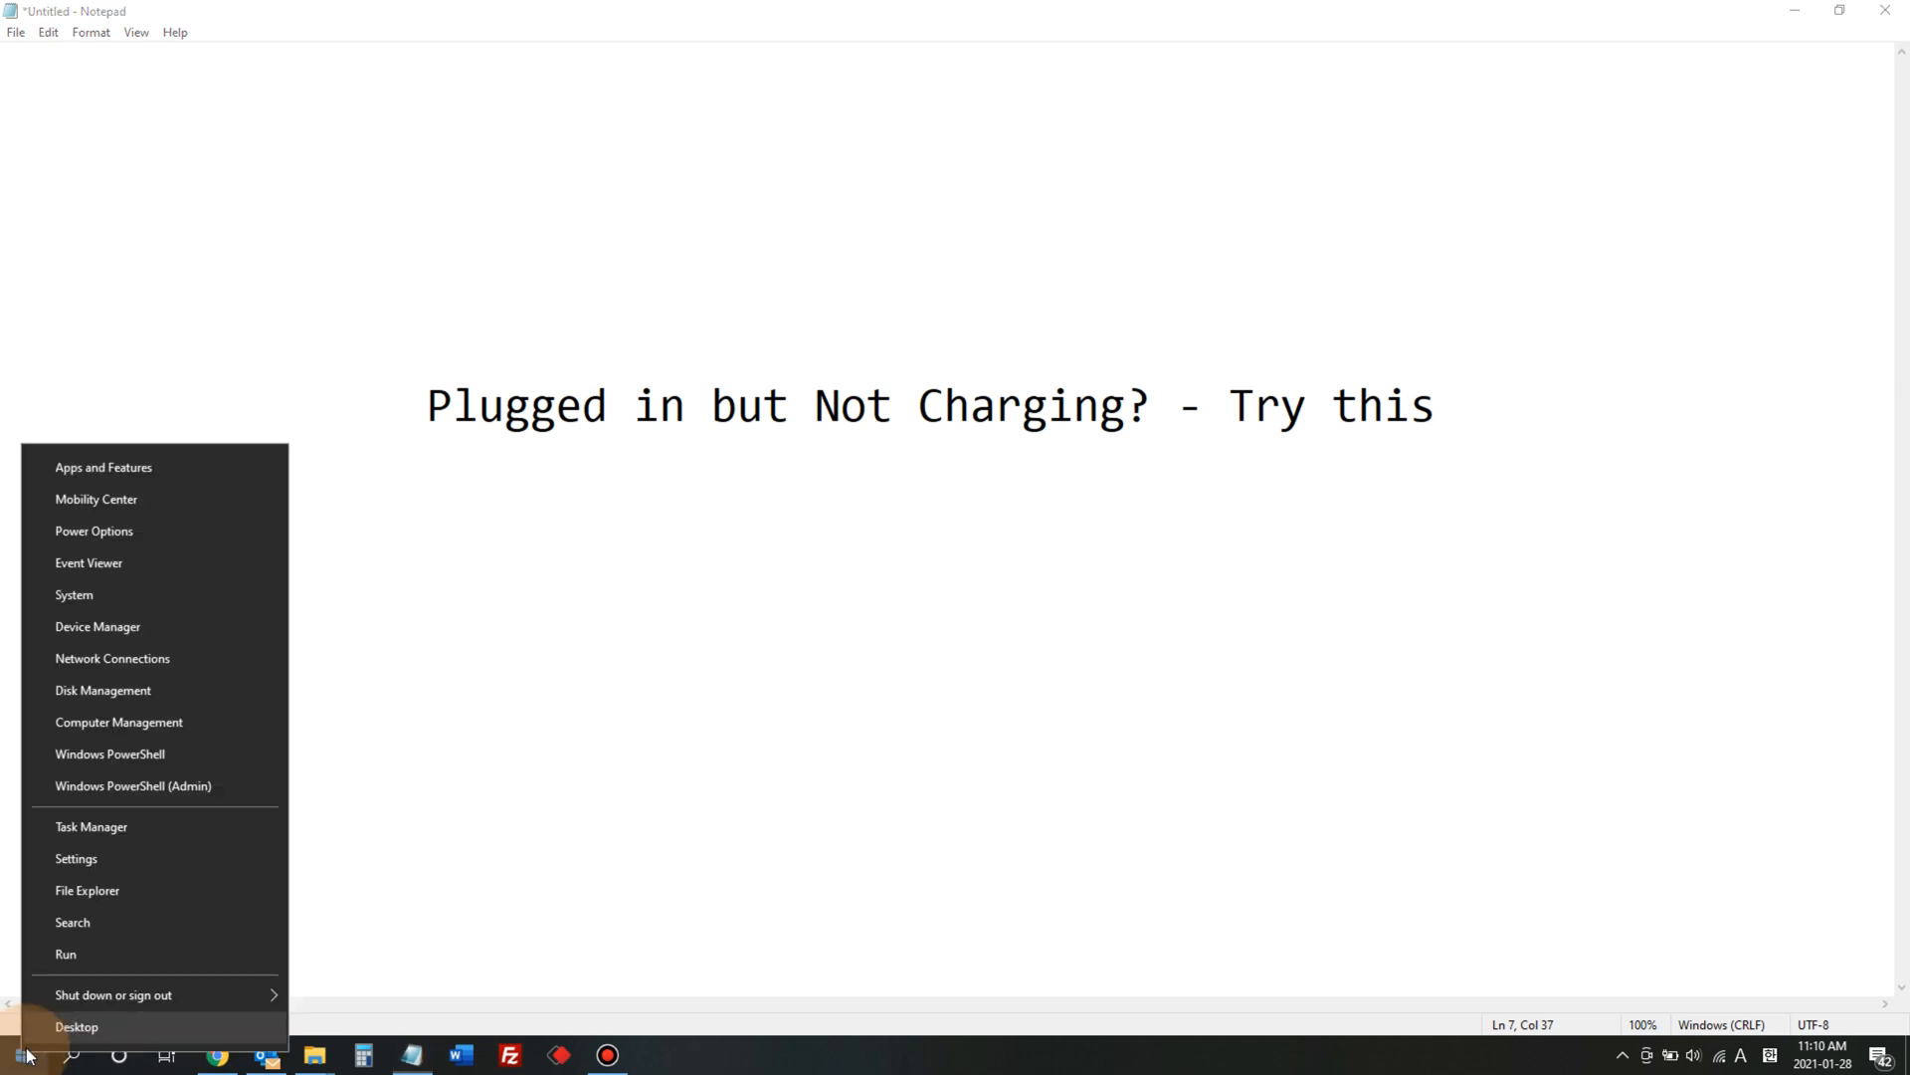
{"action": "mouse_move", "coordinate": [152, 563]}
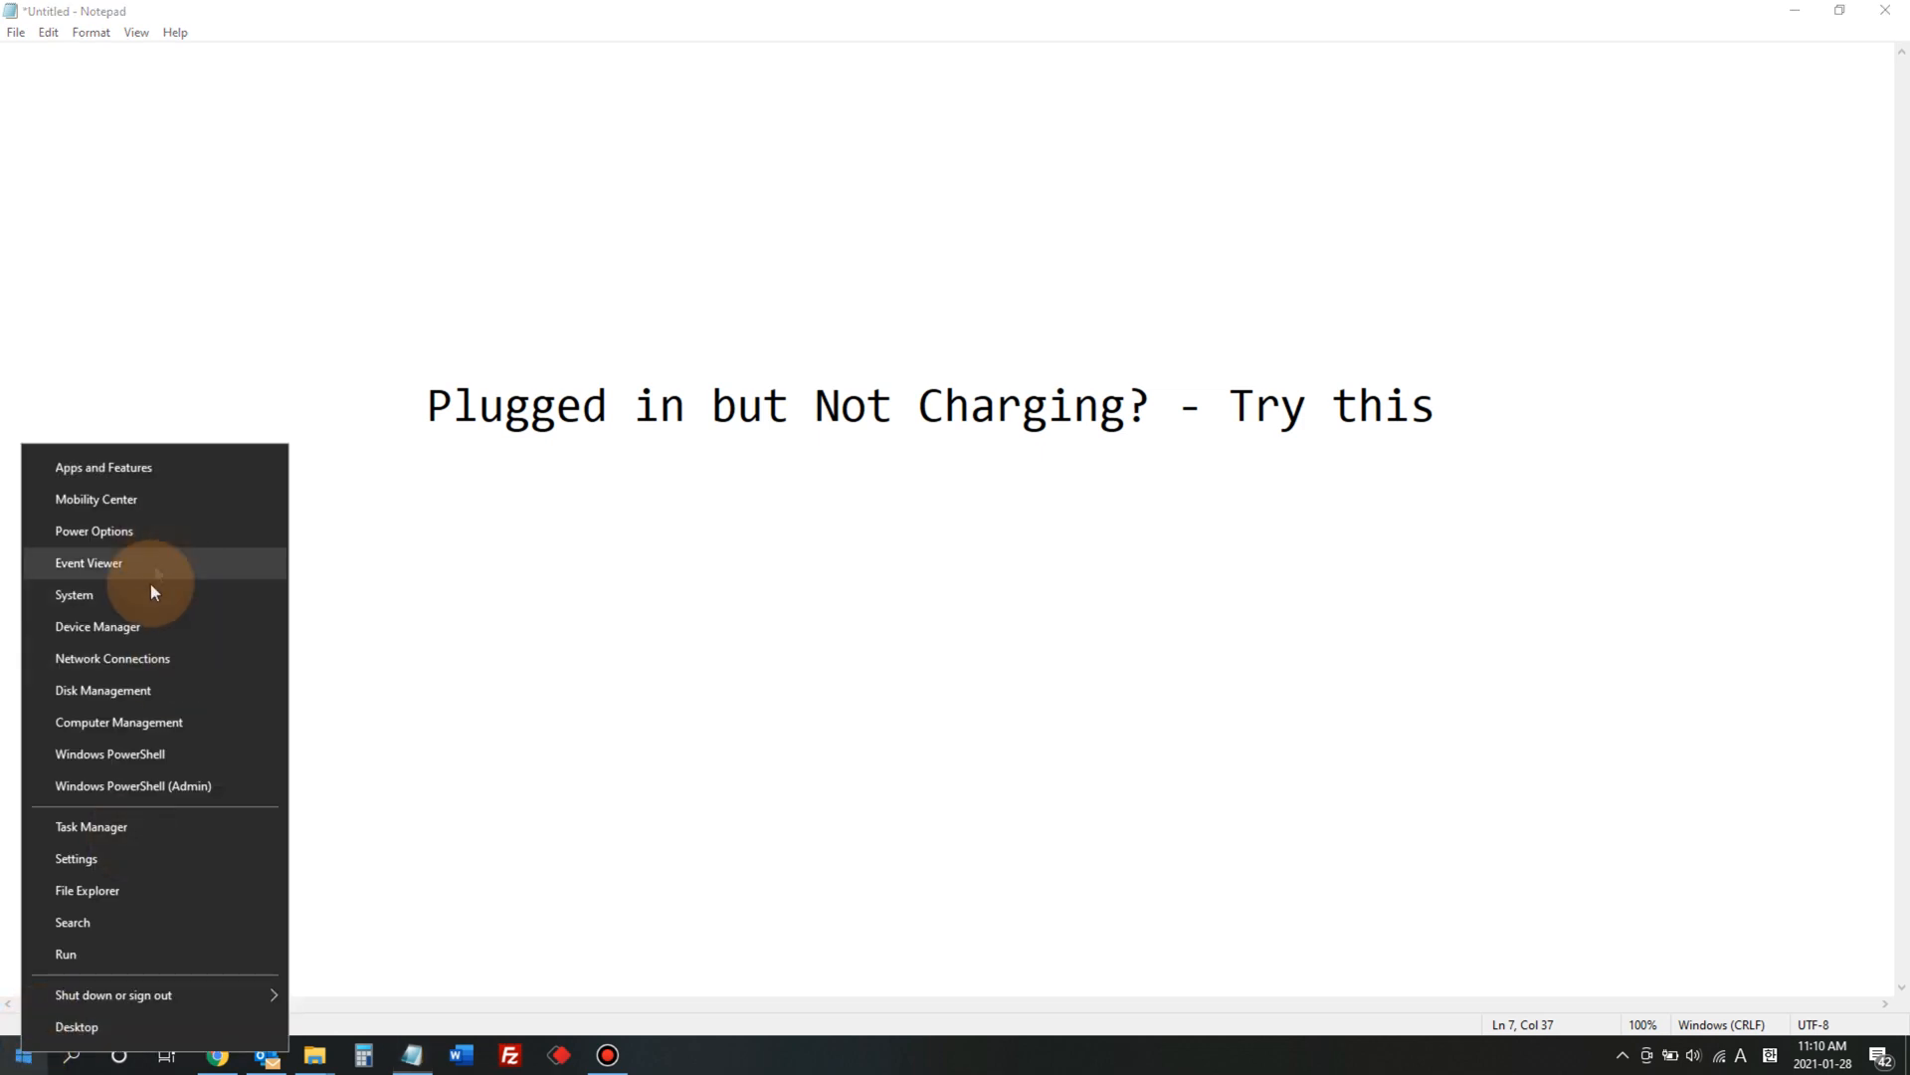
{"action": "mouse_move", "coordinate": [178, 635]}
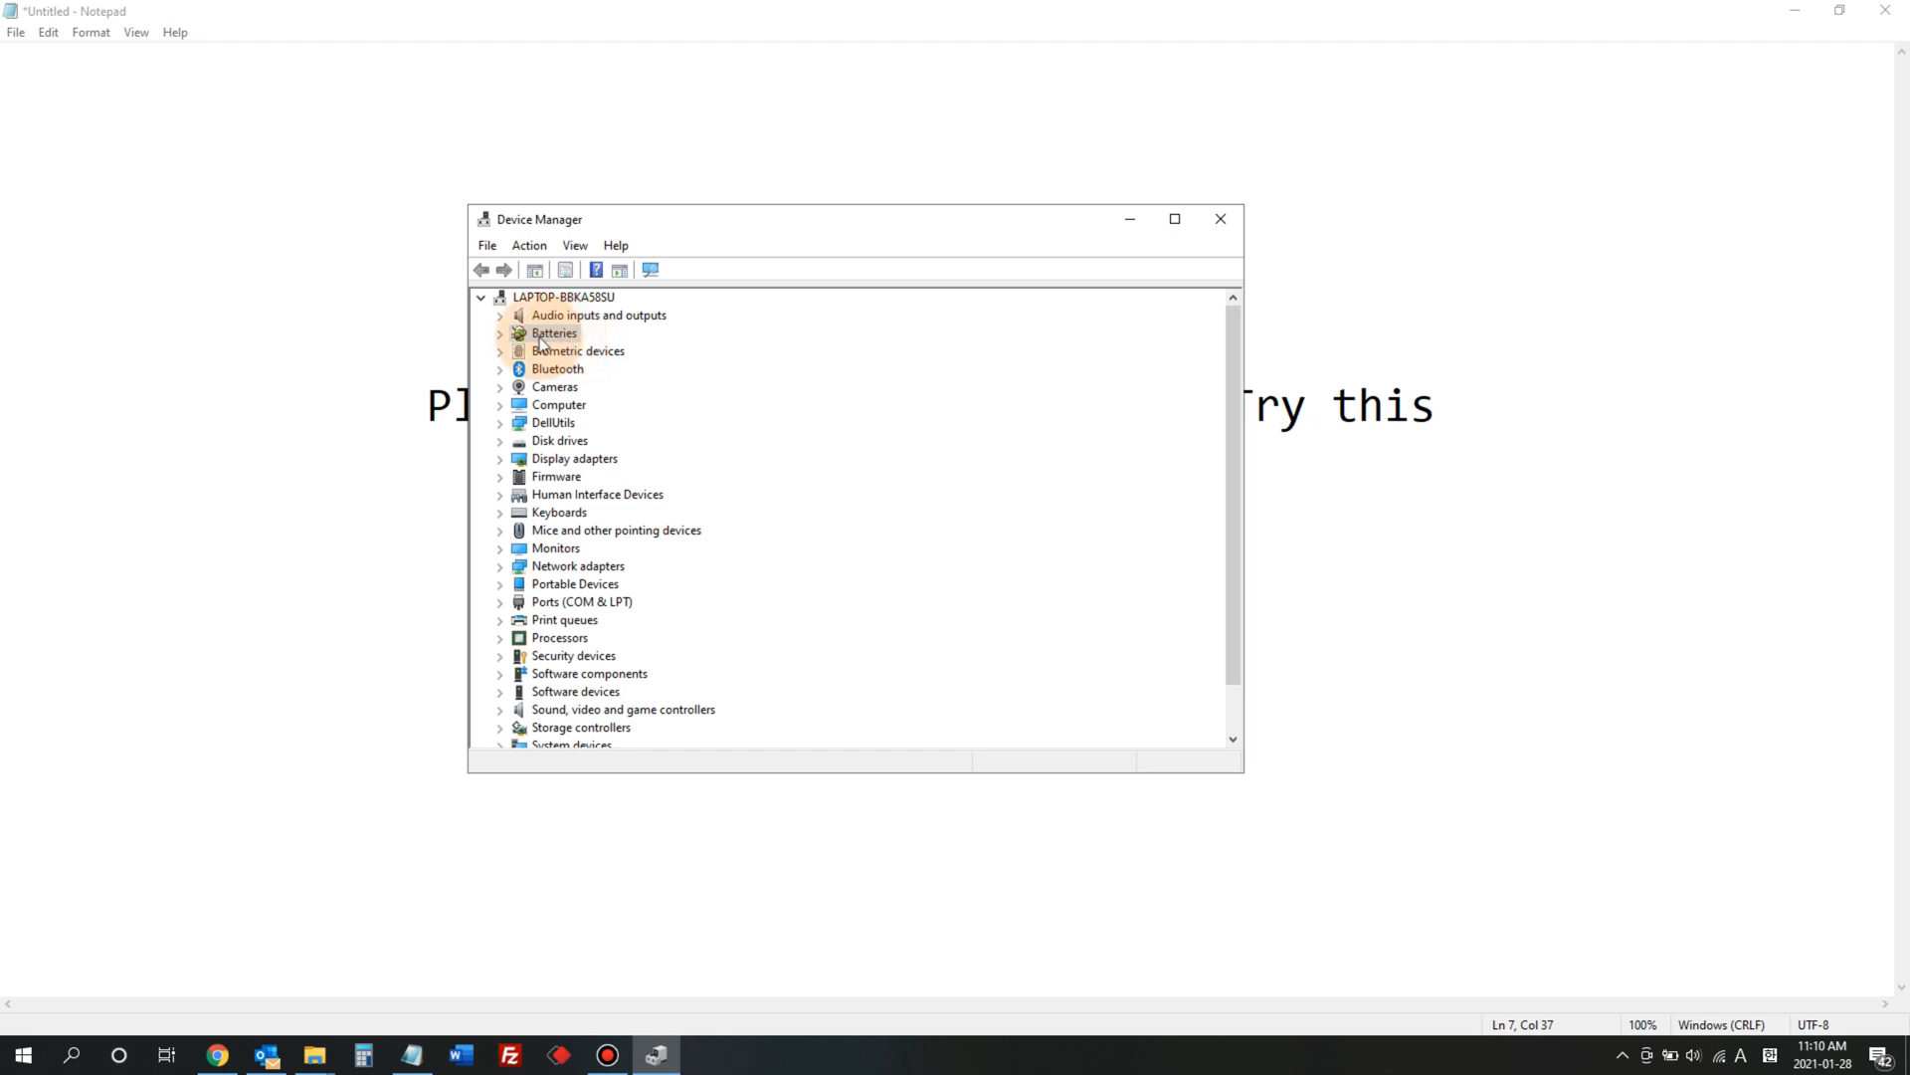
Expand Batteries and choose Uninstall device for Microsoft ACPI-Compliant Control Method Battery.
{"action": "left_click", "coordinate": [500, 332]}
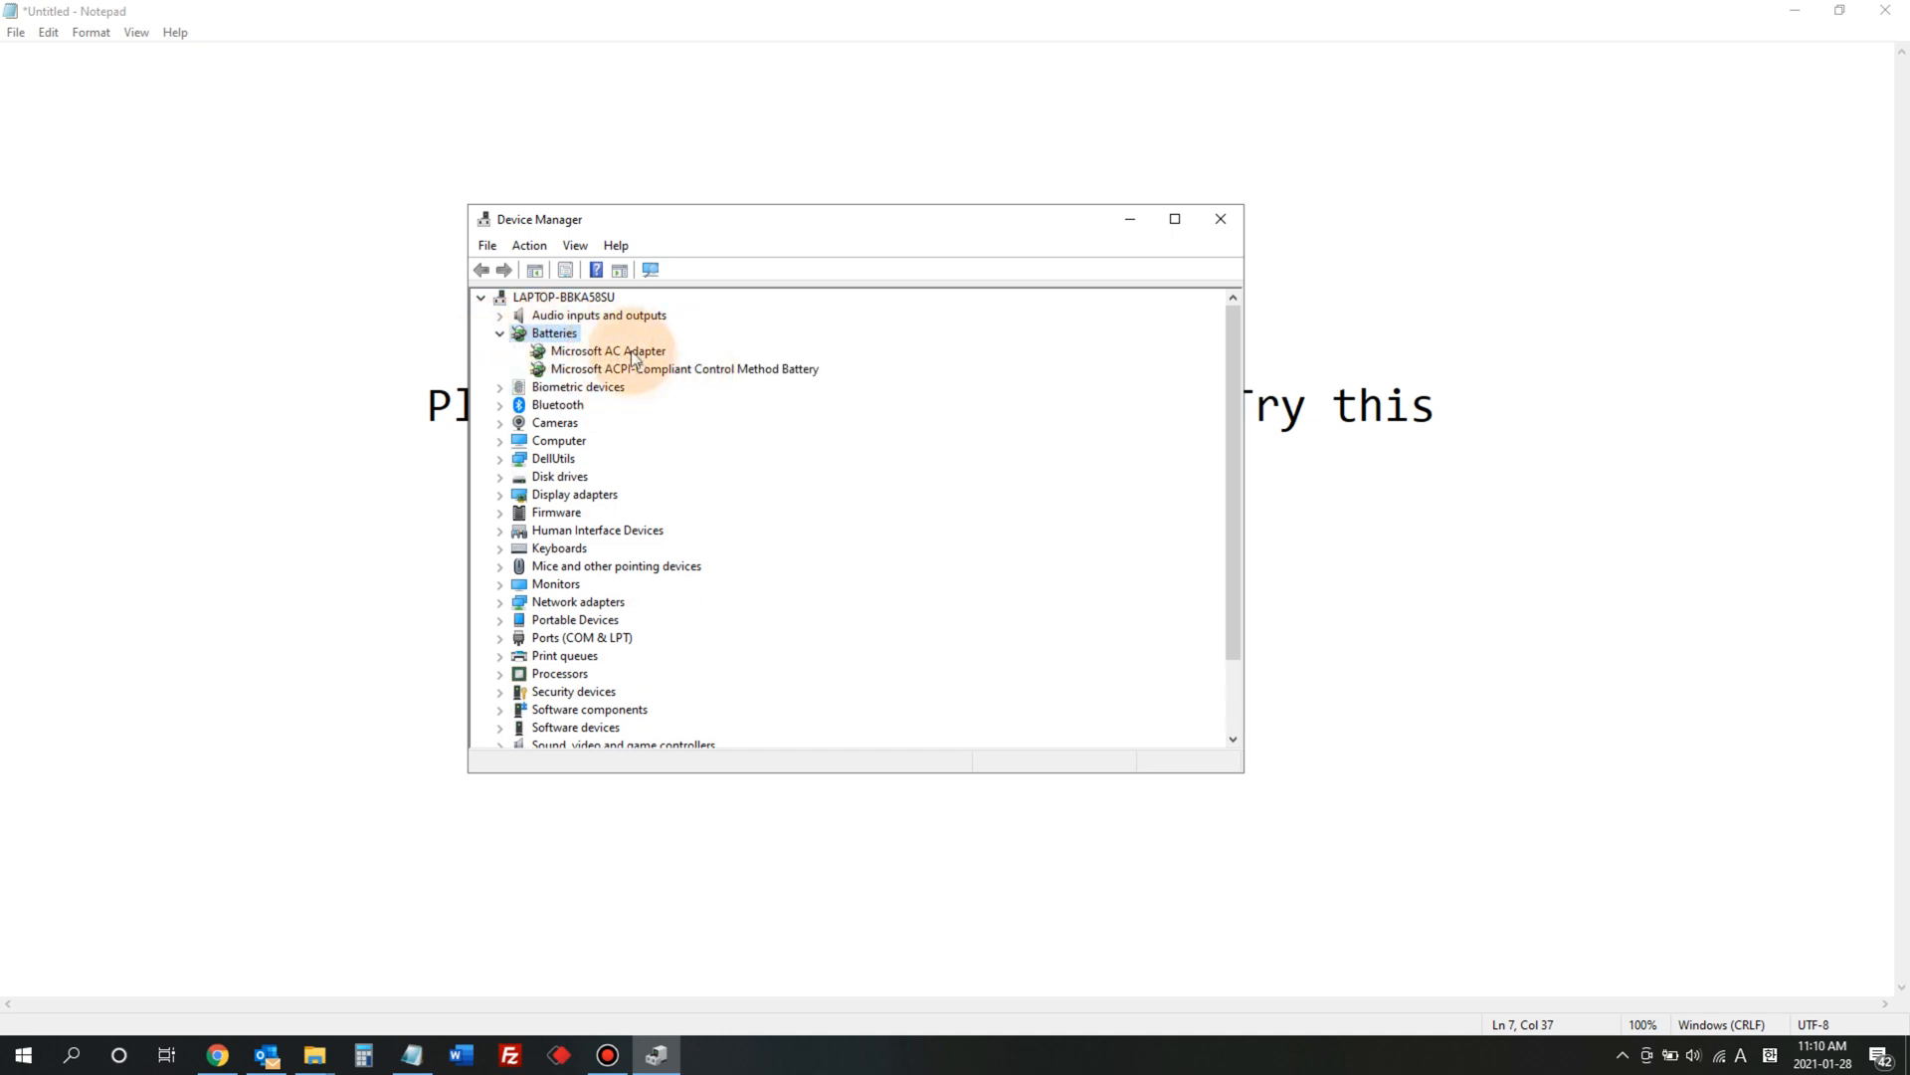
{"action": "left_click", "coordinate": [684, 368]}
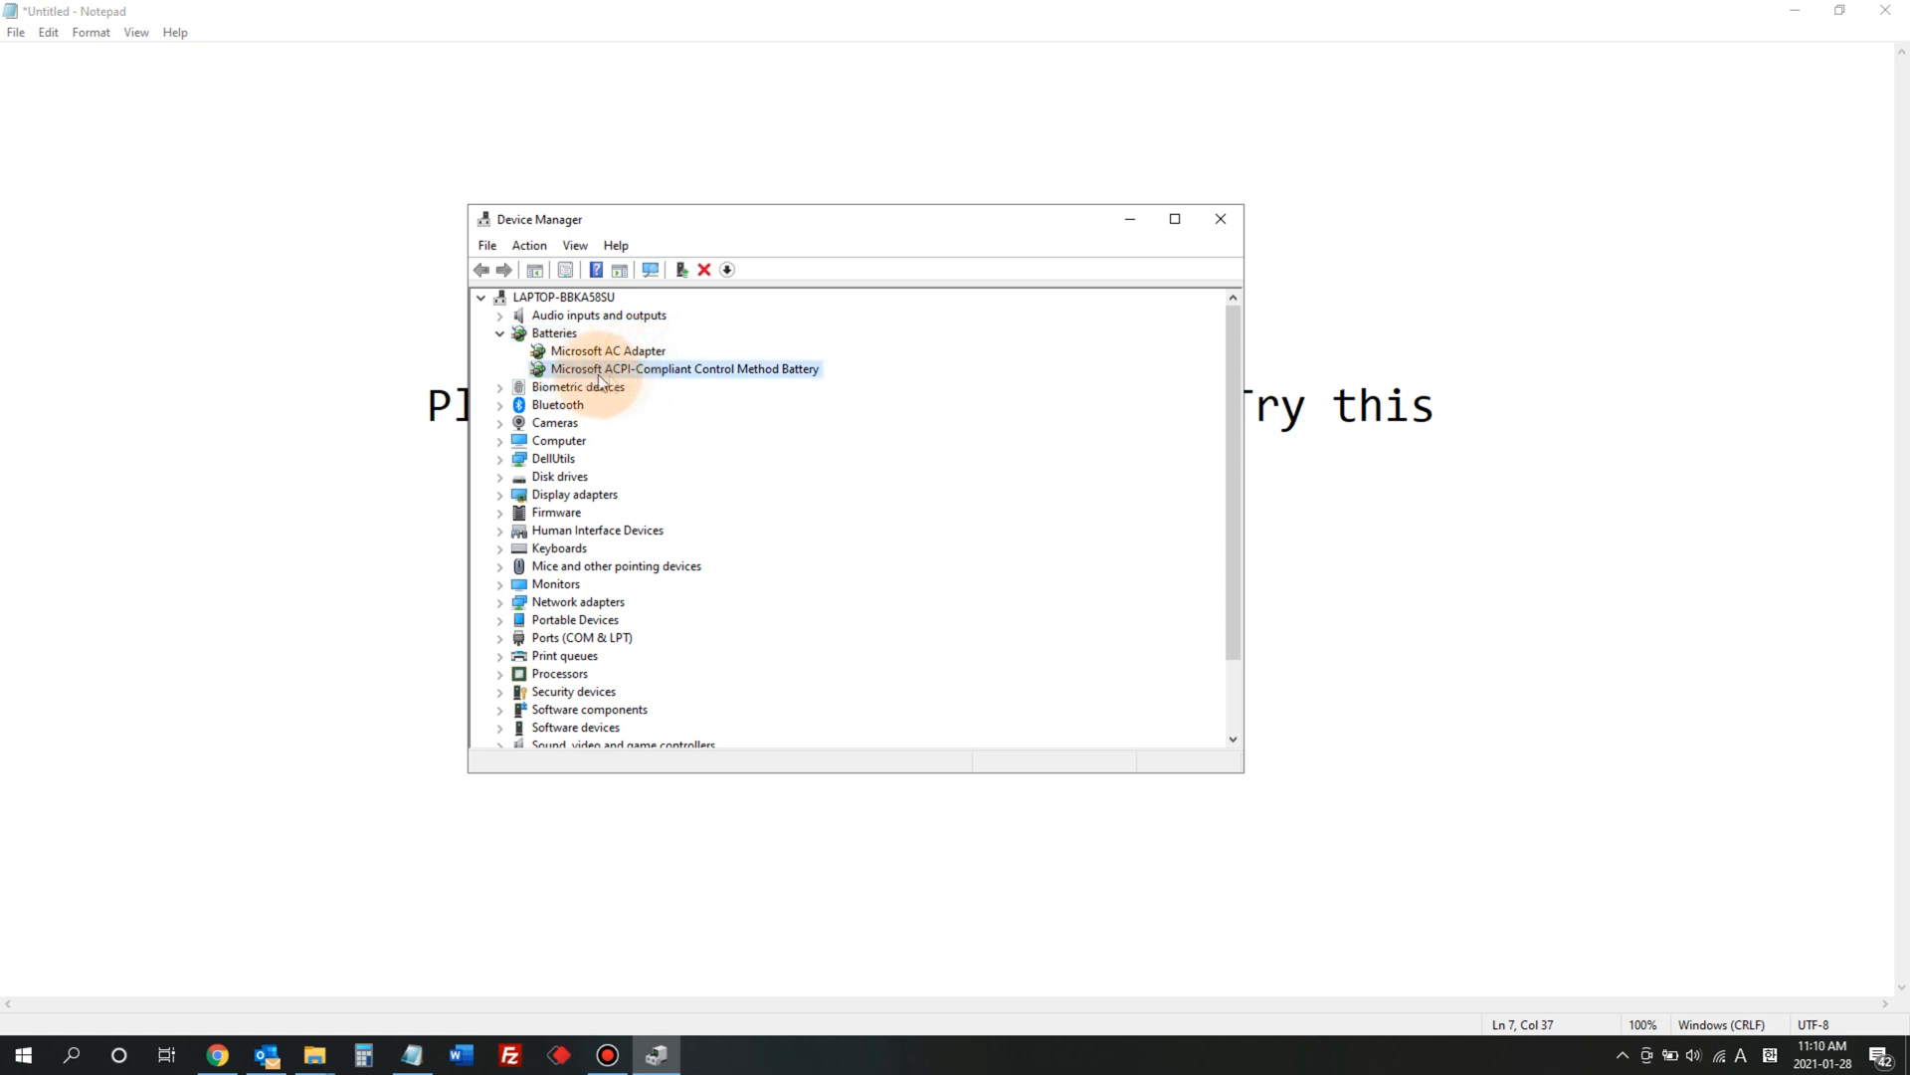
{"action": "mouse_move", "coordinate": [695, 384]}
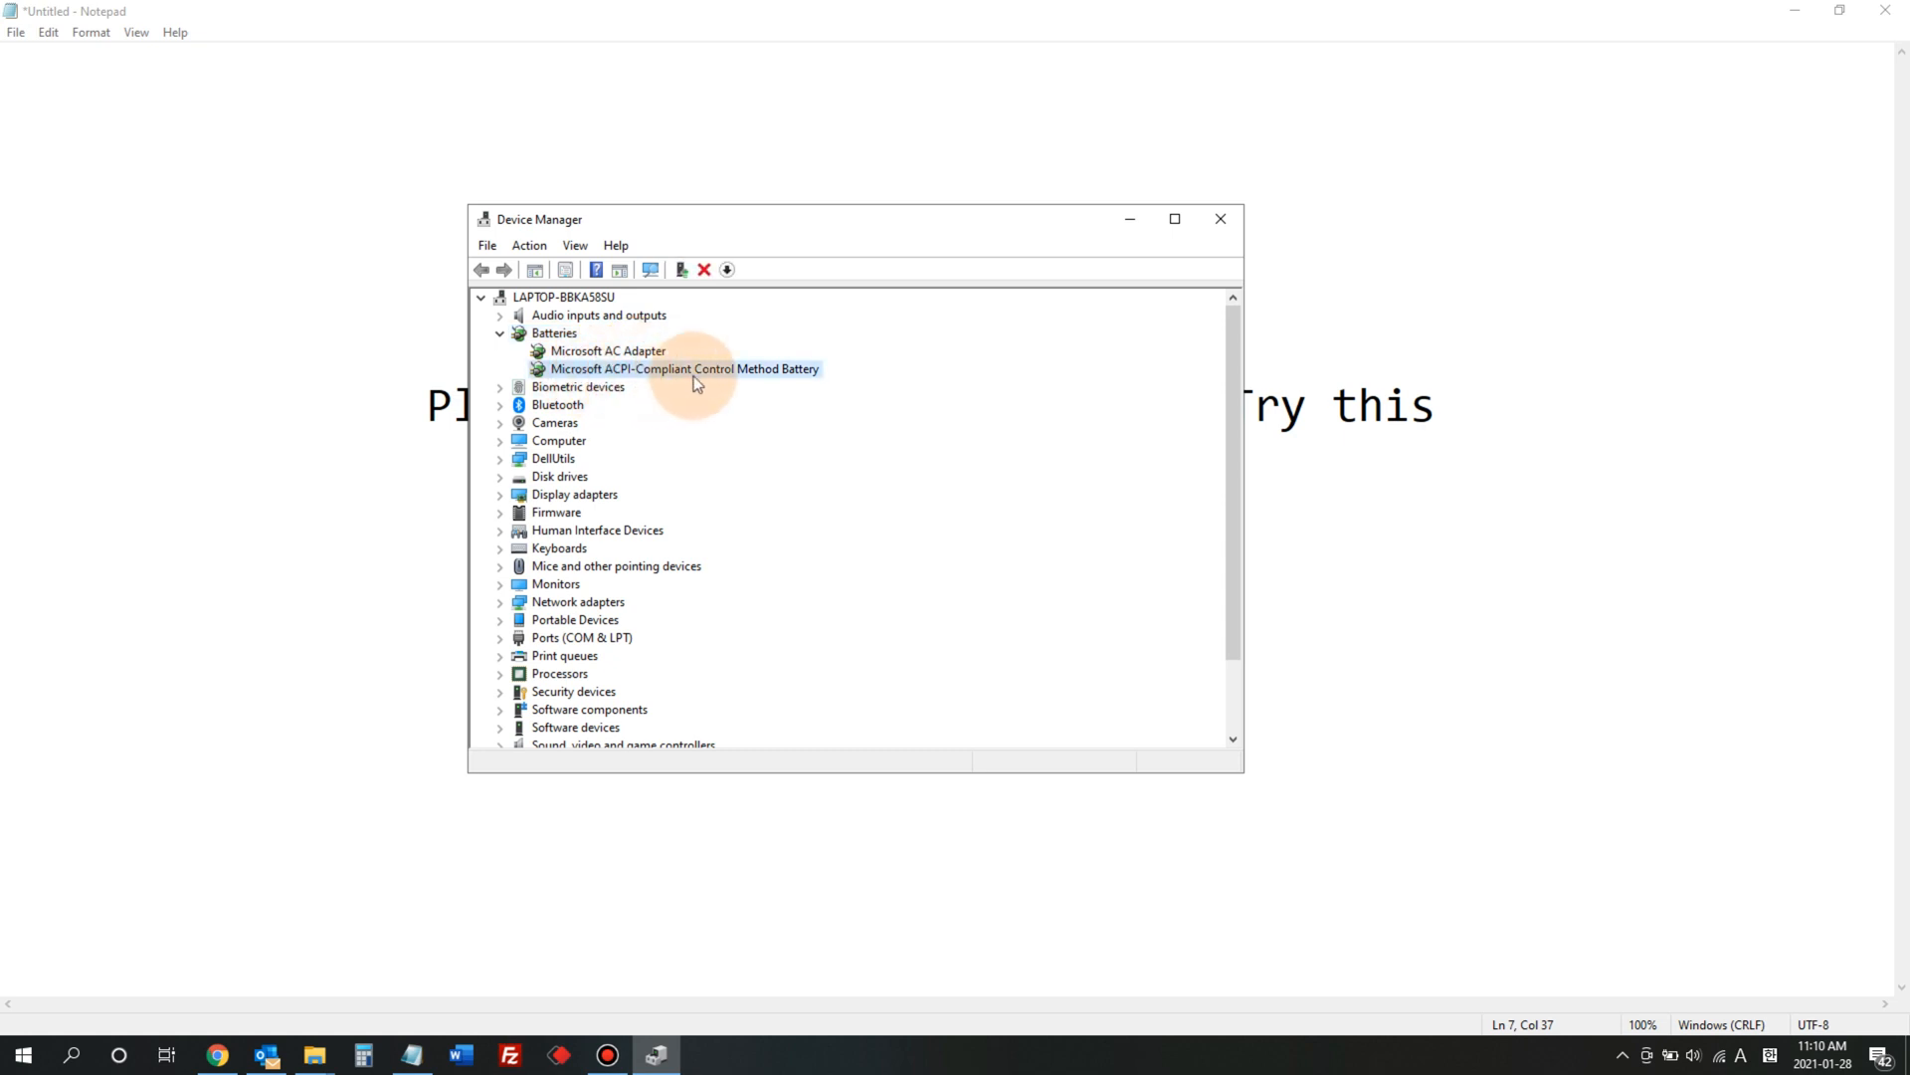
{"action": "mouse_move", "coordinate": [798, 381]}
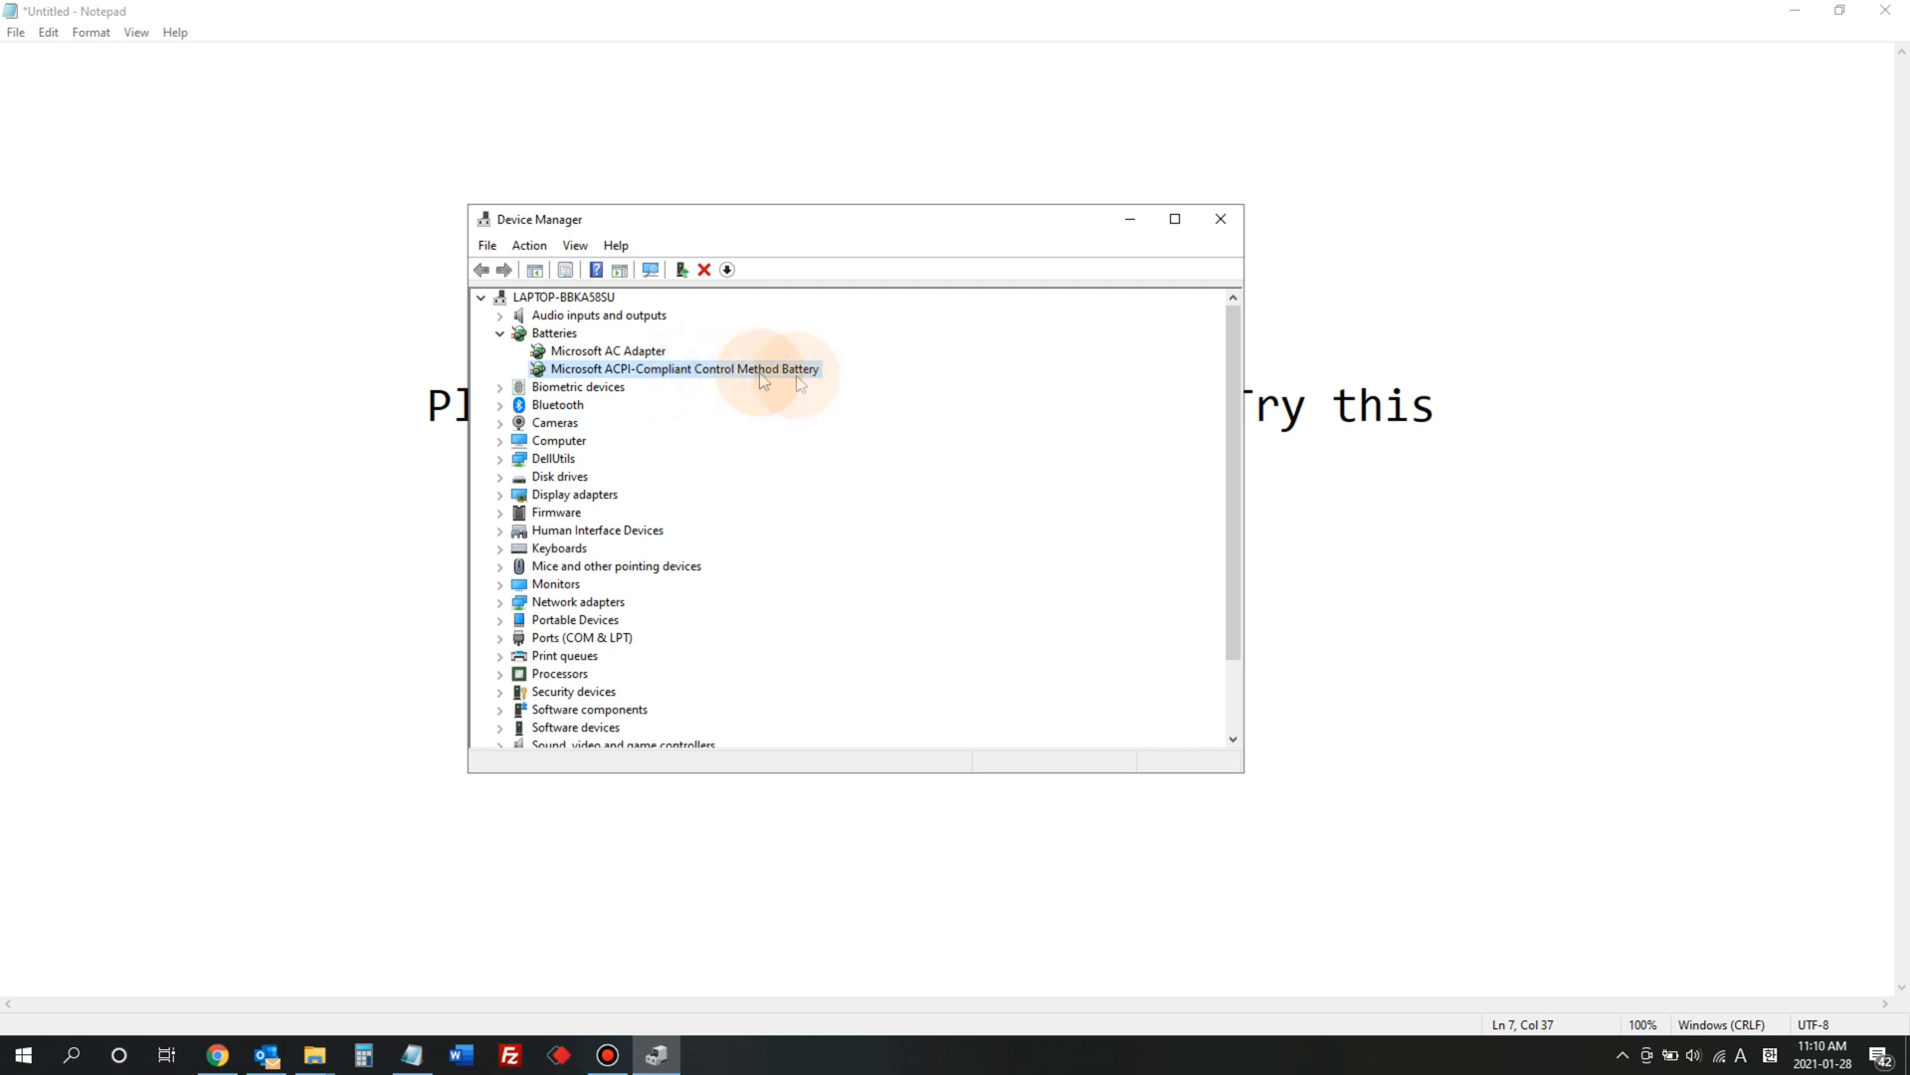
{"action": "right_click", "coordinate": [683, 369]}
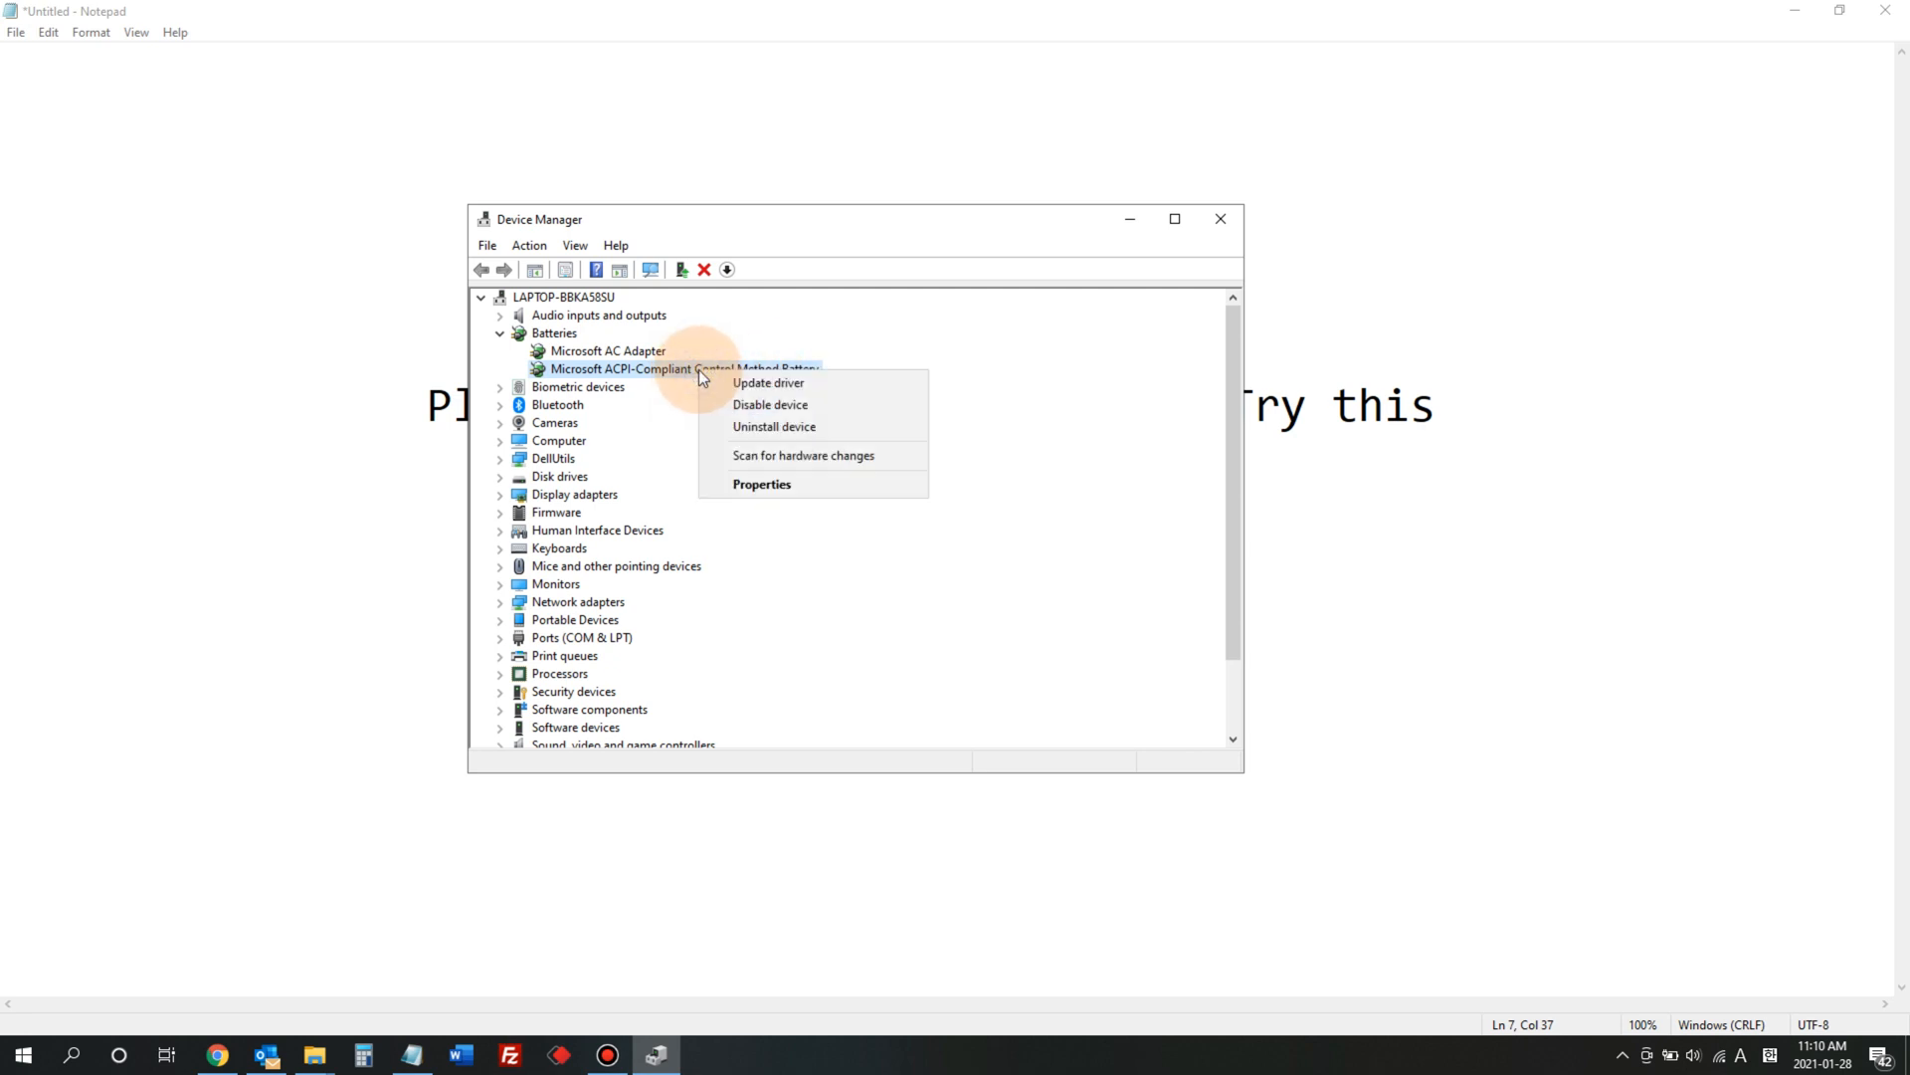
{"action": "mouse_move", "coordinate": [813, 426]}
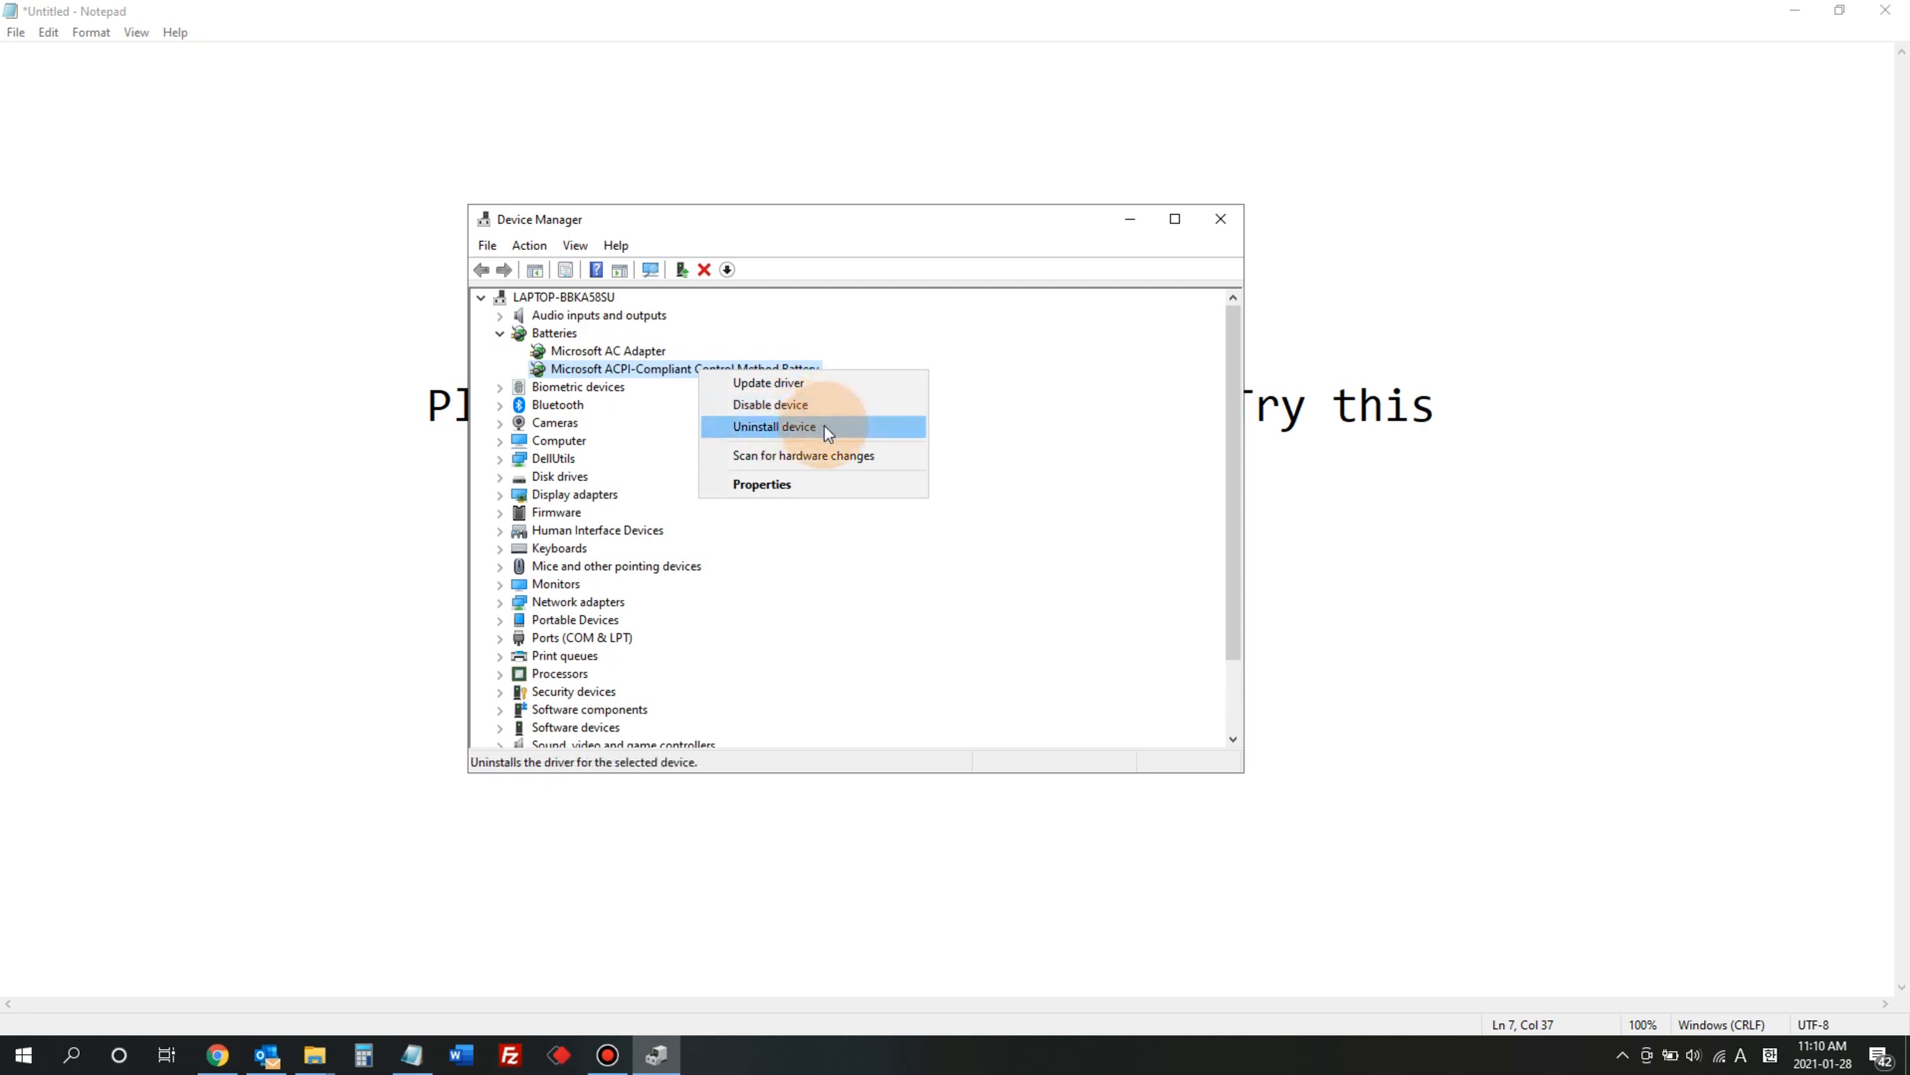
{"action": "left_click", "coordinate": [772, 427]}
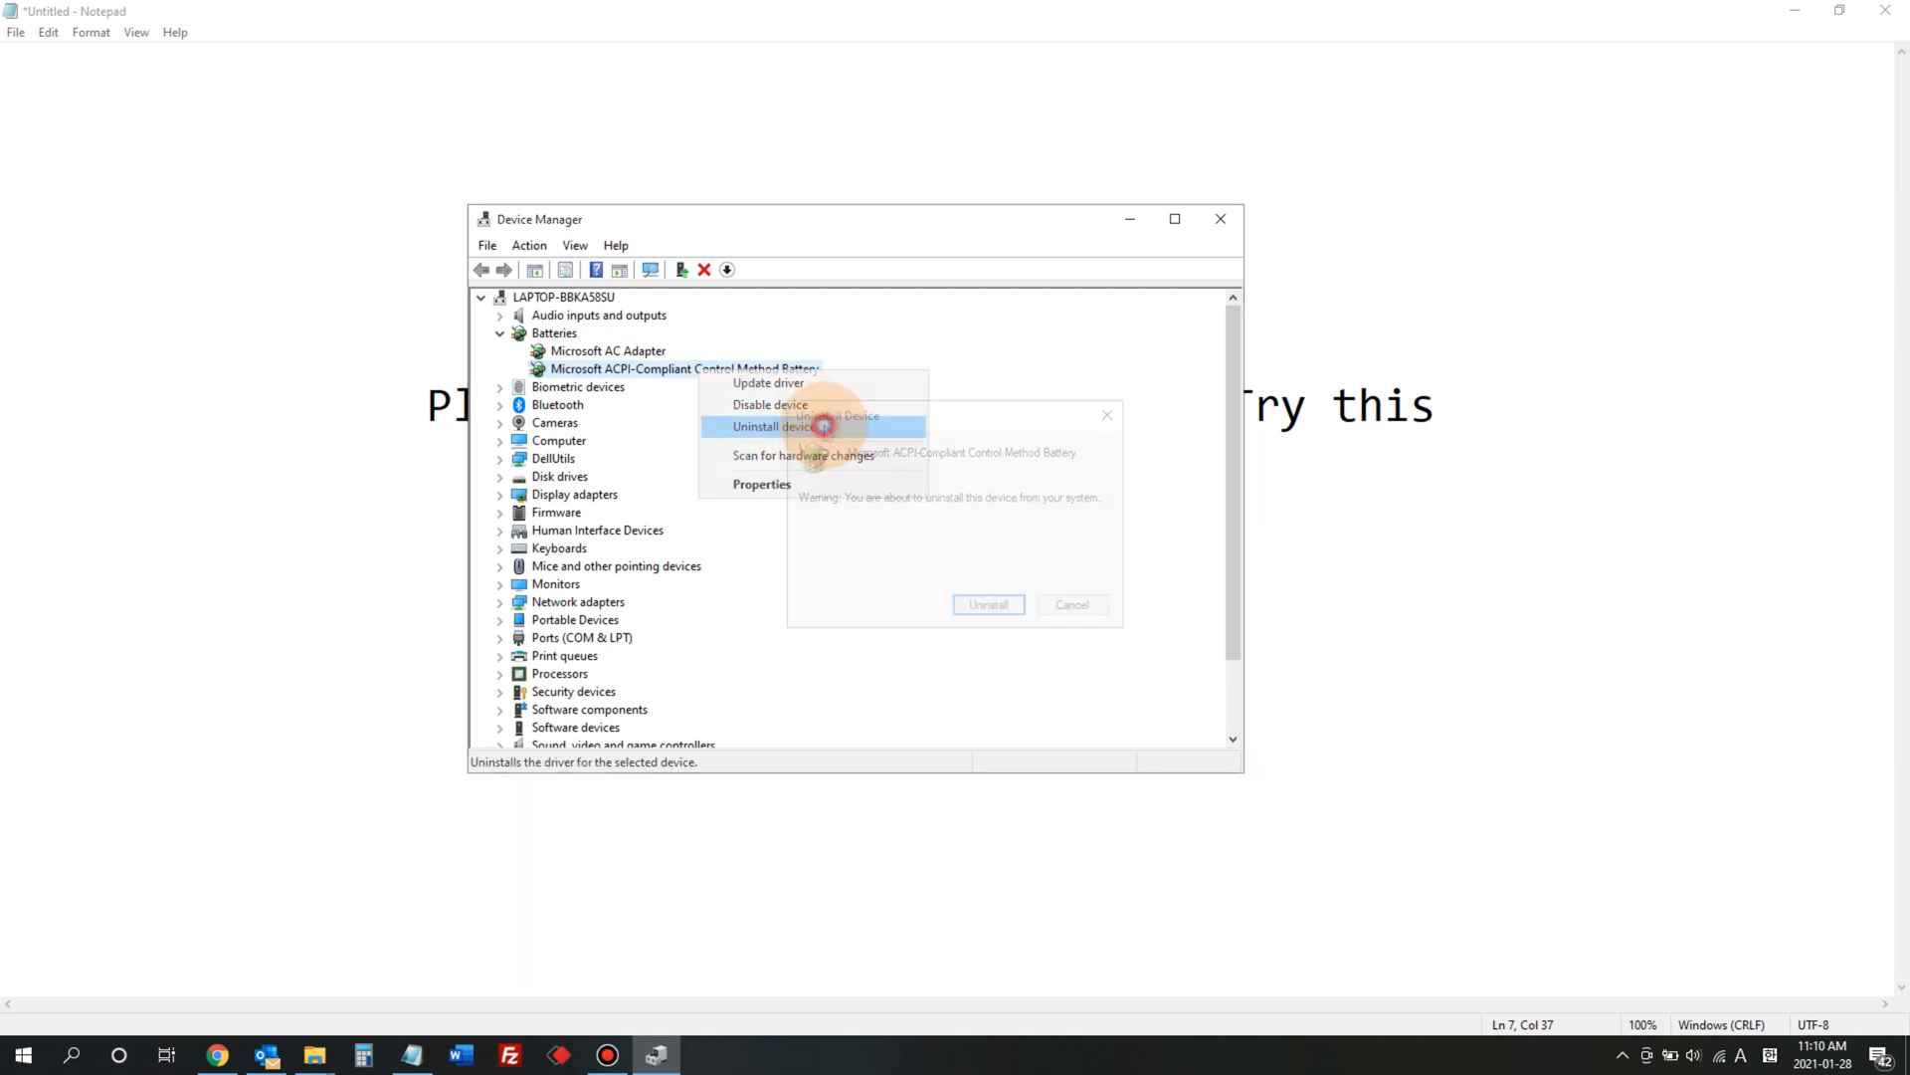
Confirm removing the ACPI-Compliant battery, leaving only the Microsoft AC Adapter under Batteries.
{"action": "left_click", "coordinate": [774, 426]}
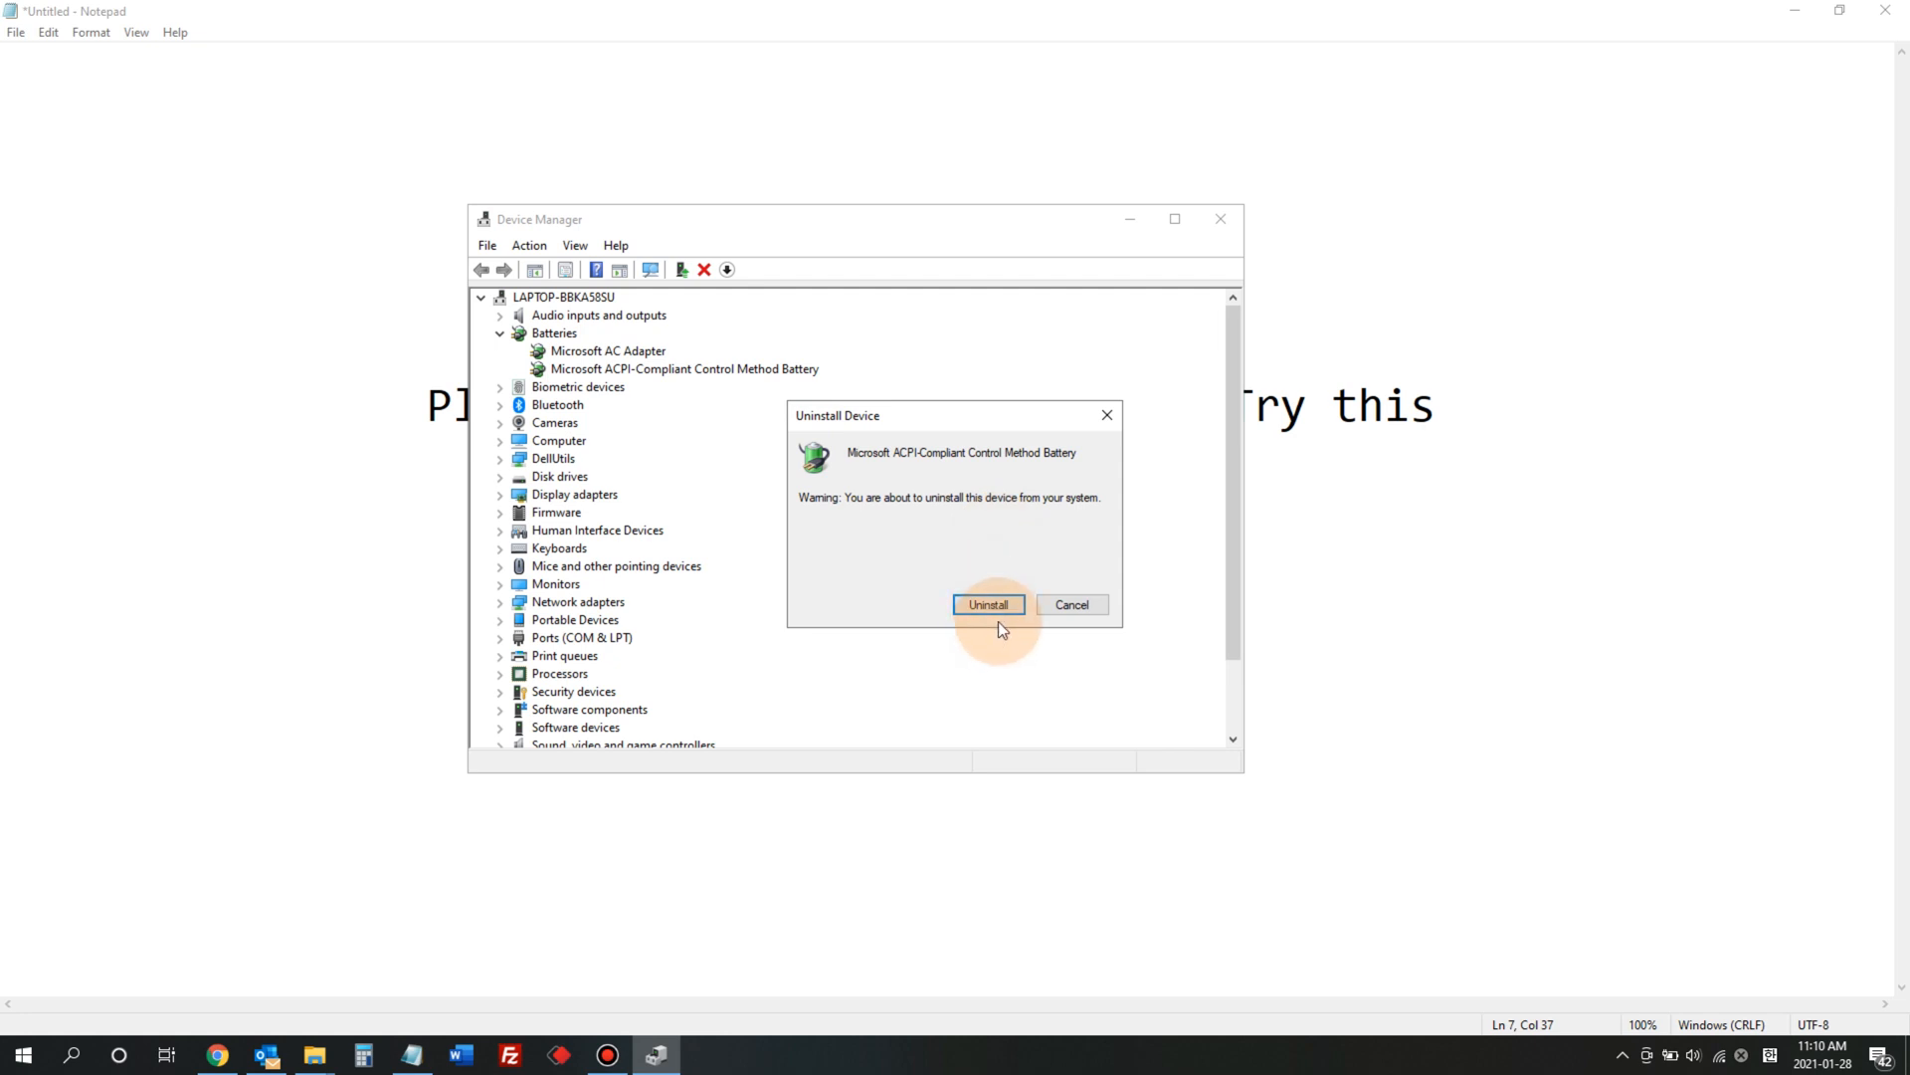
{"action": "left_click", "coordinate": [988, 604]}
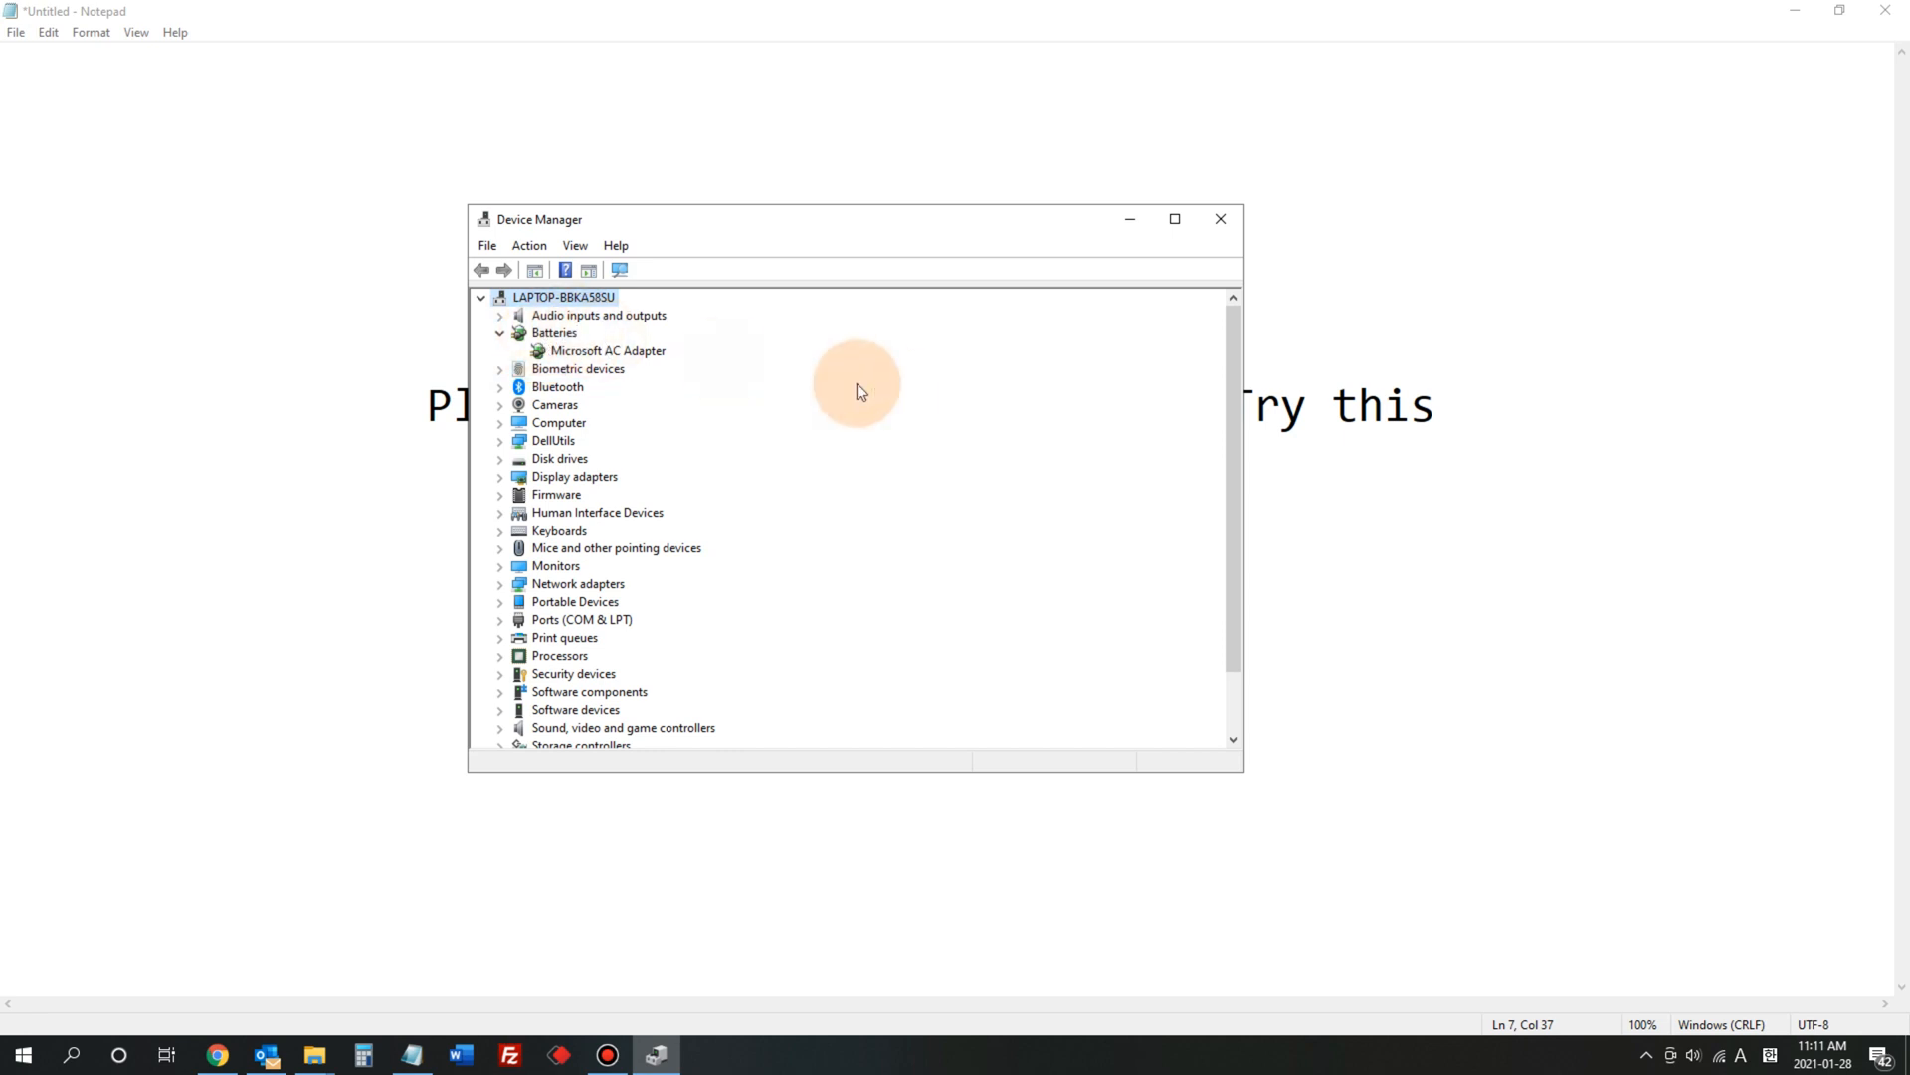
{"action": "mouse_move", "coordinate": [1036, 423]}
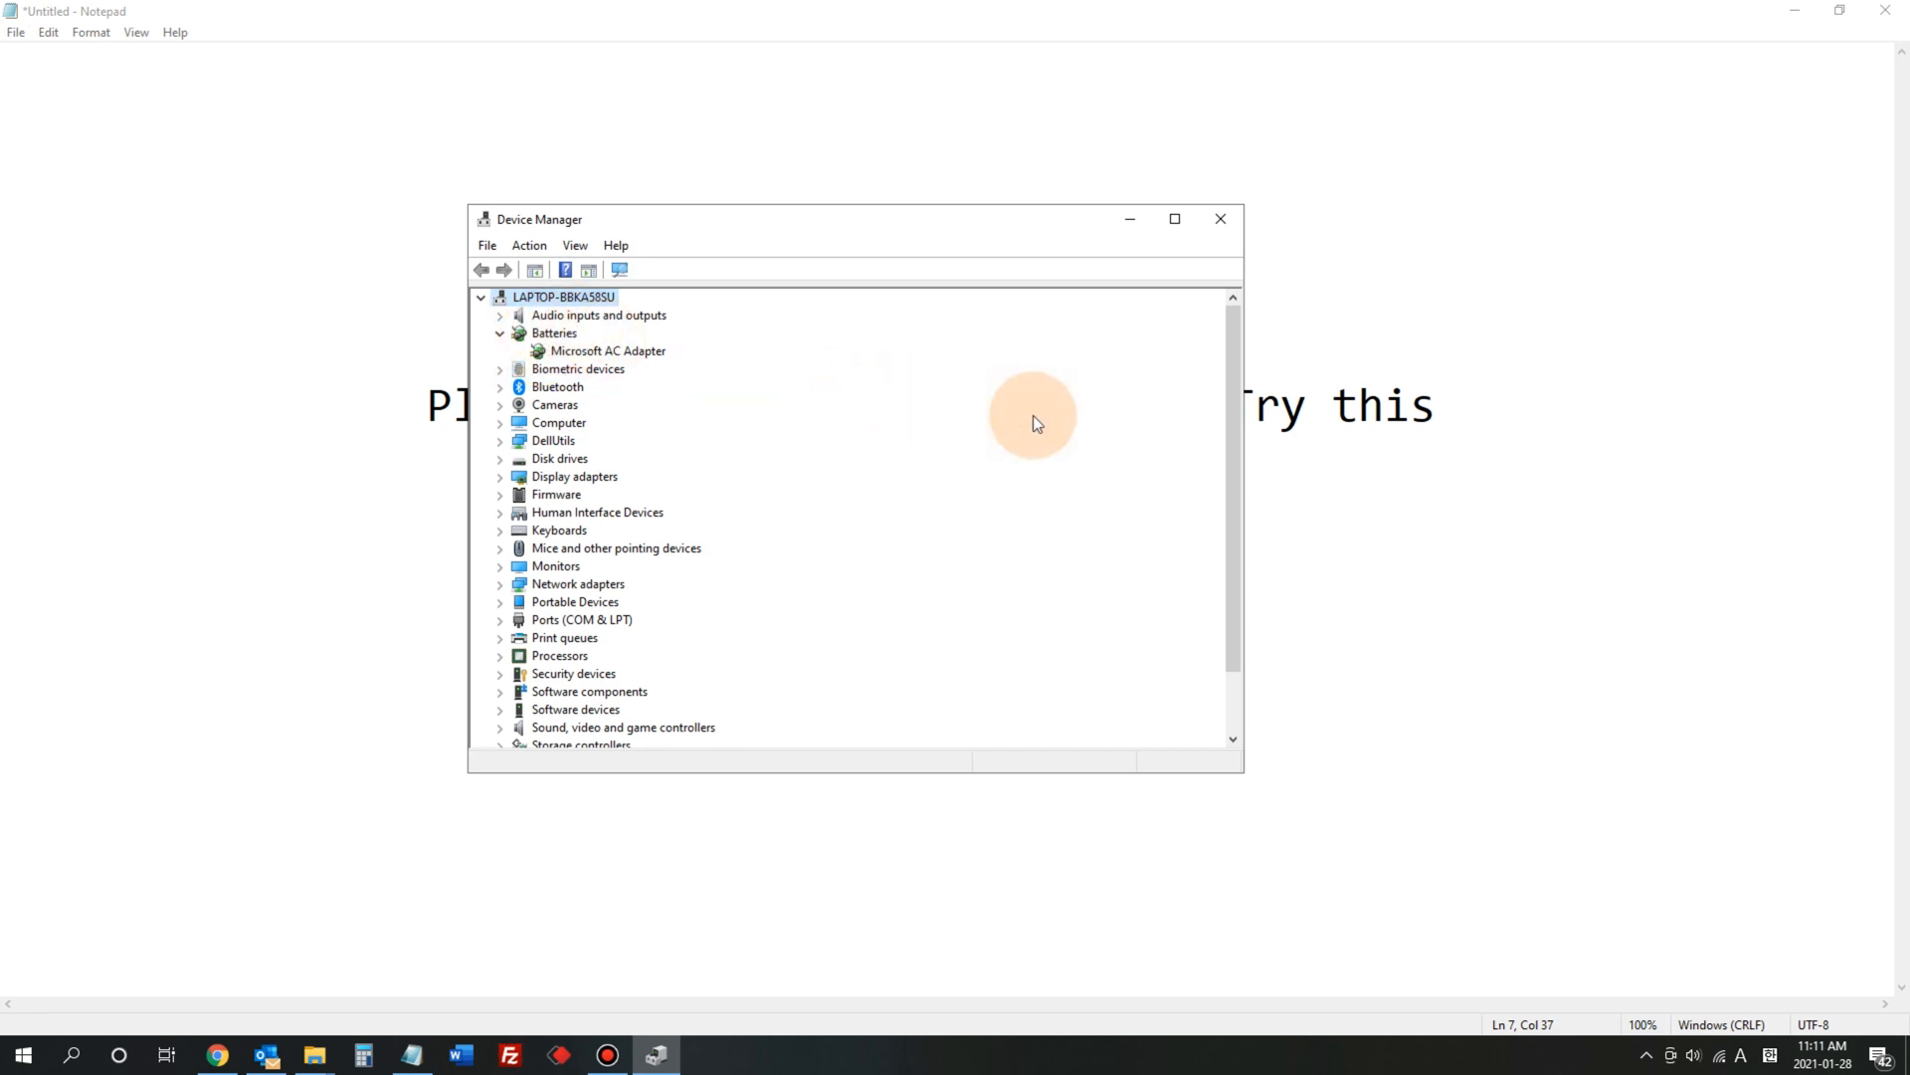
{"action": "mouse_move", "coordinate": [661, 387]}
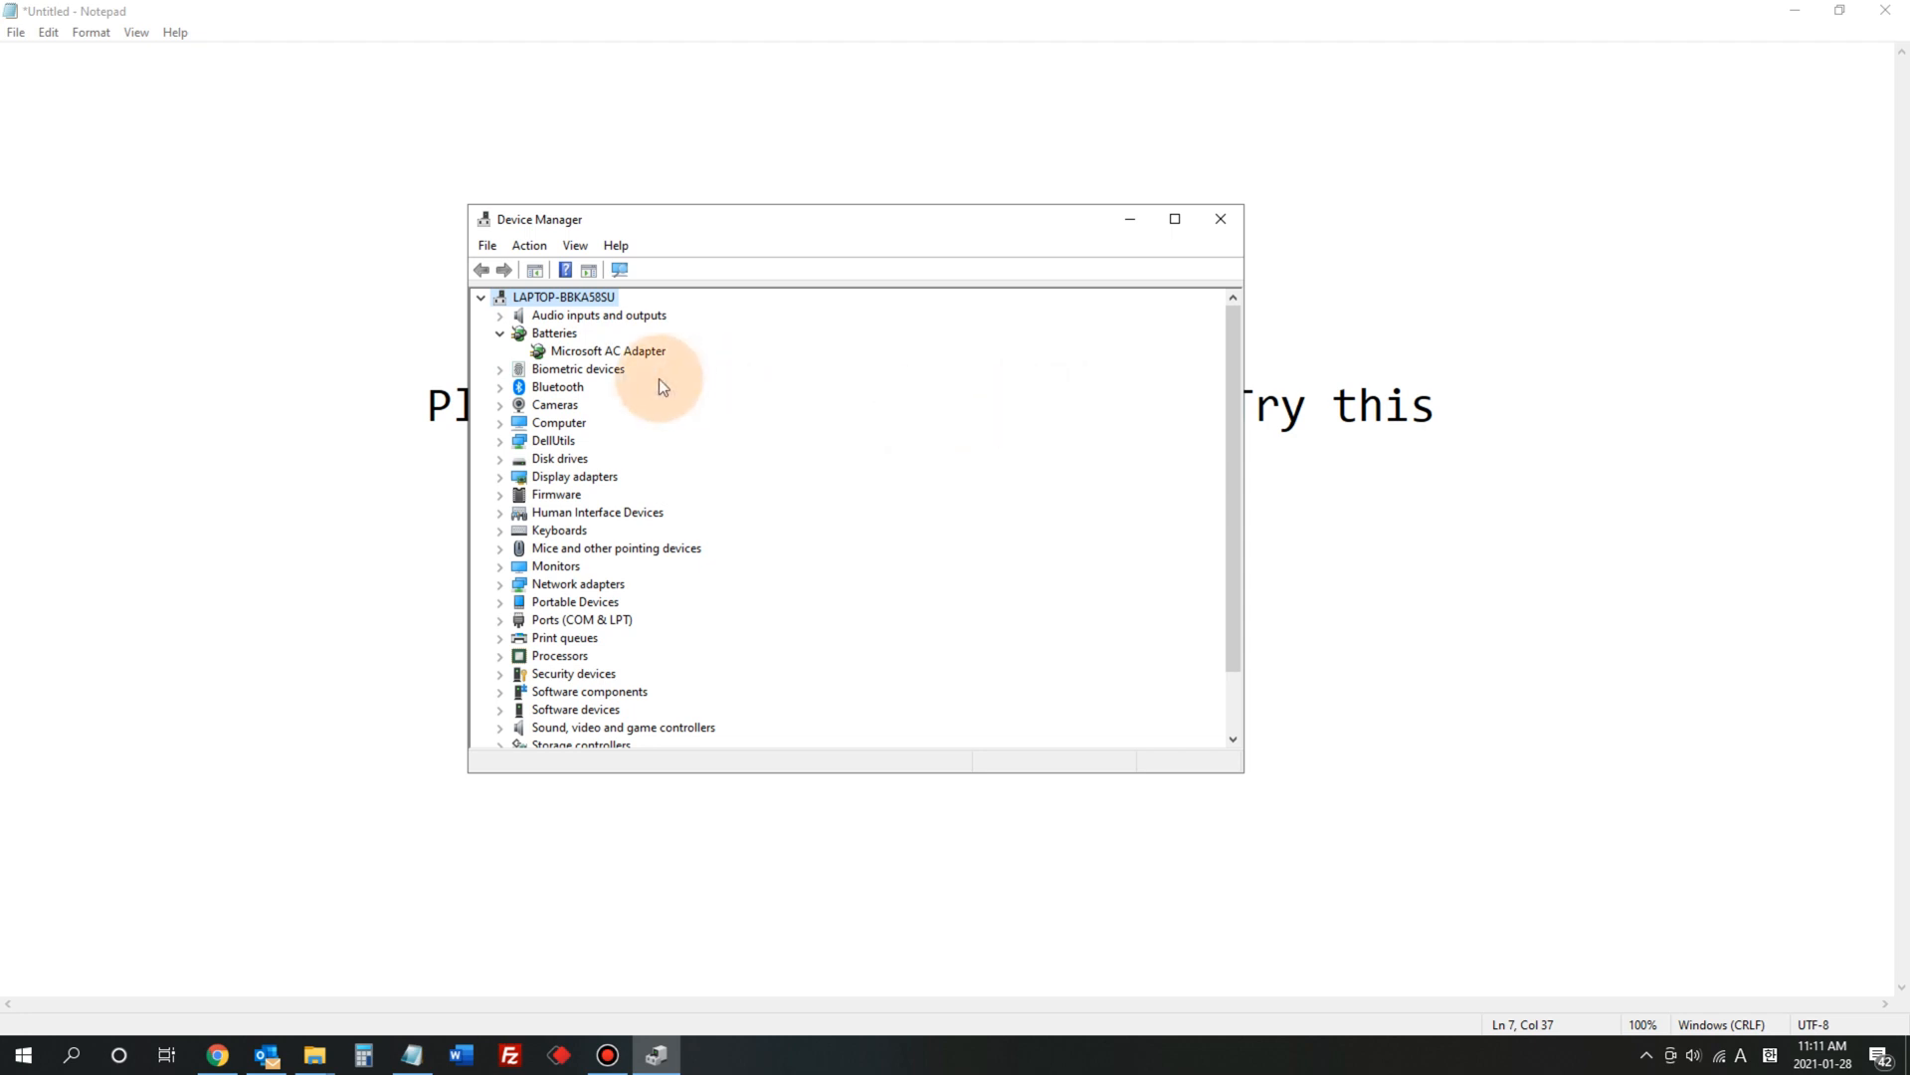
{"action": "mouse_move", "coordinate": [606, 362]}
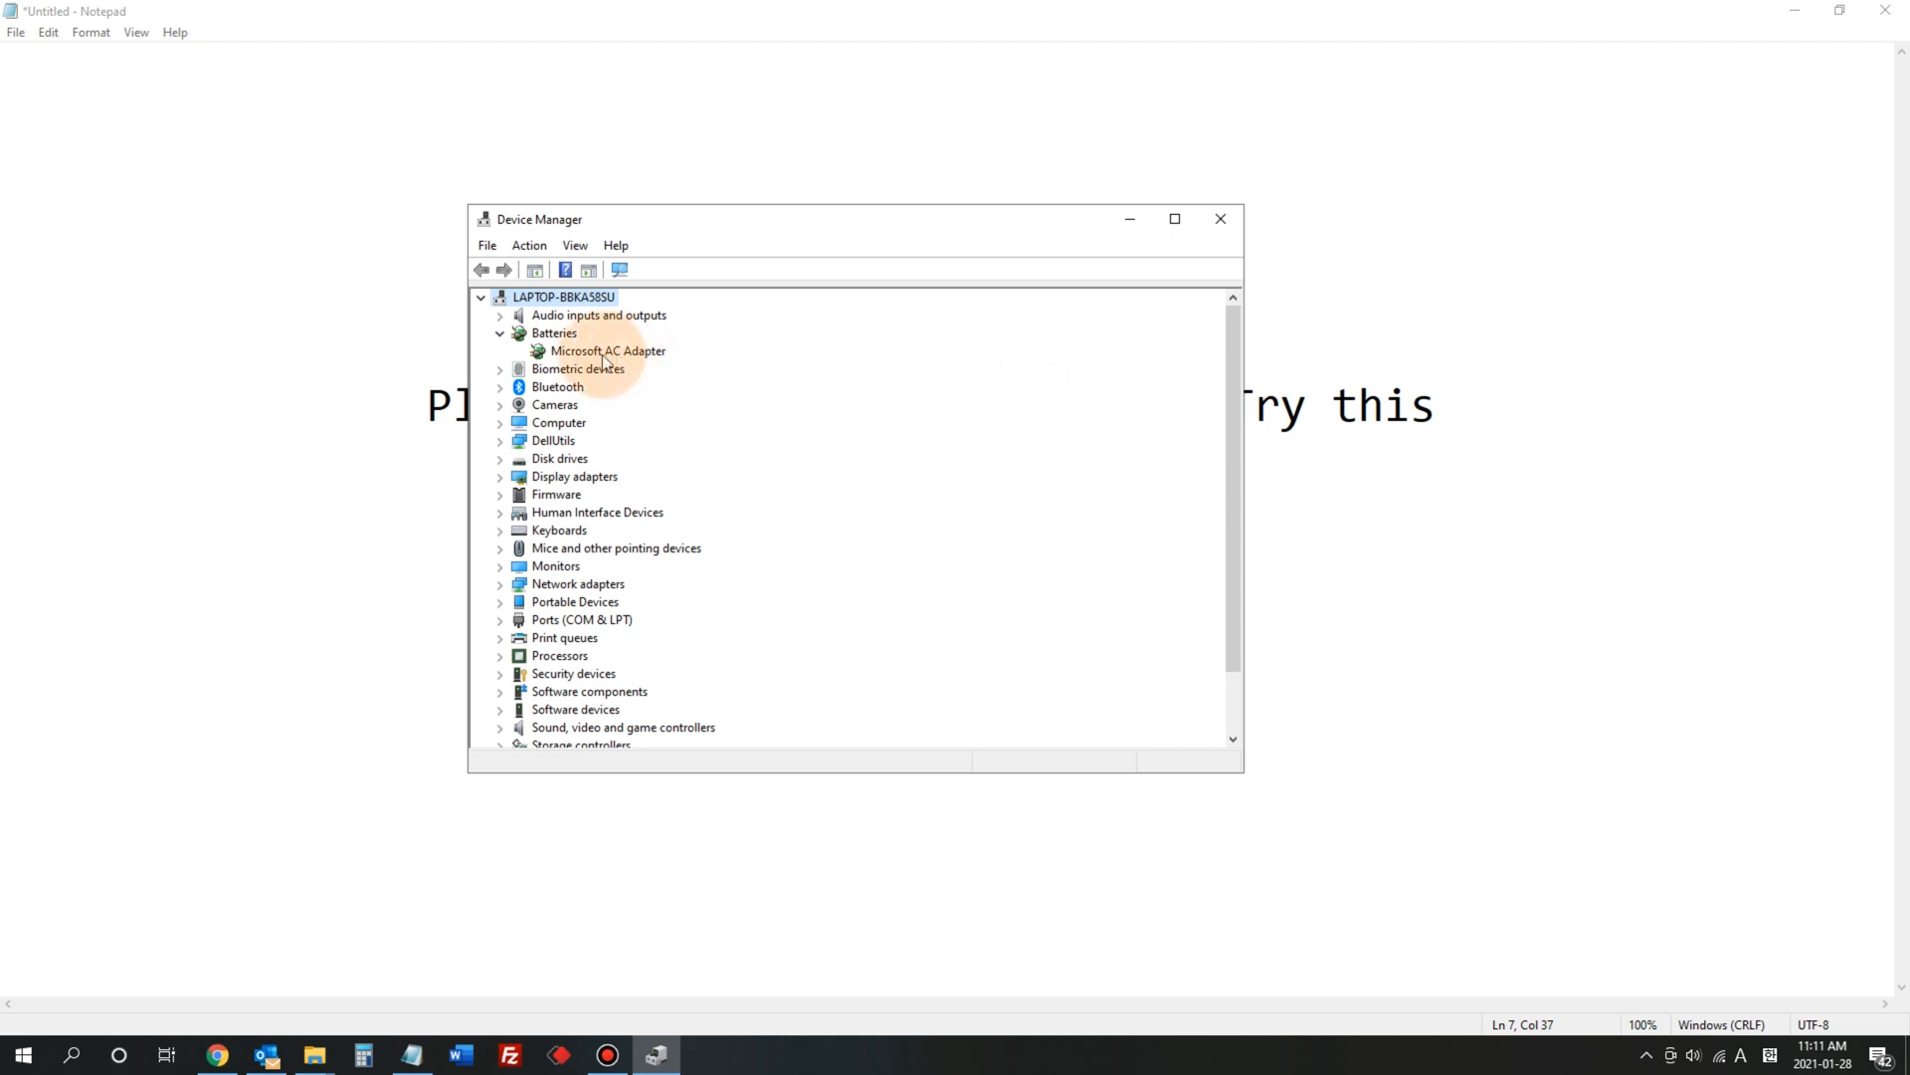
{"action": "mouse_move", "coordinate": [579, 364]}
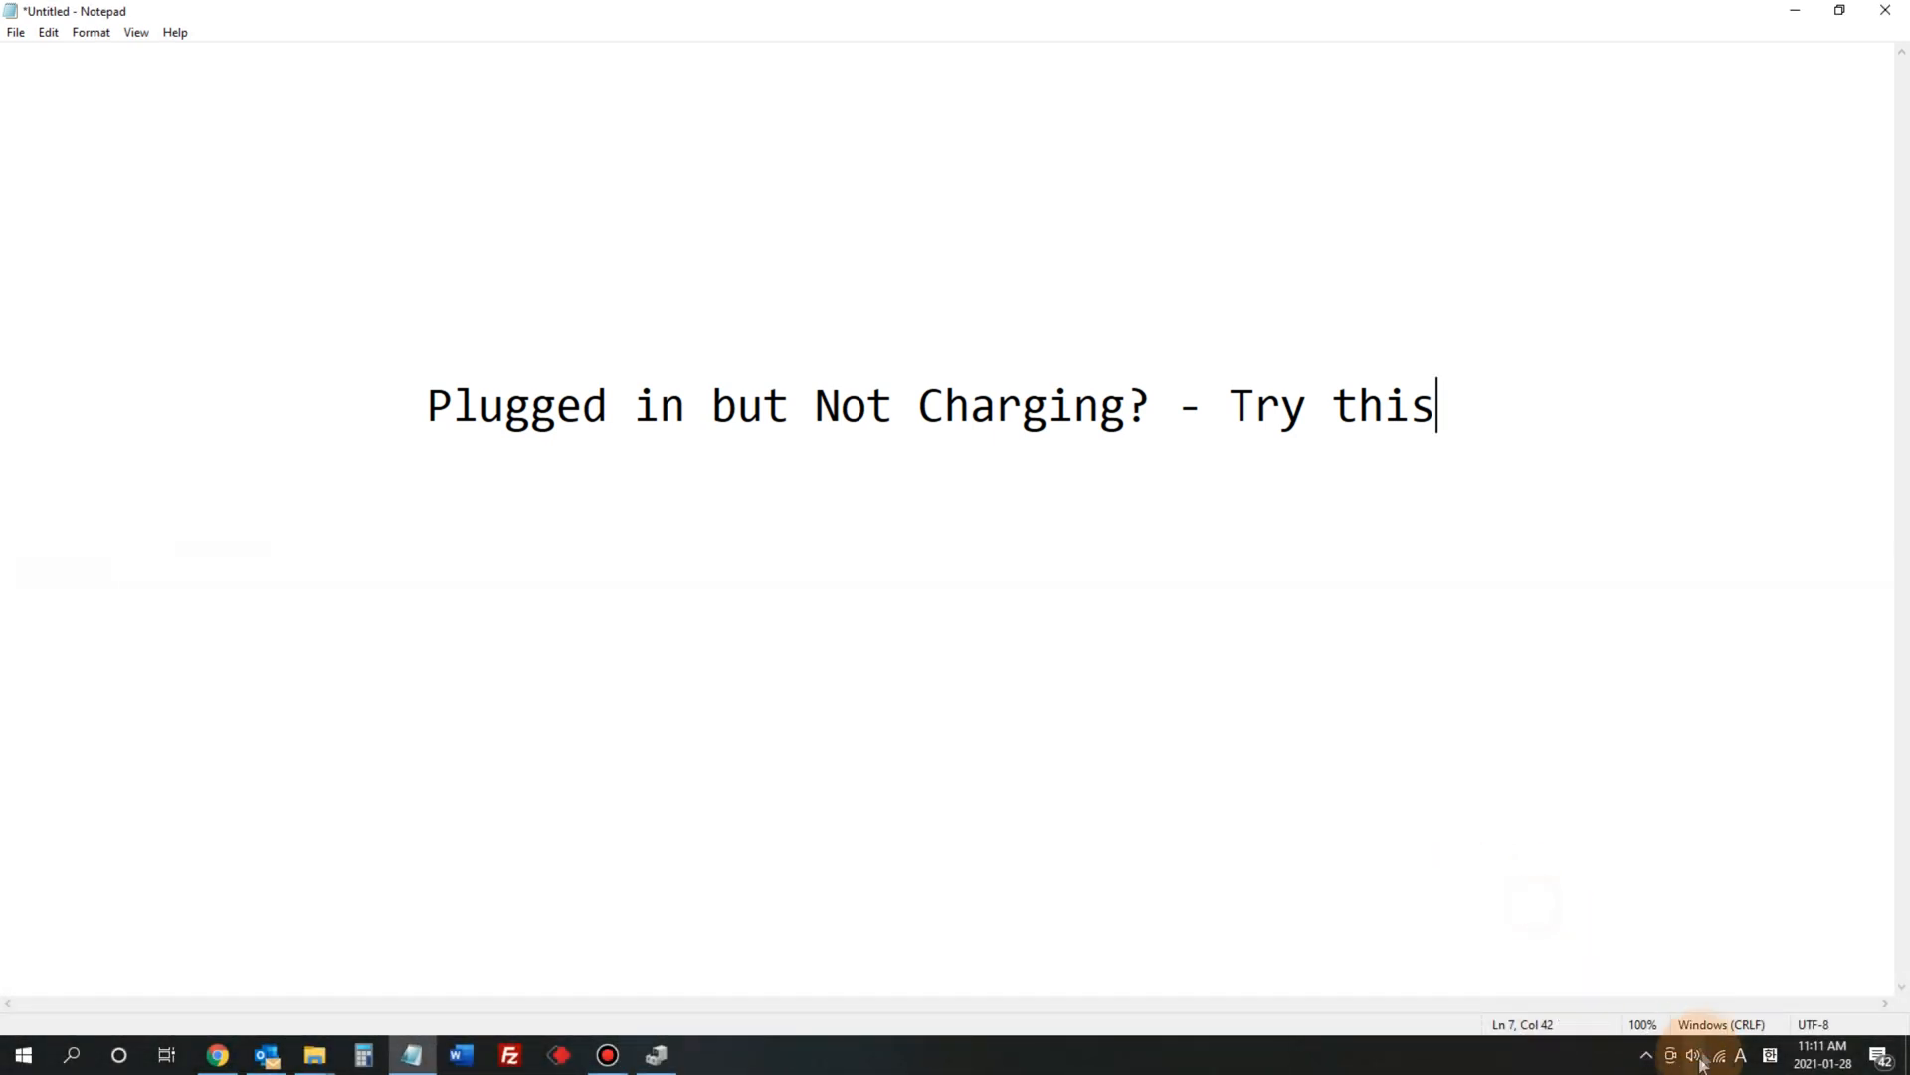
{"action": "left_click", "coordinate": [1643, 1055]}
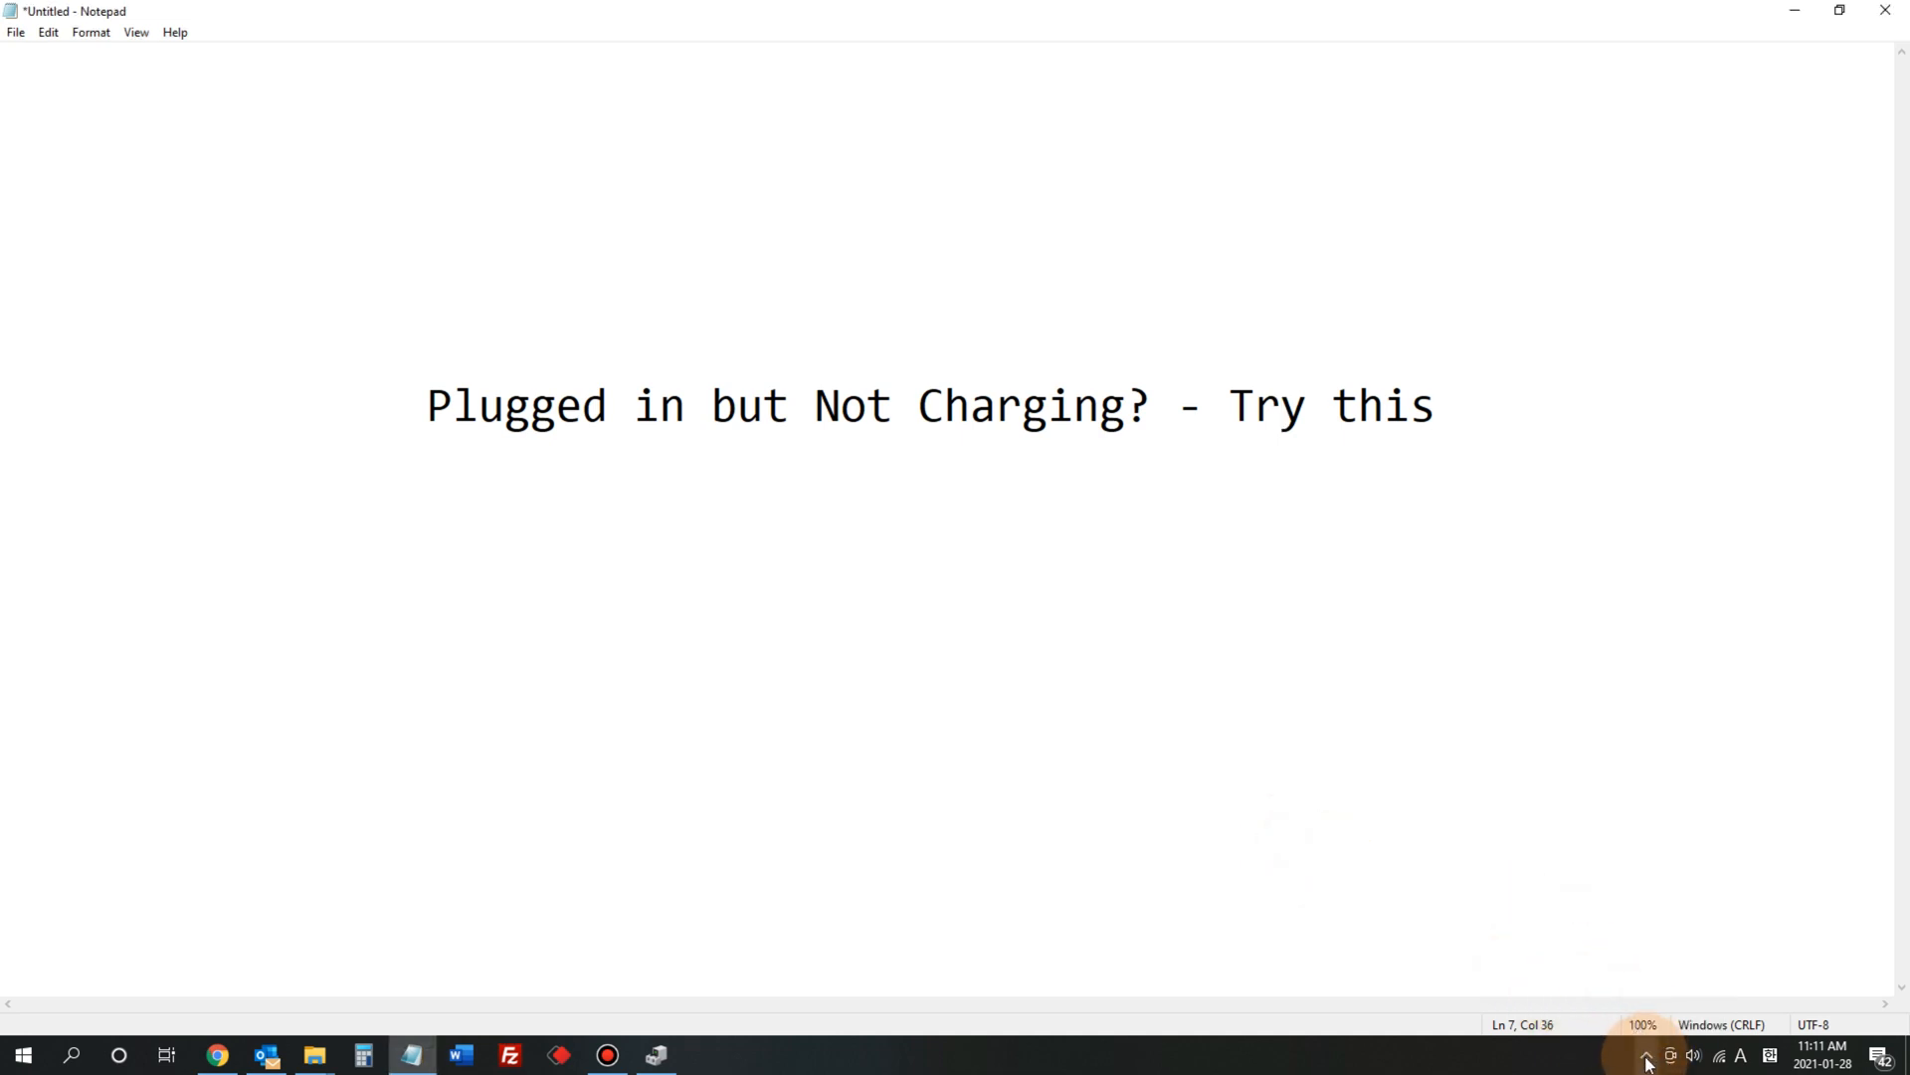
{"action": "left_click", "coordinate": [1645, 1054]}
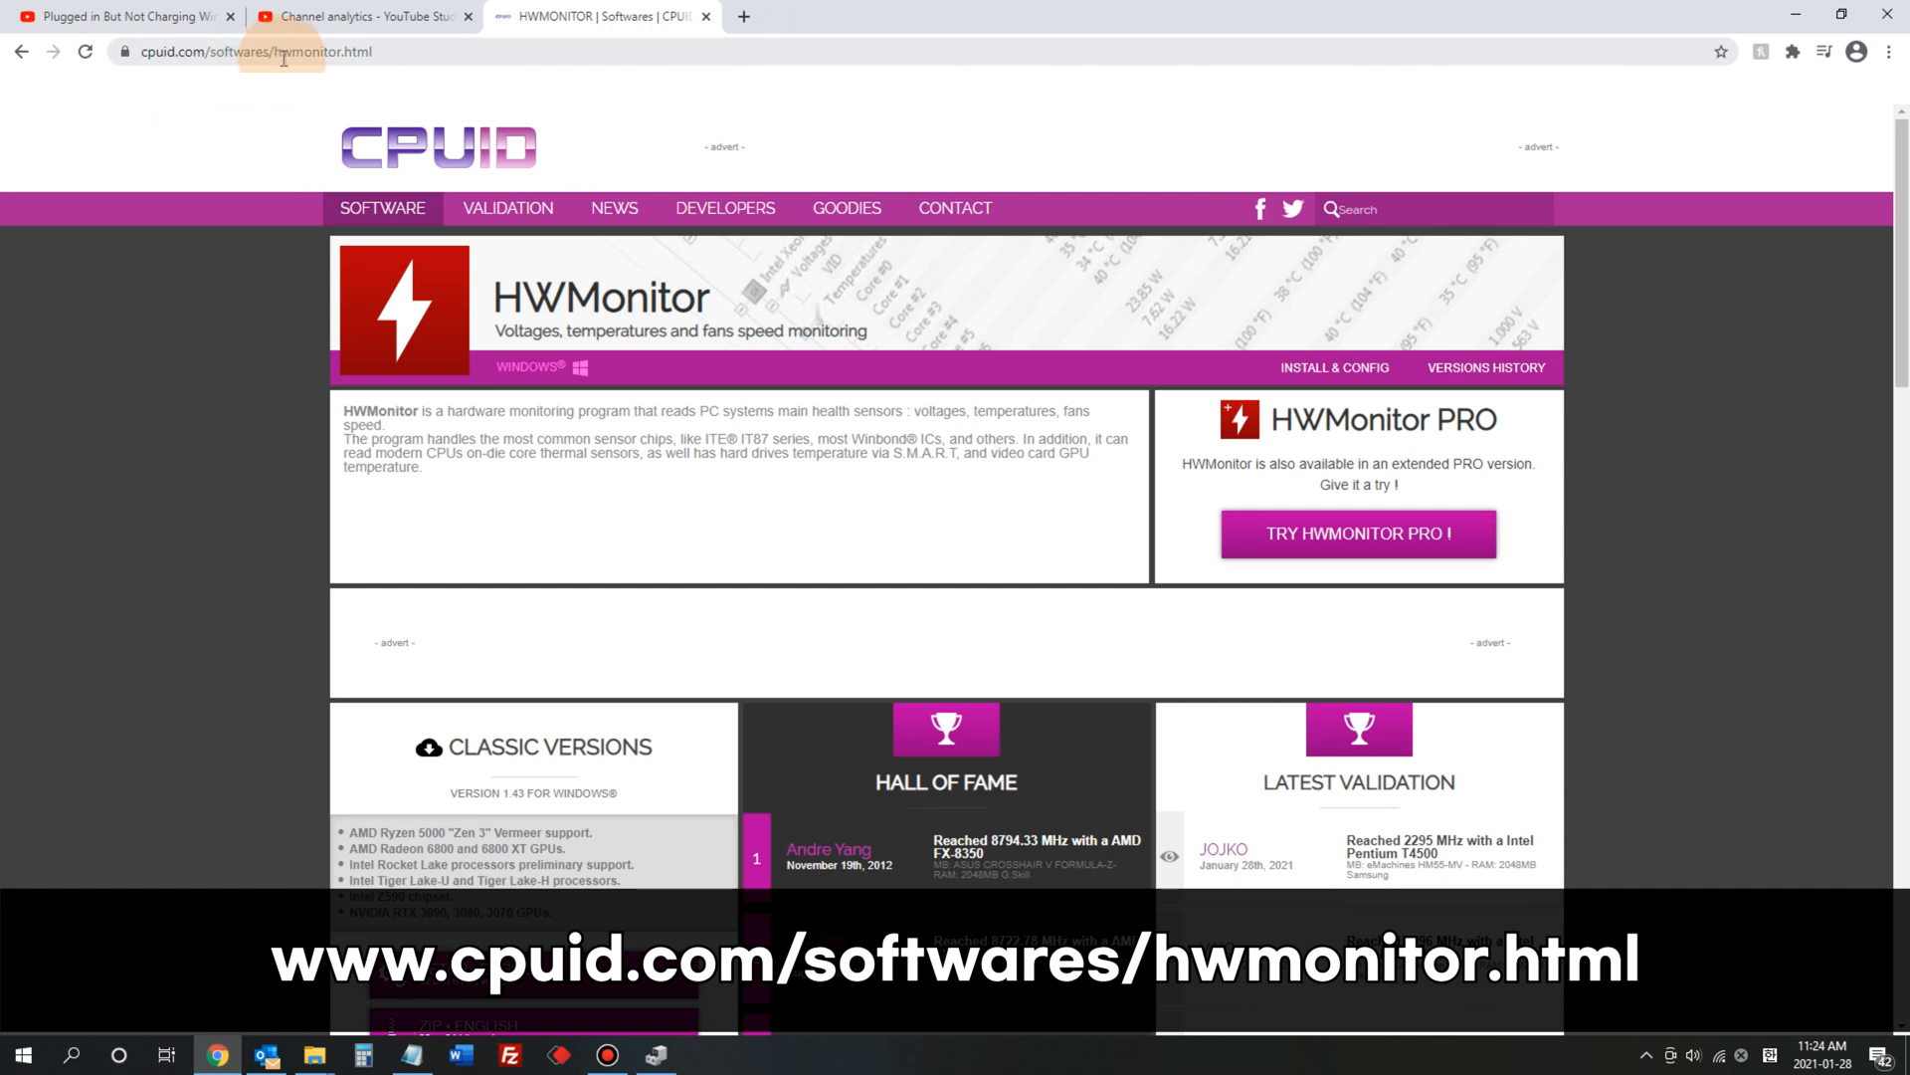
{"action": "mouse_move", "coordinate": [254, 227]}
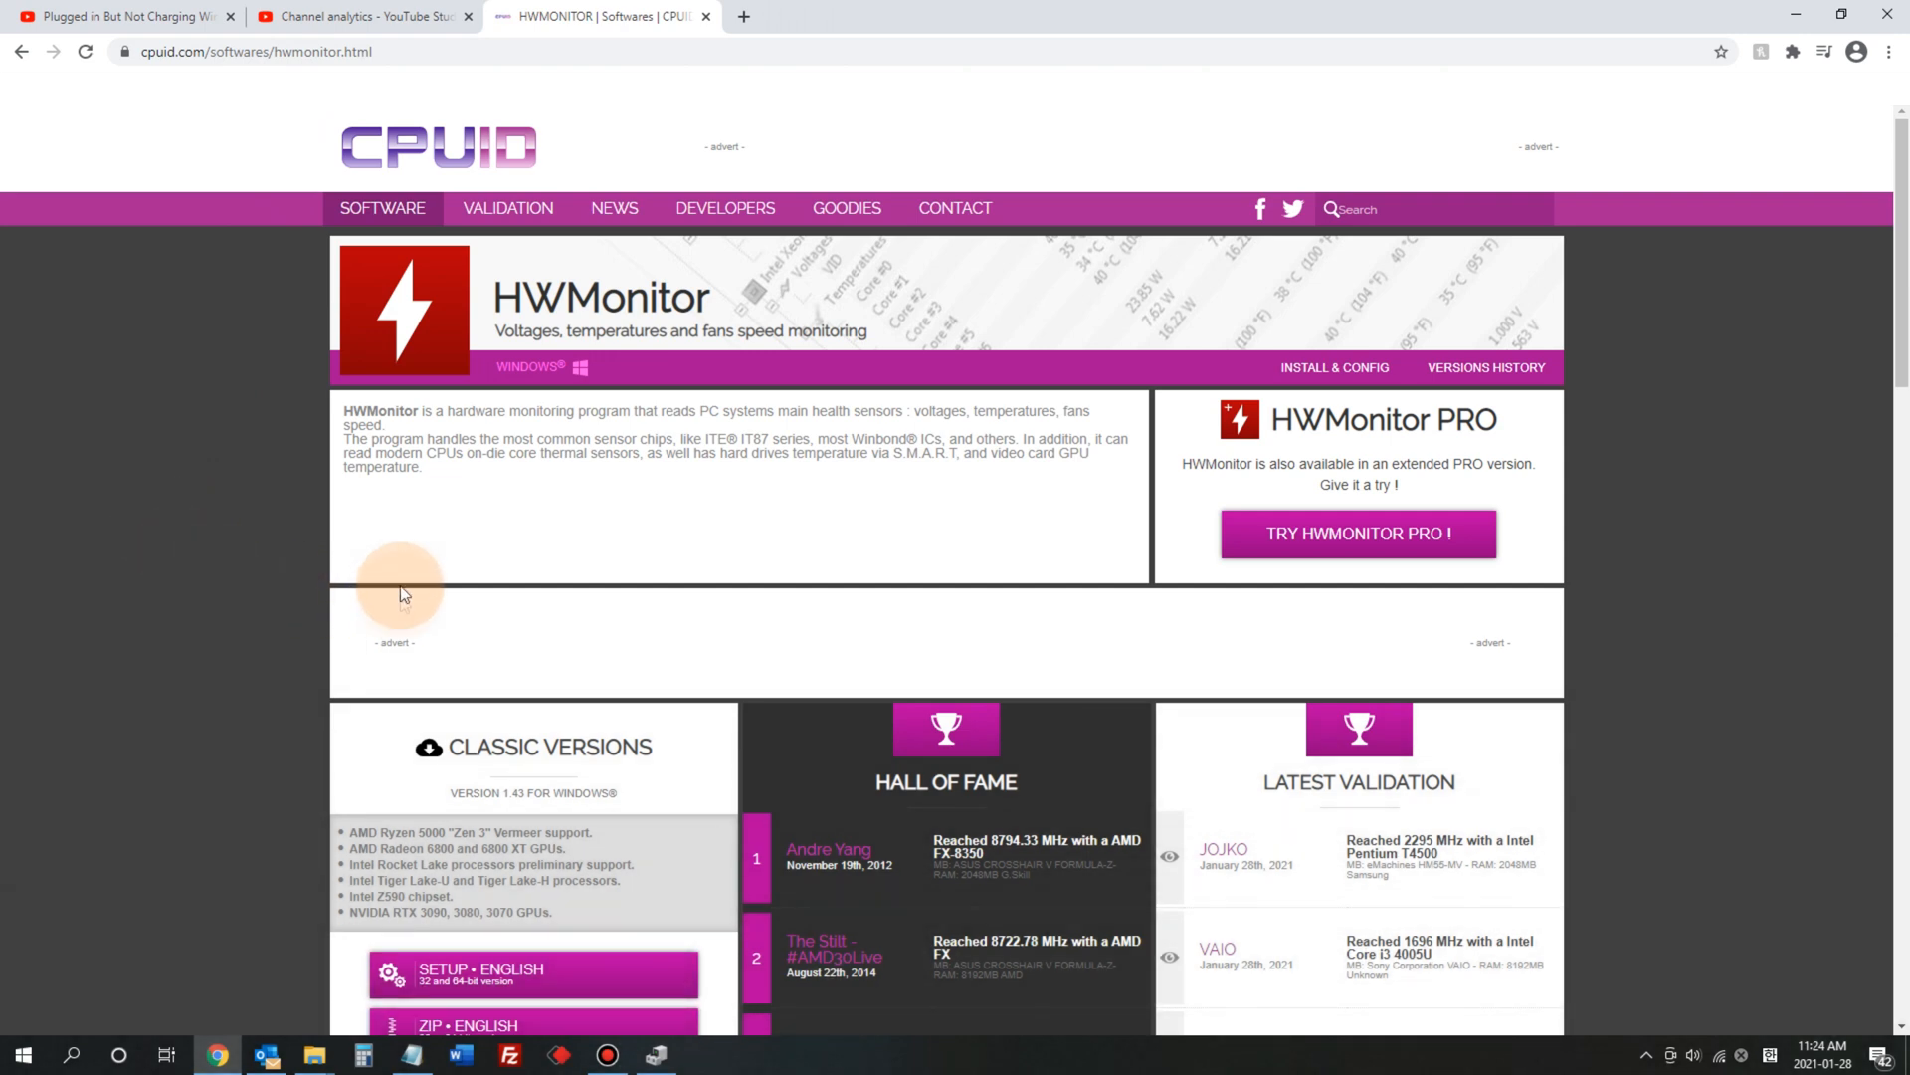
Scroll to Classic Versions and choose the ZIP English edition of HWMonitor 1.43.
{"action": "scroll", "scroll_direction": "down", "scroll_amount": 3}
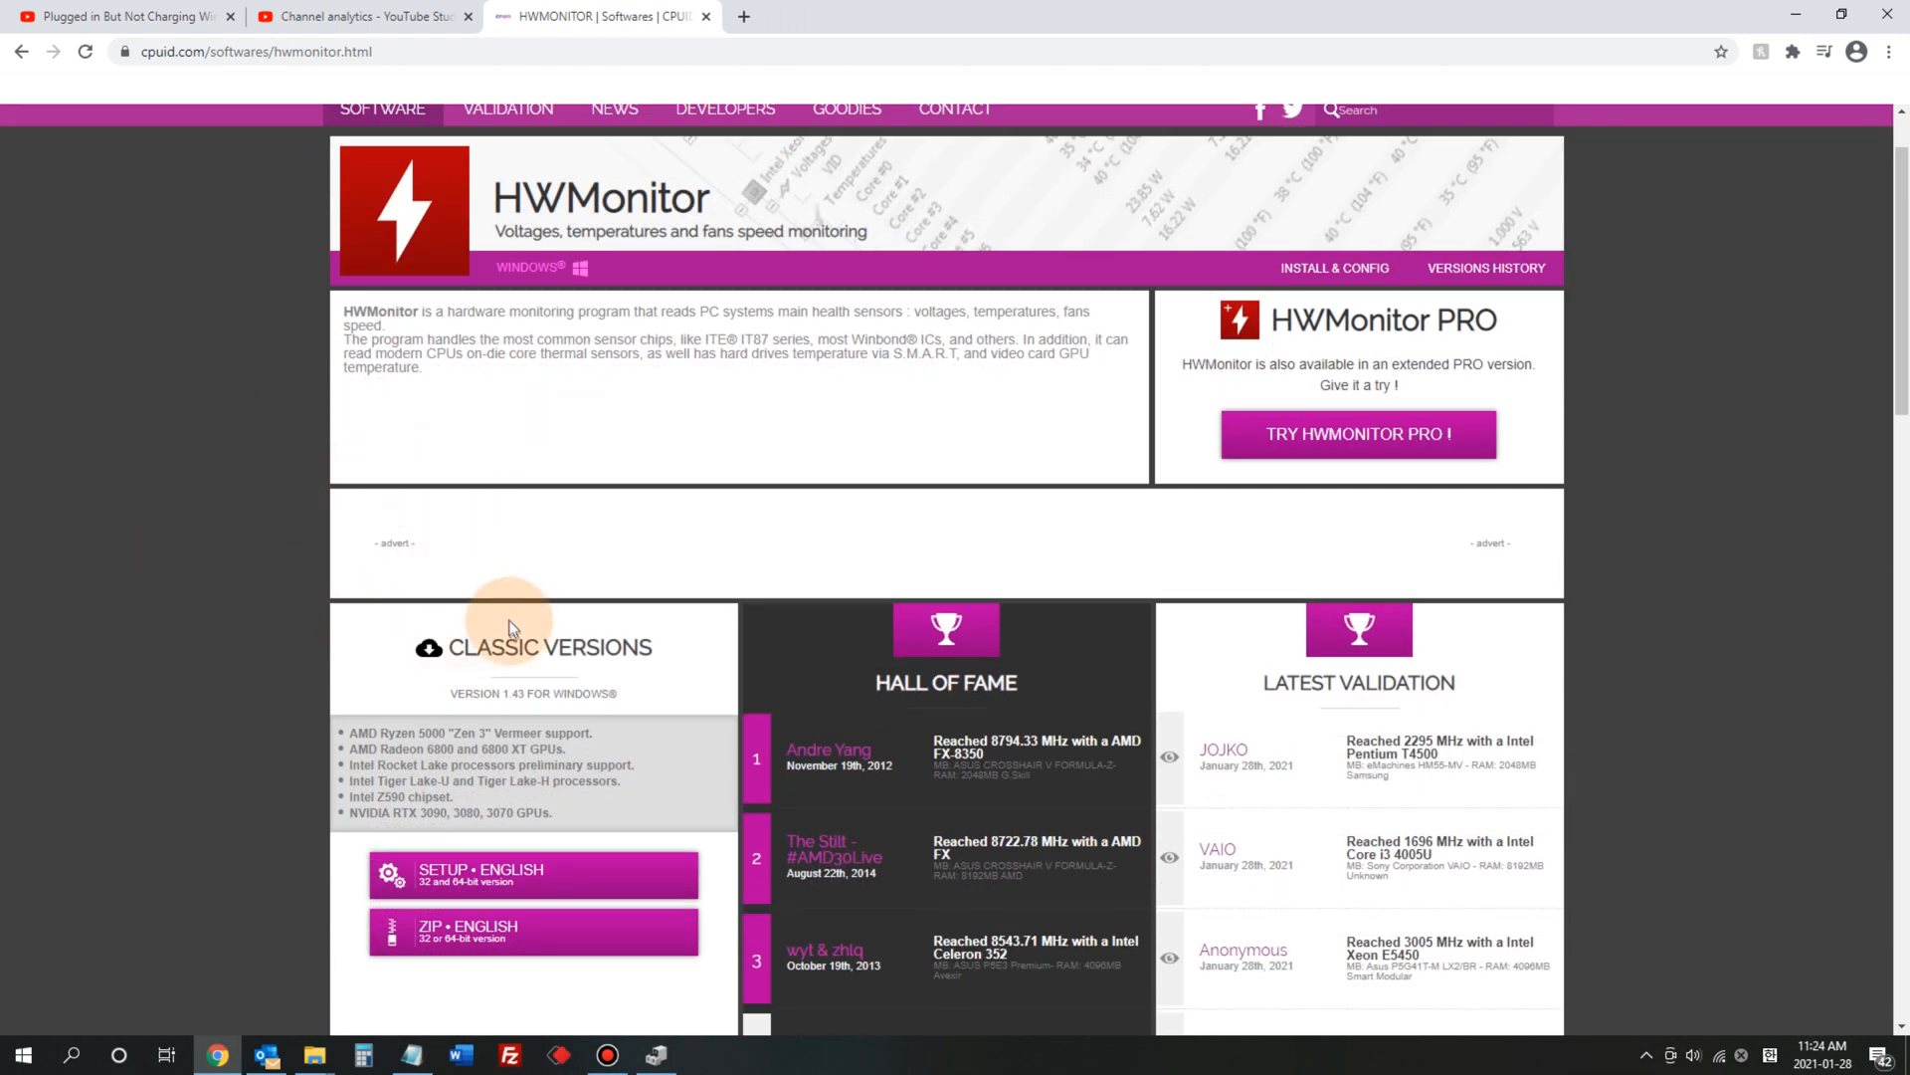
{"action": "scroll", "scroll_direction": "down", "scroll_amount": 3}
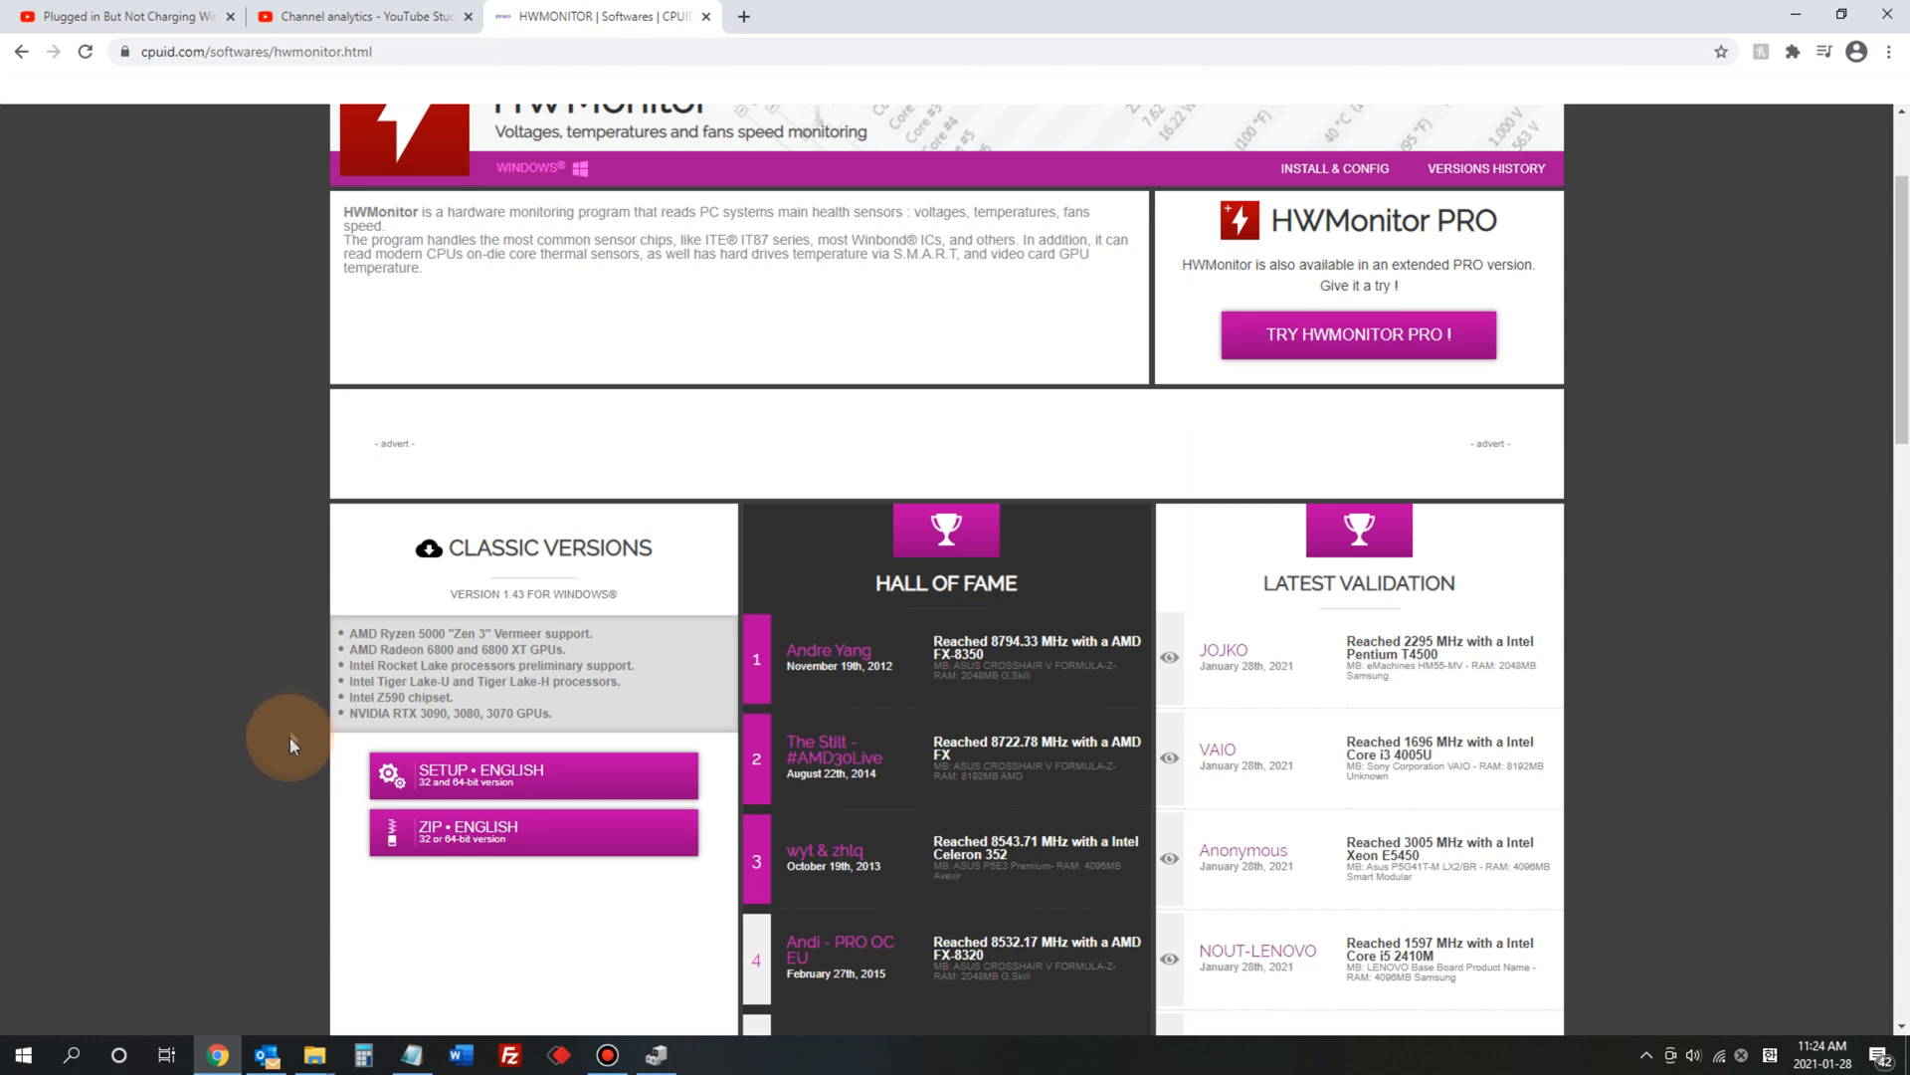
{"action": "left_click", "coordinate": [533, 832]}
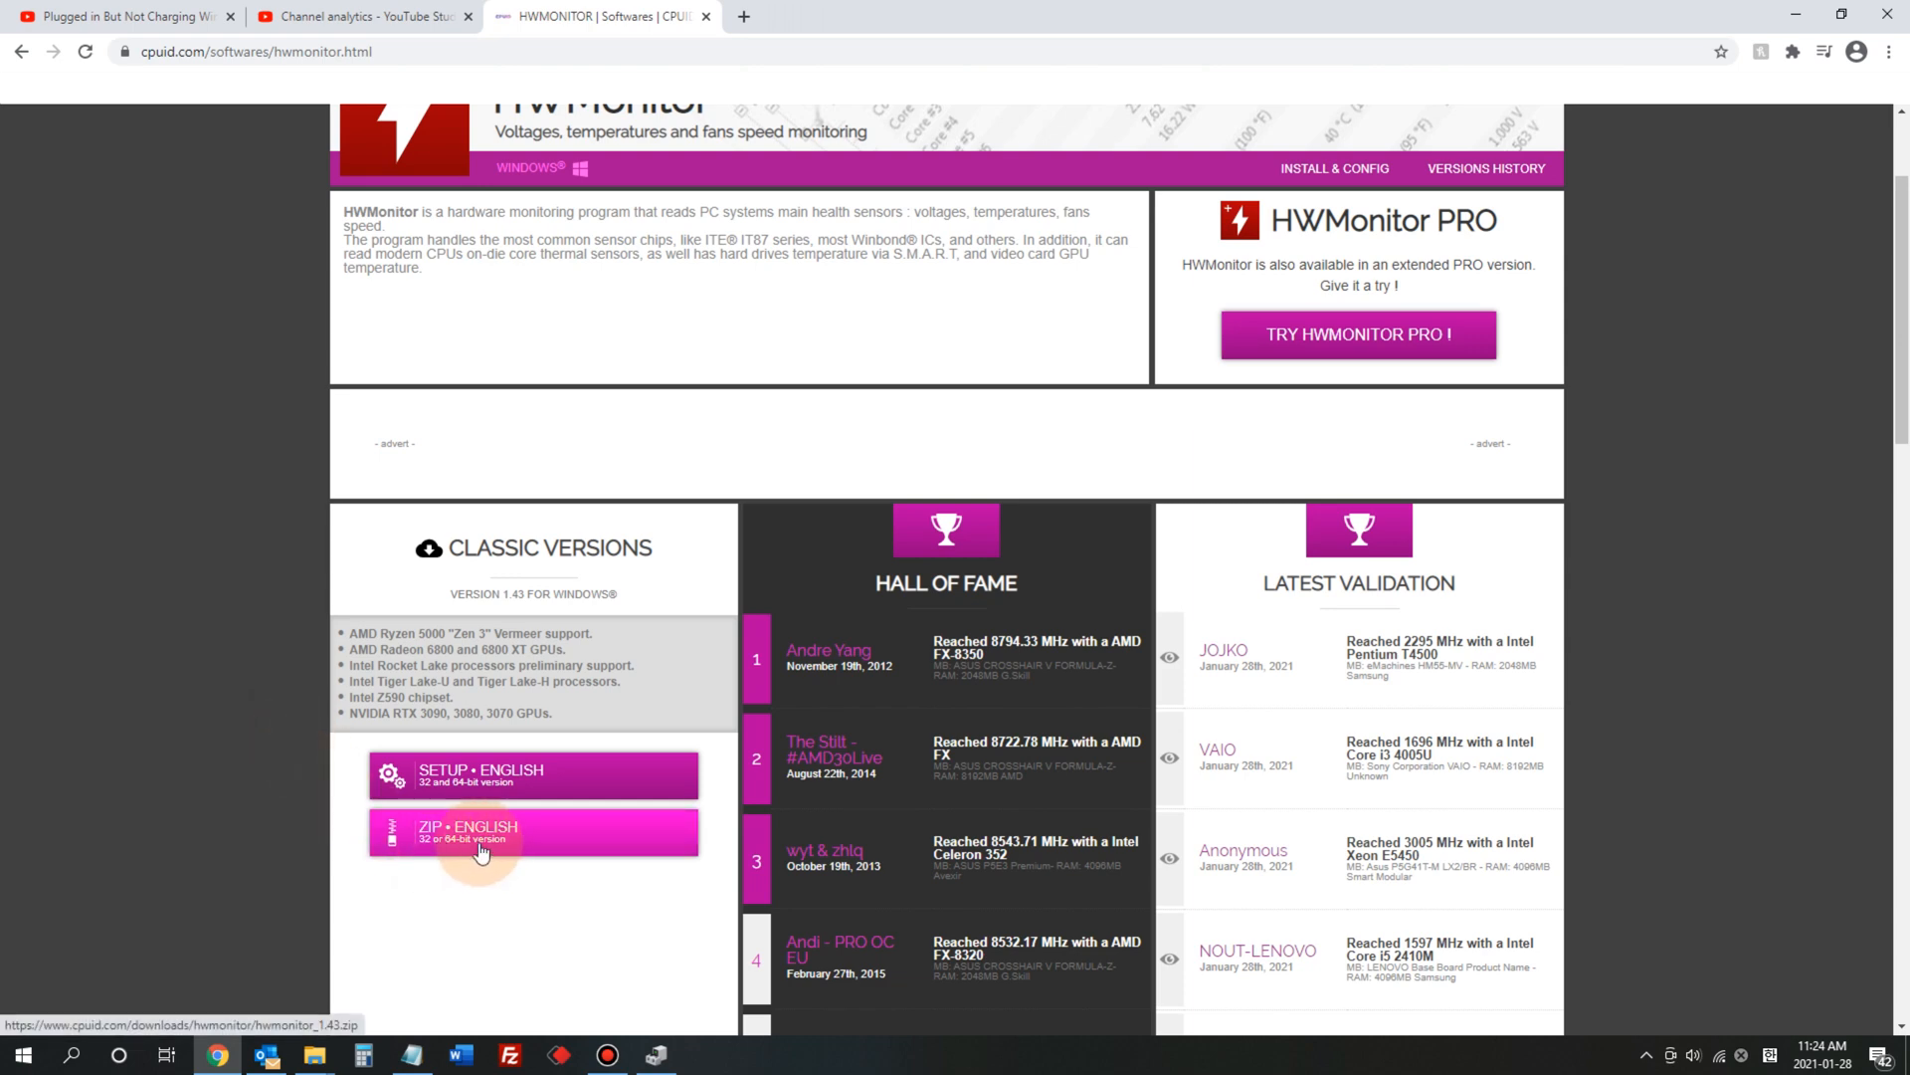
{"action": "left_click", "coordinate": [533, 831]}
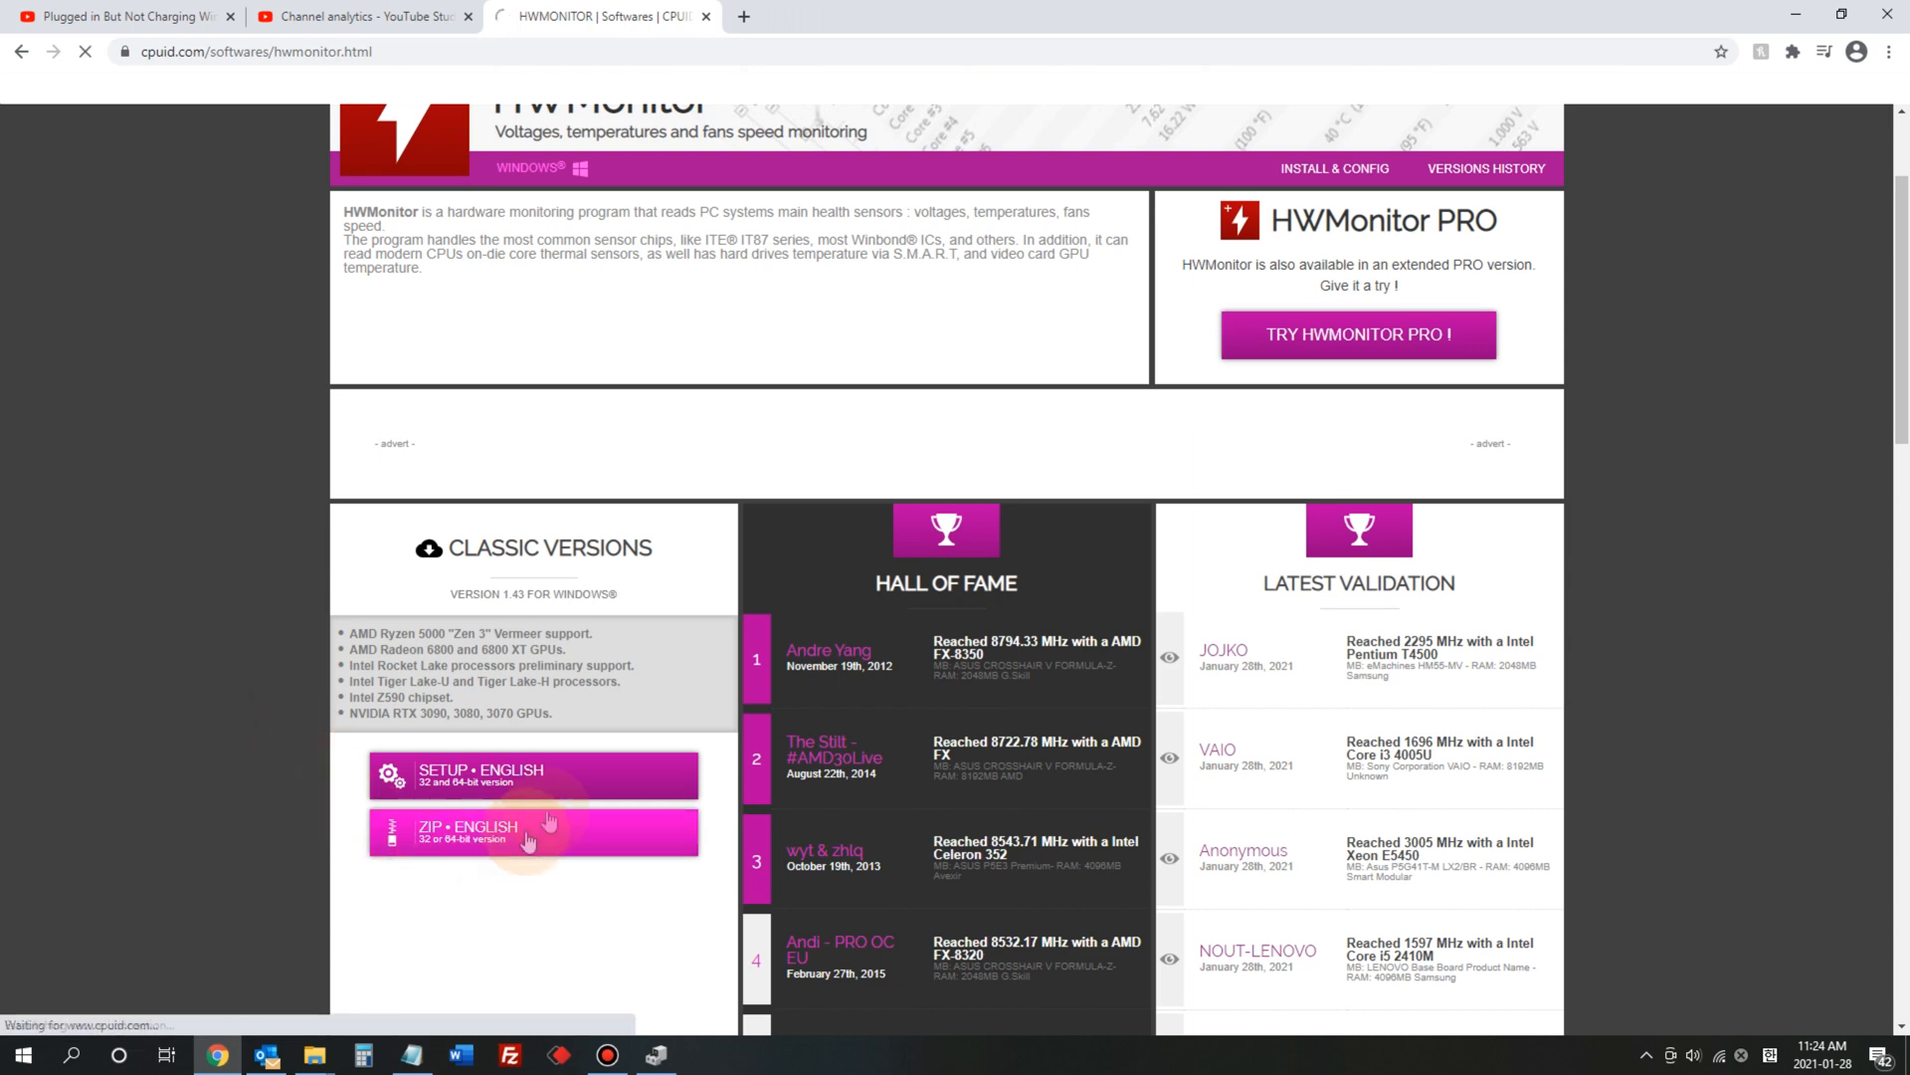
{"action": "left_click", "coordinate": [532, 831]}
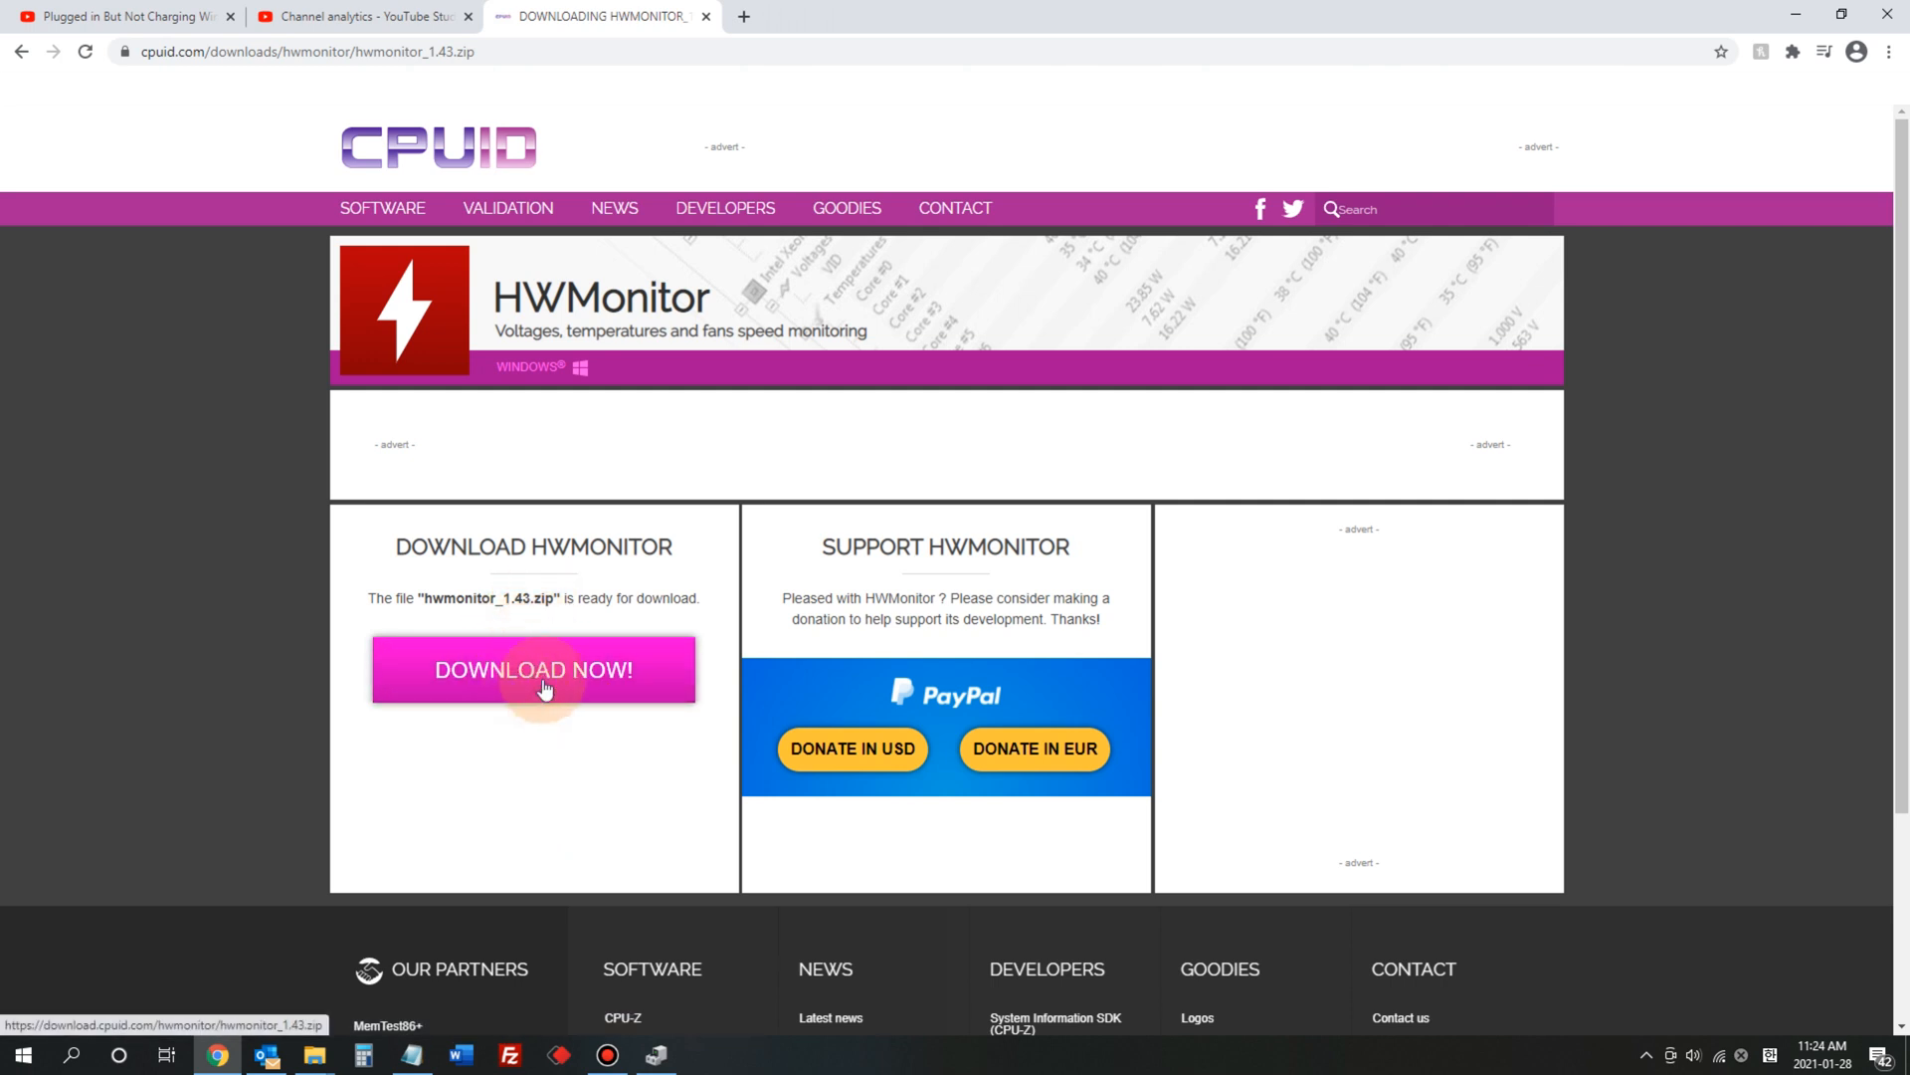
Download hwmonitor_1.43.zip using the DOWNLOAD NOW! button.
{"action": "left_click", "coordinate": [532, 669]}
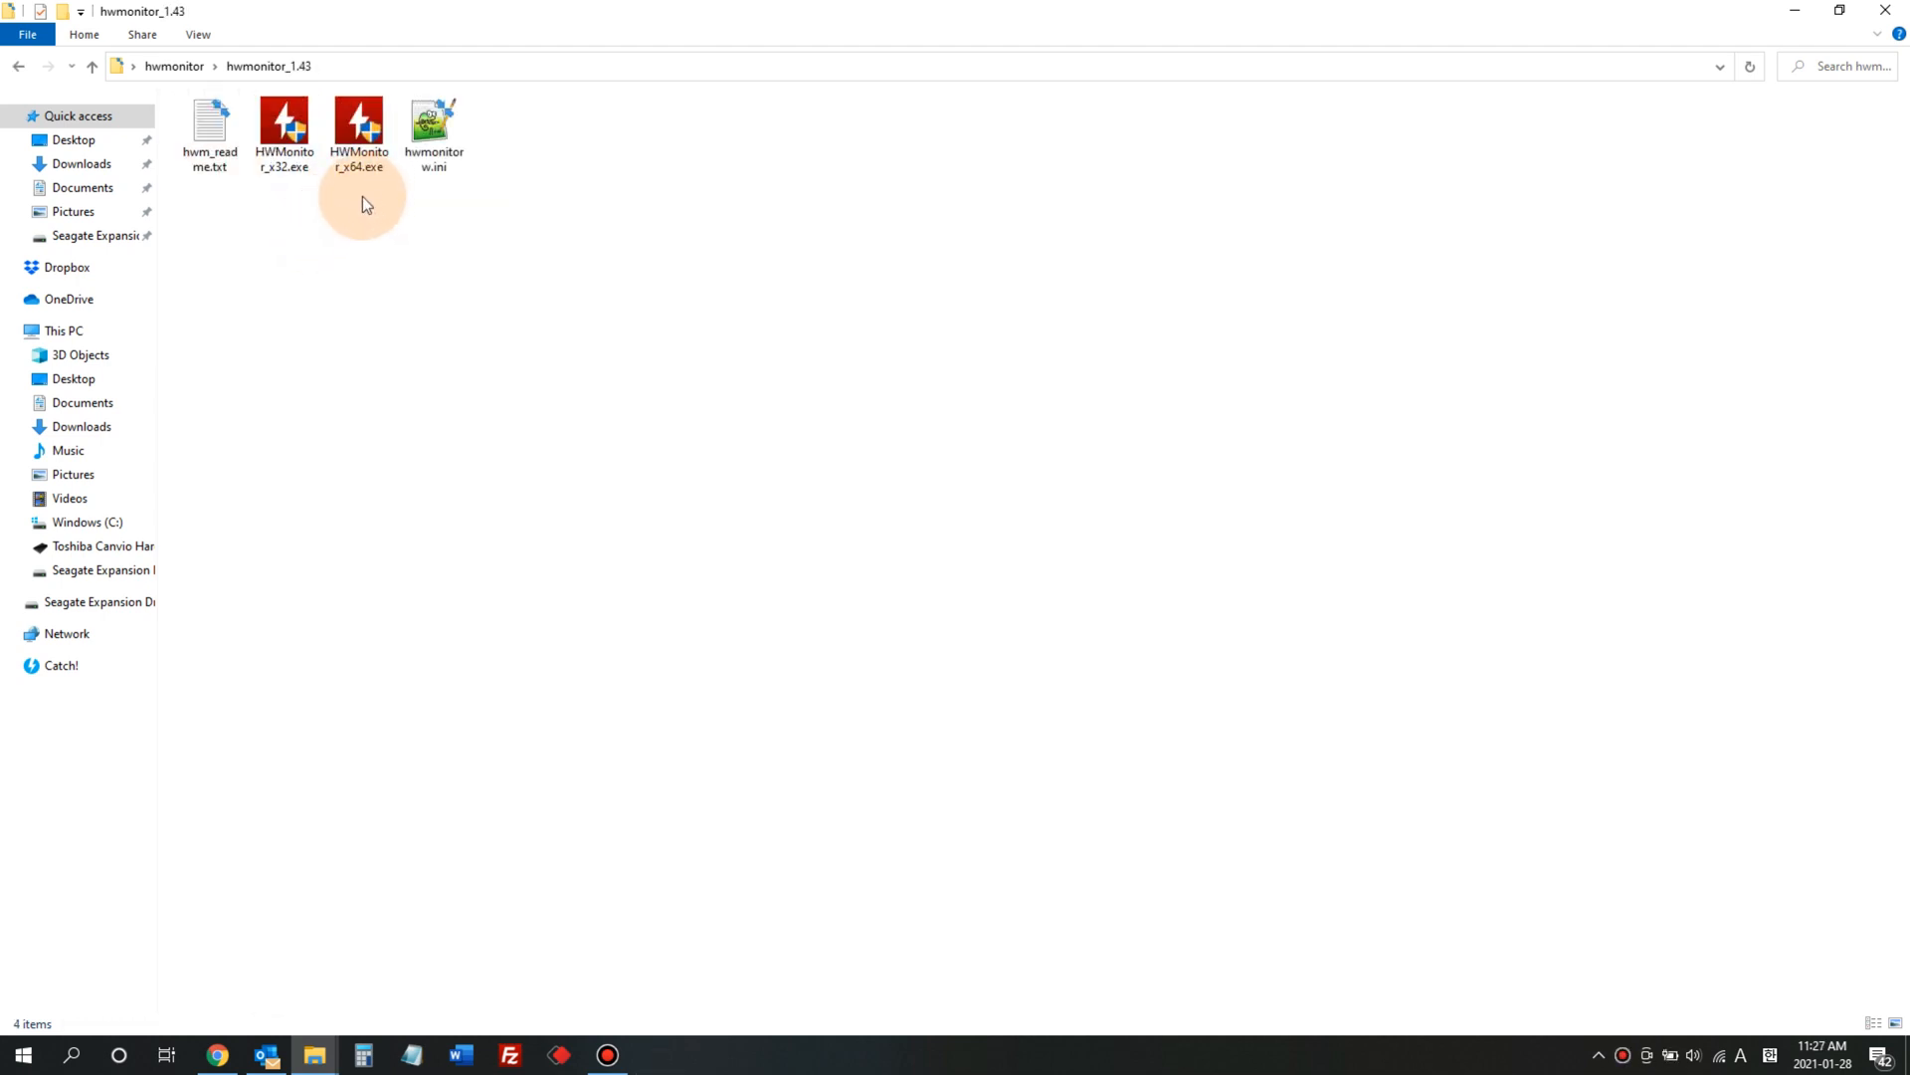
Launch HWMonitor_x64.exe from the extracted hwmonitor_1.43 folder.
{"action": "left_click", "coordinate": [359, 125]}
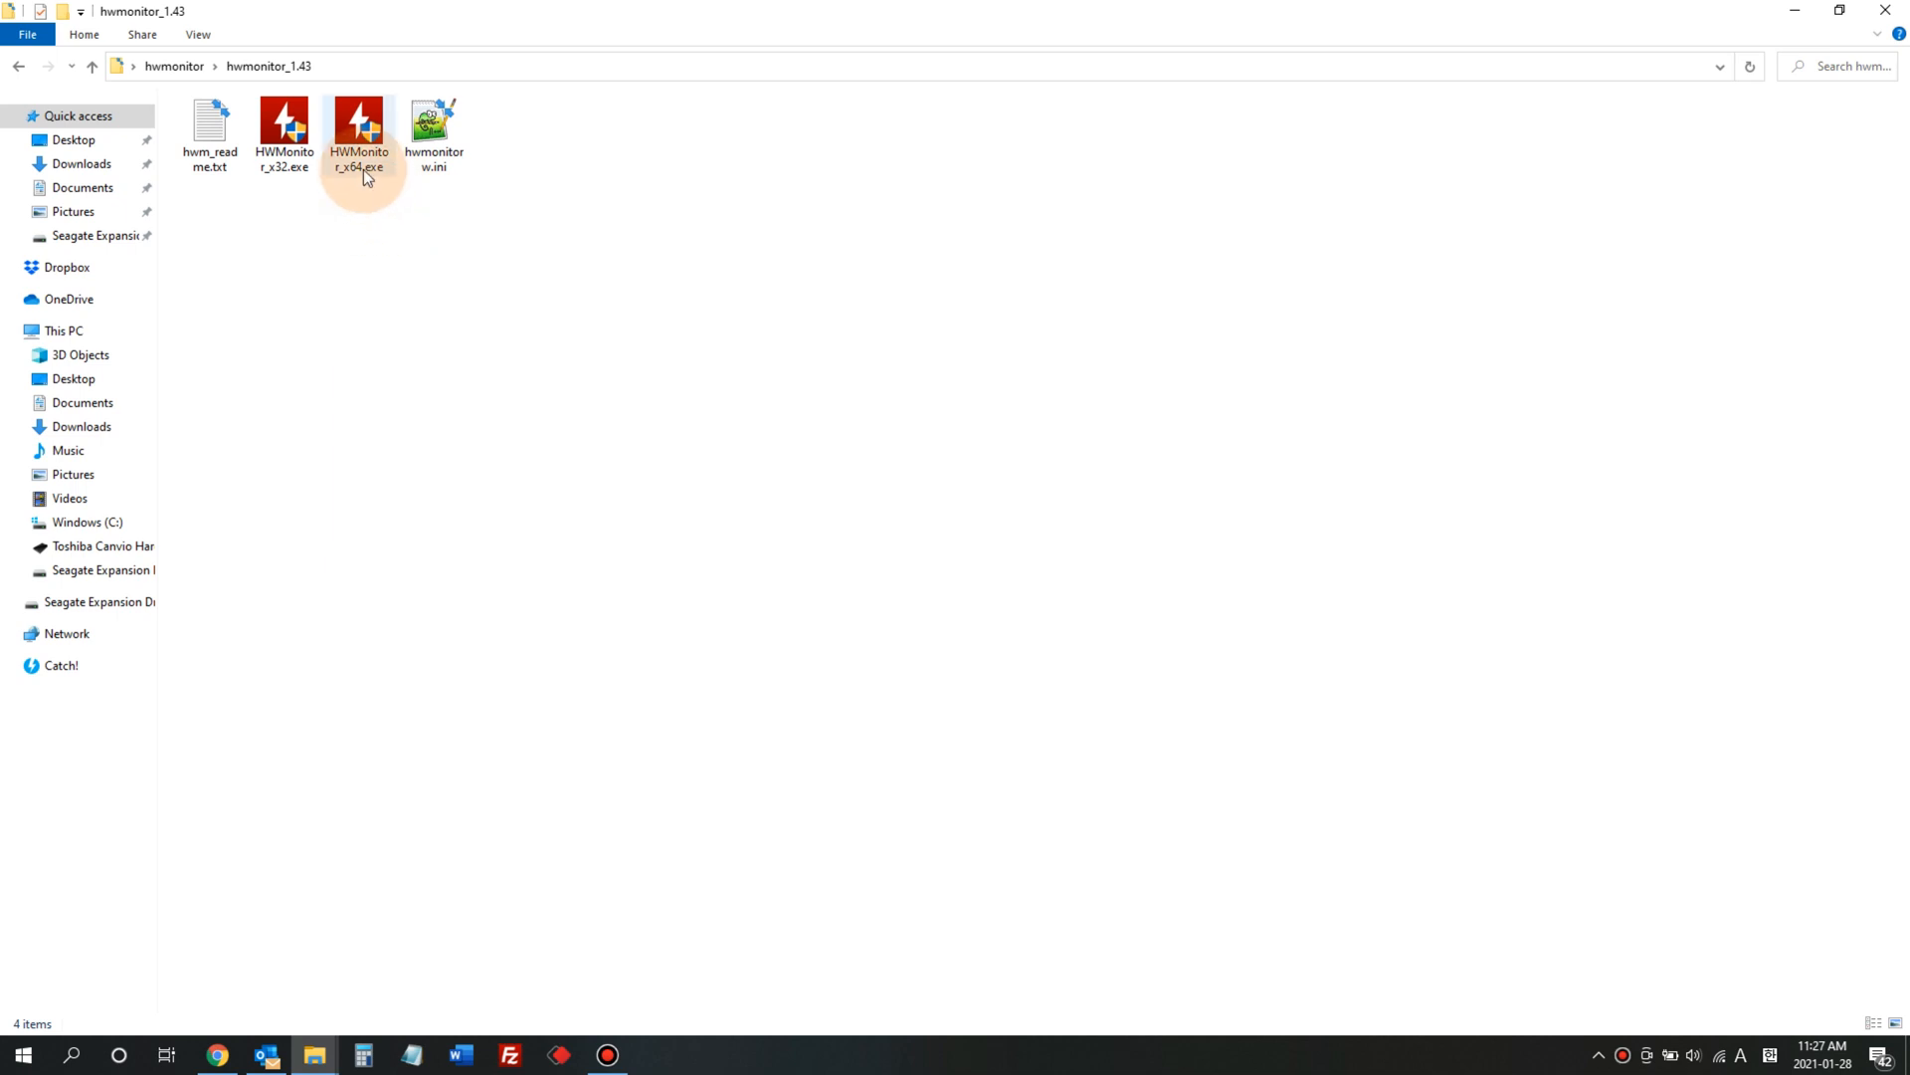
{"action": "mouse_move", "coordinate": [361, 135]}
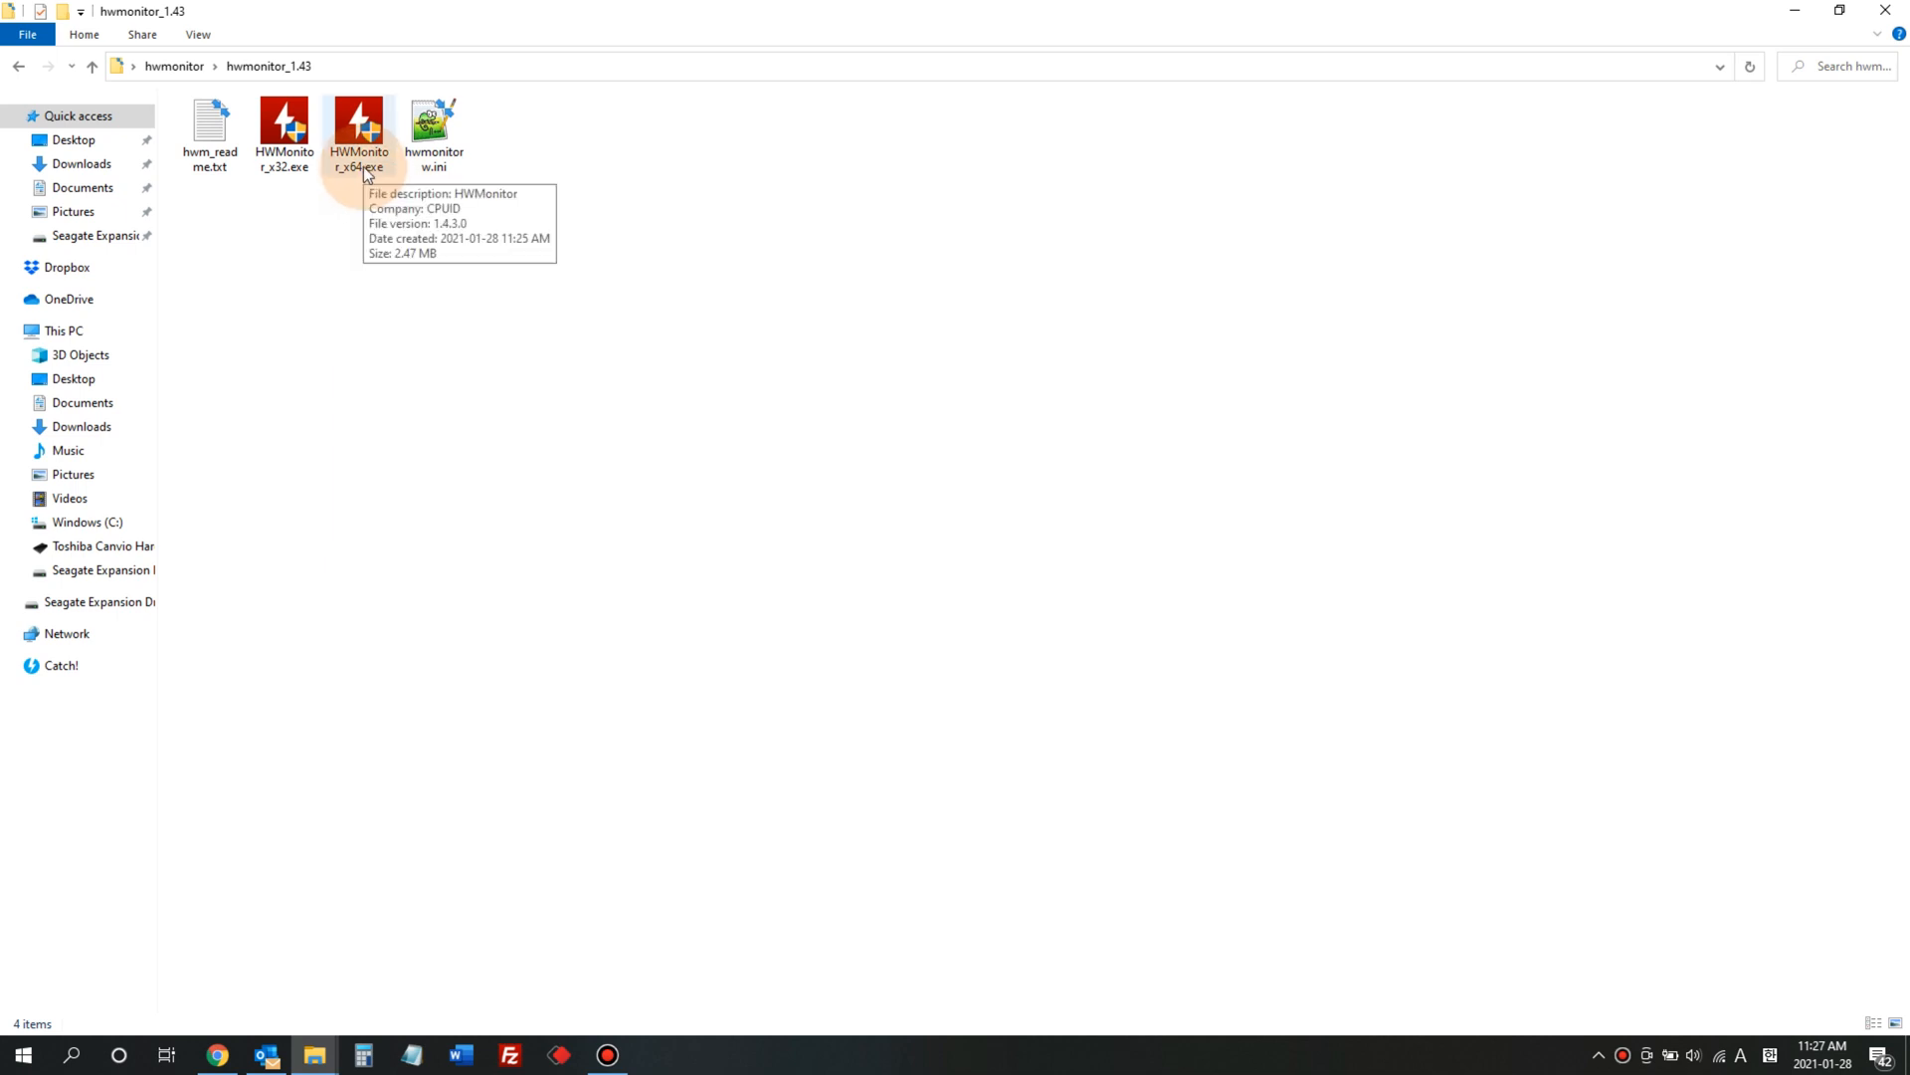
{"action": "left_click", "coordinate": [283, 122]}
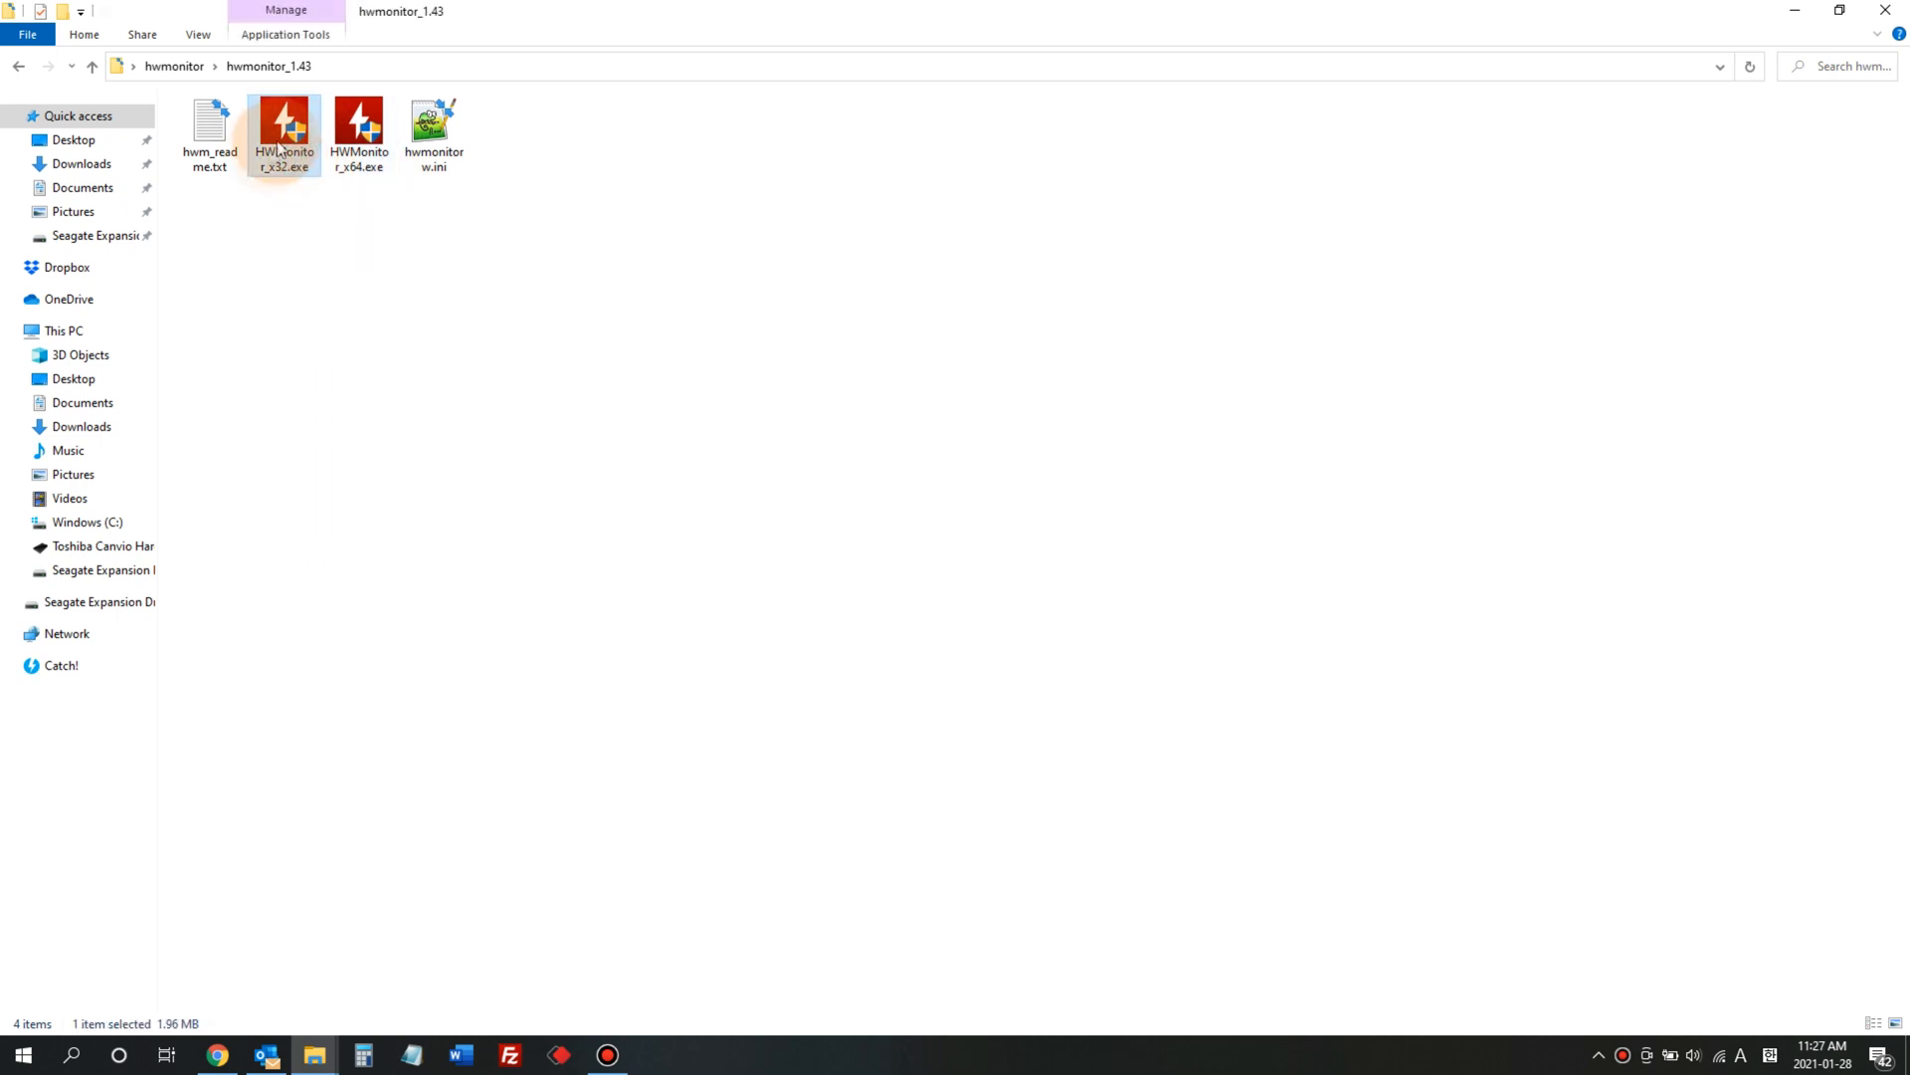
{"action": "double_click", "coordinate": [283, 121]}
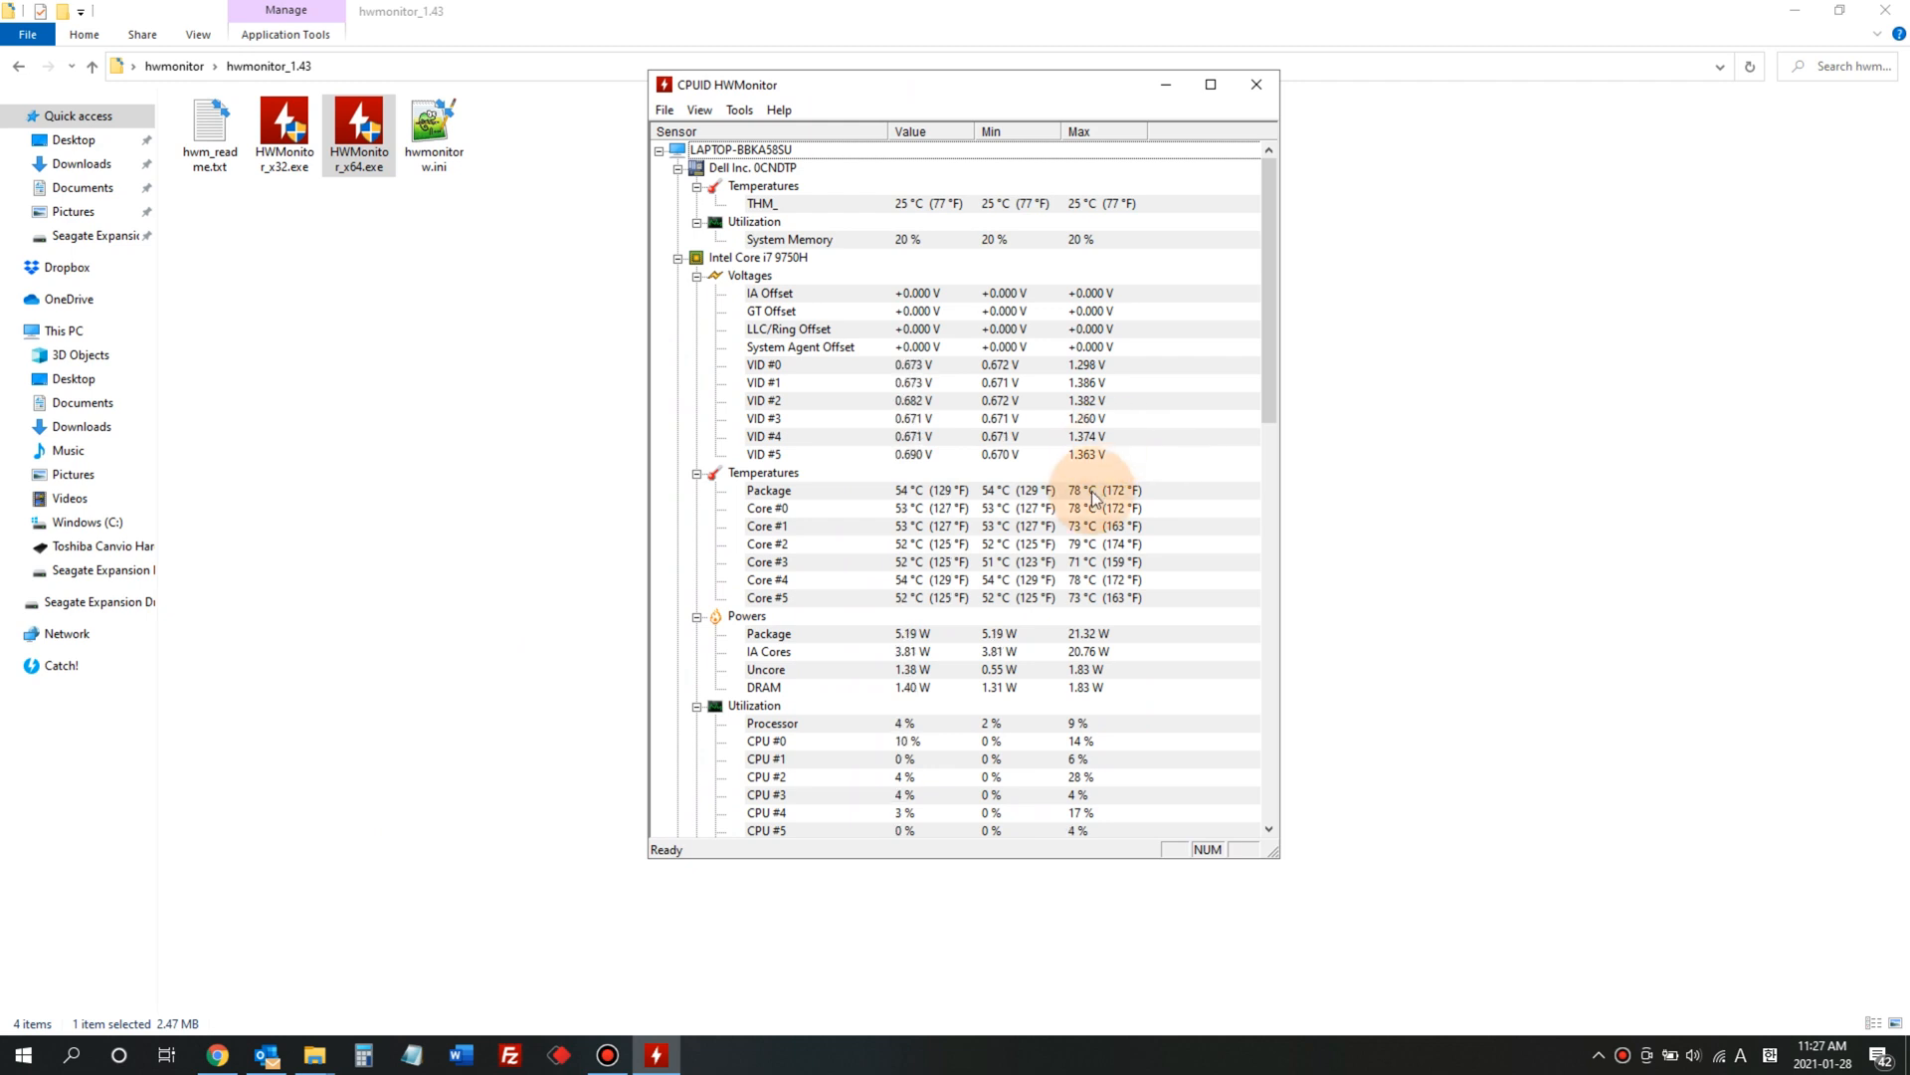
Scroll the sensor list to the DELL battery, showing 57% wear and 88% charge.
{"action": "scroll", "scroll_direction": "down", "scroll_amount": 3}
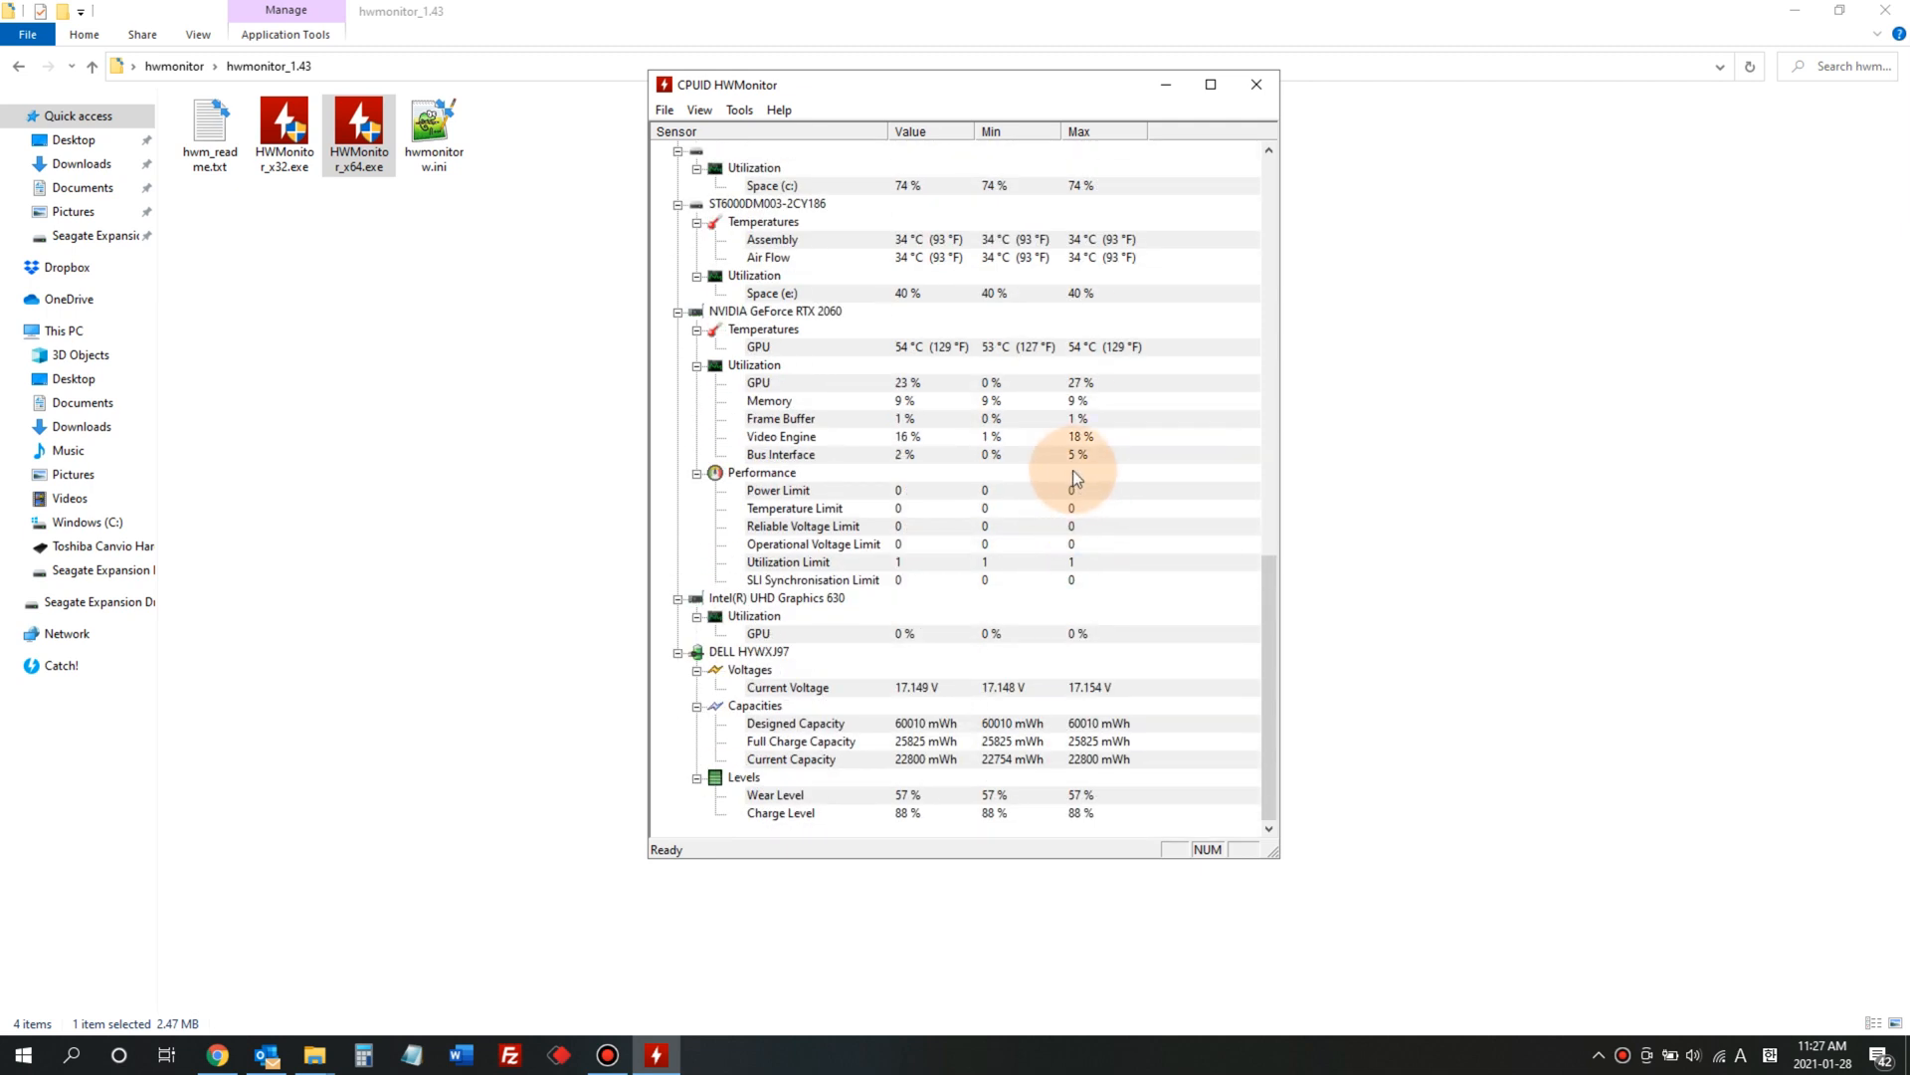
{"action": "mouse_move", "coordinate": [920, 756]}
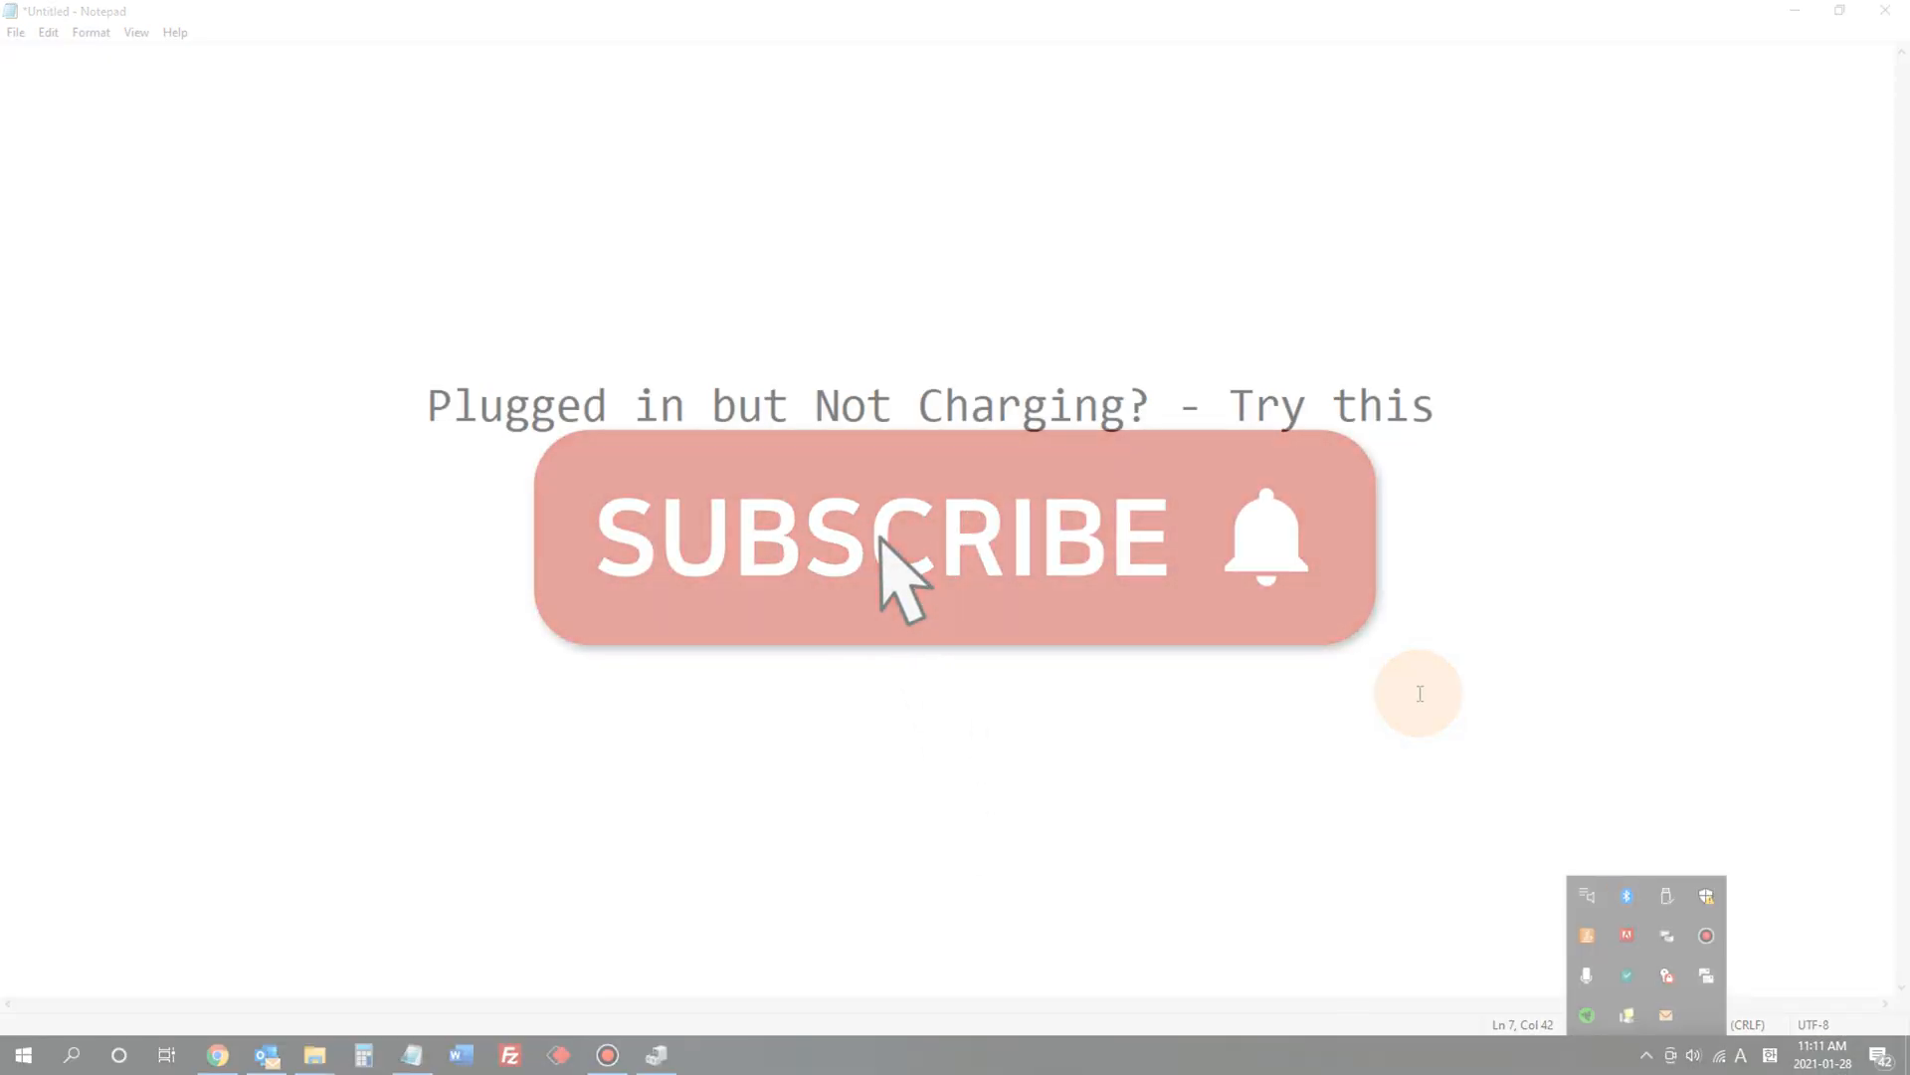
{"action": "left_click", "coordinate": [877, 538]}
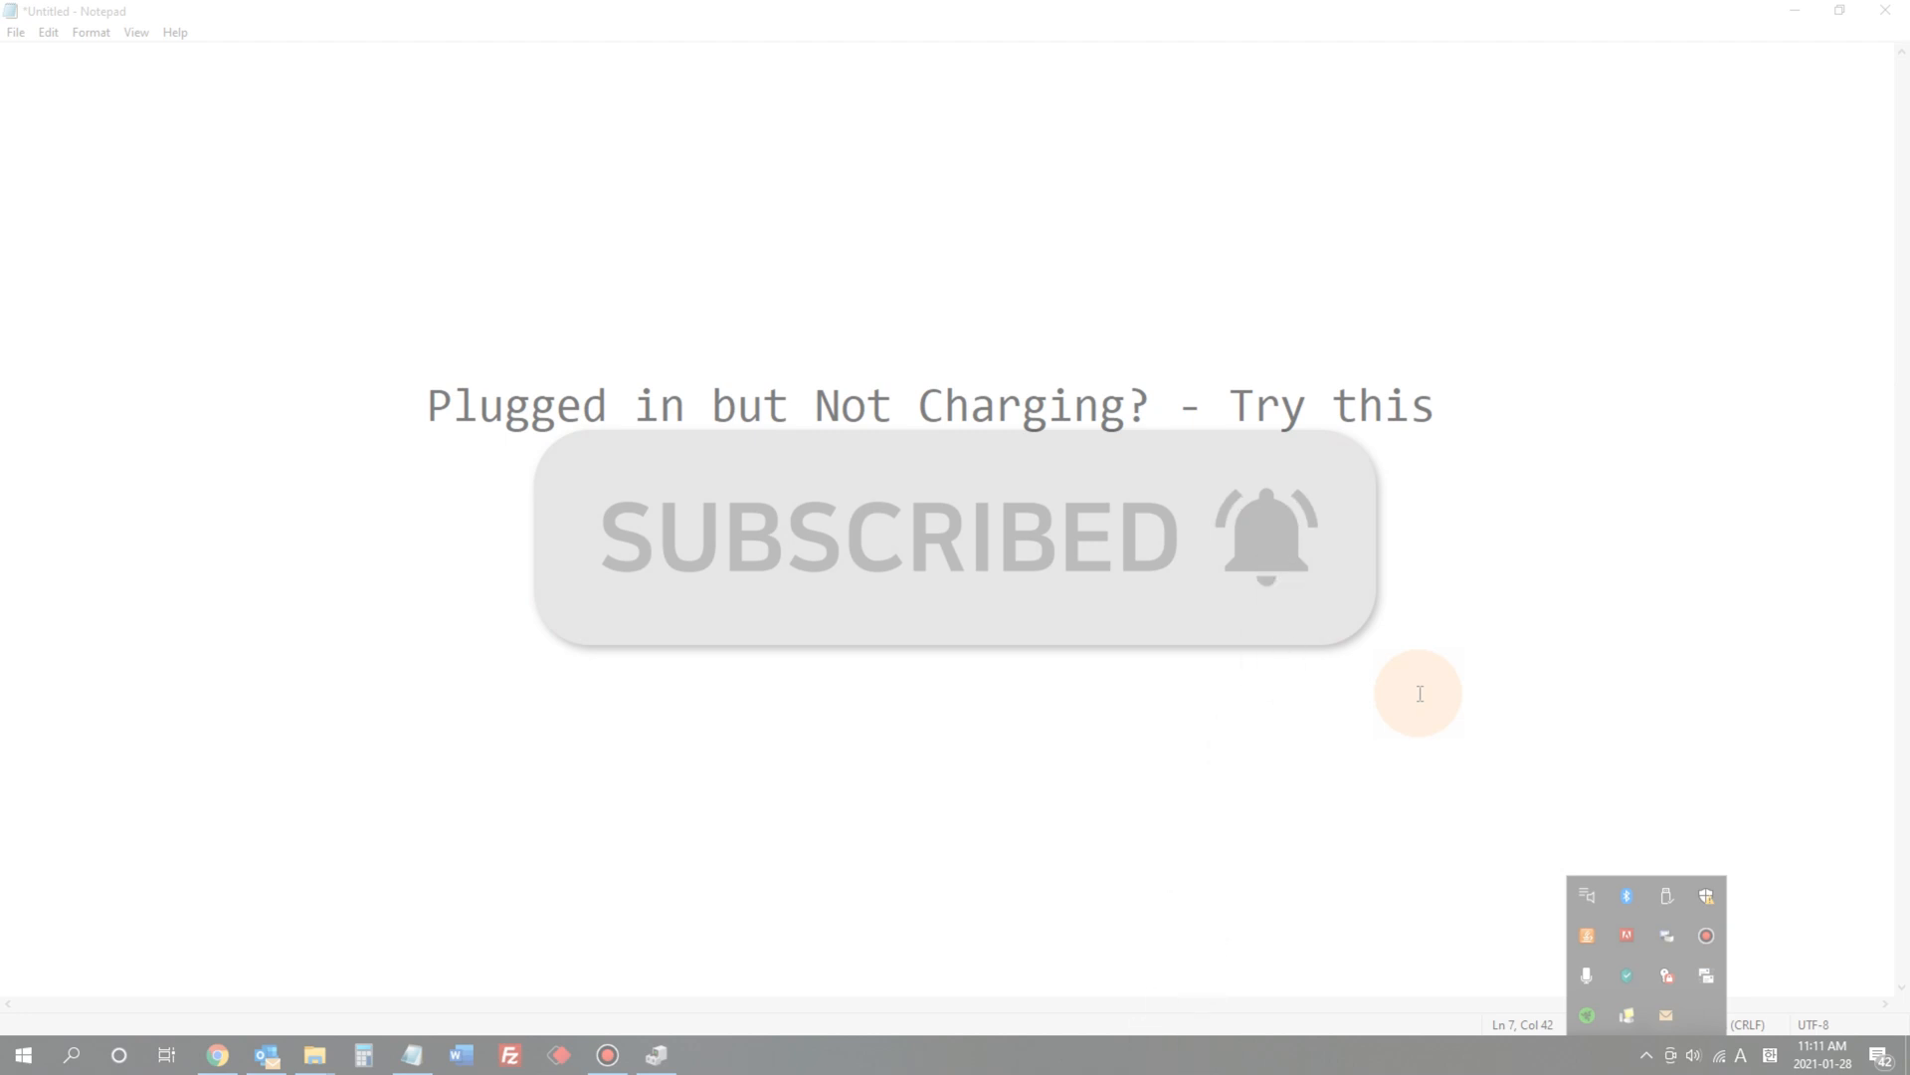